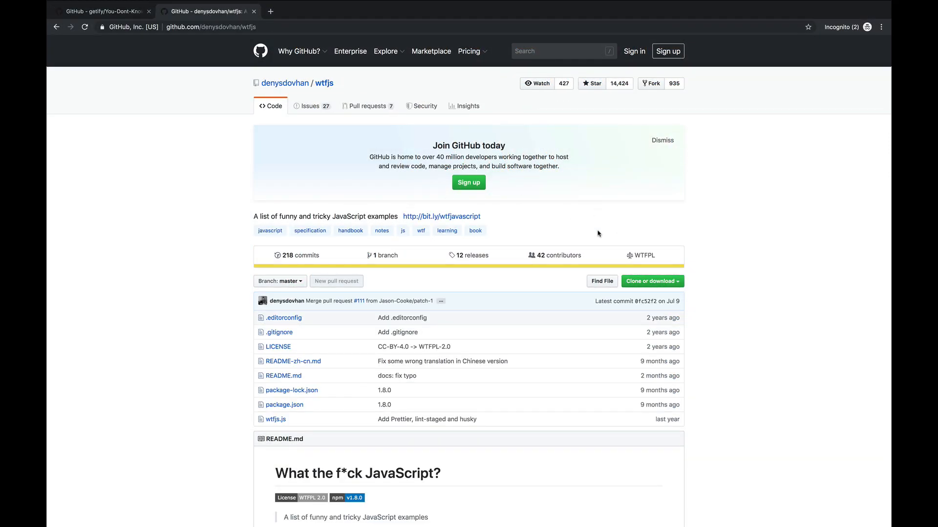
mouse_move(280, 90)
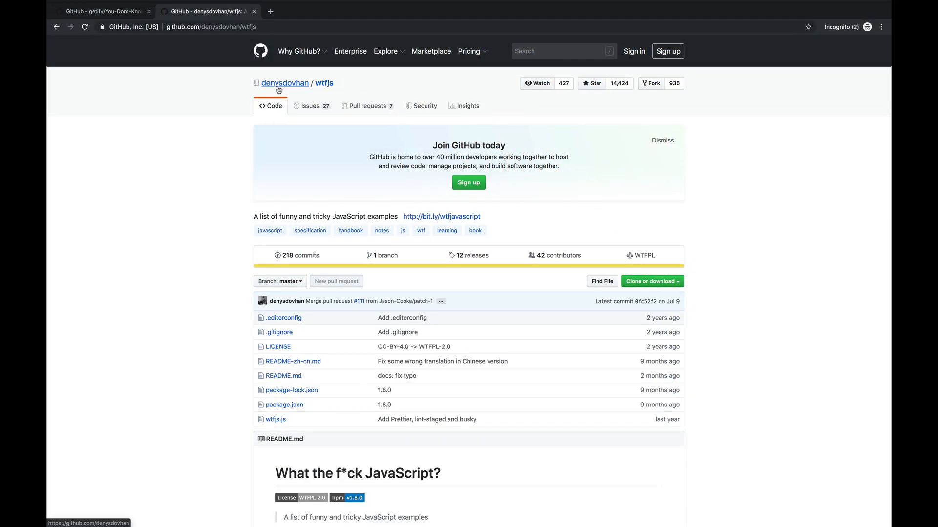
mouse_move(279, 90)
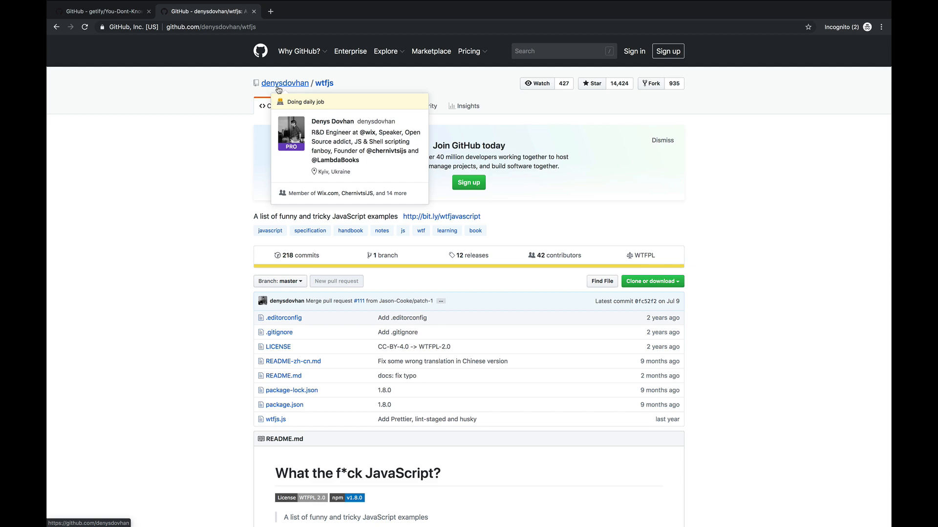
Skim down the wtfjs README, then switch to the You-Dont-Know-JS repository page
scroll("down", 3)
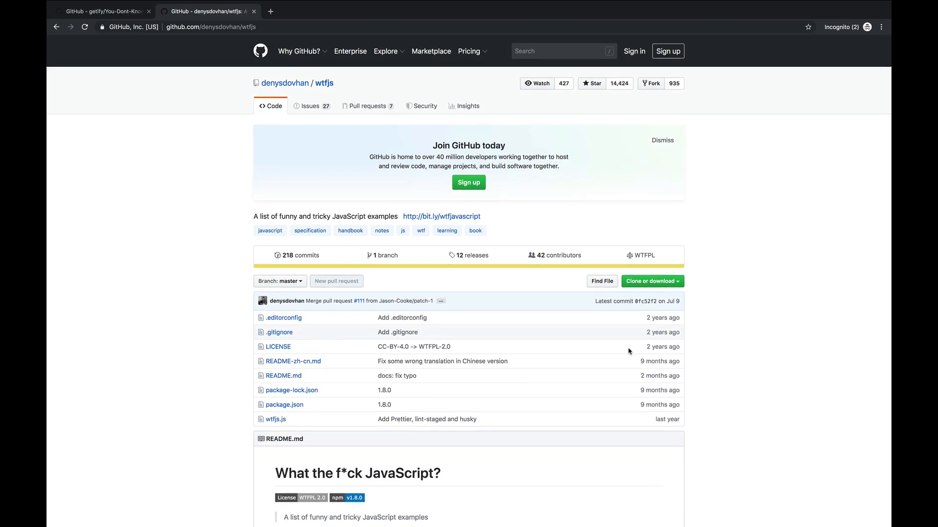
mouse_move(740, 254)
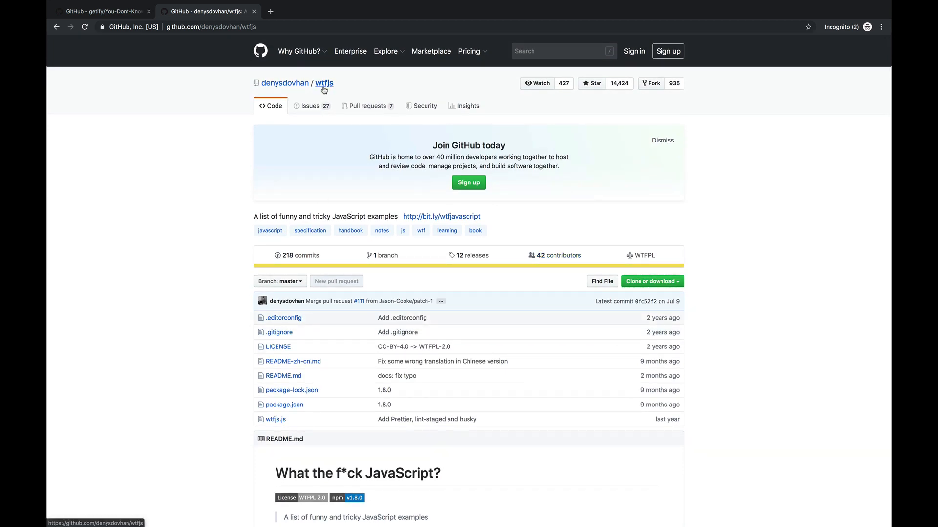
scroll("down", 3)
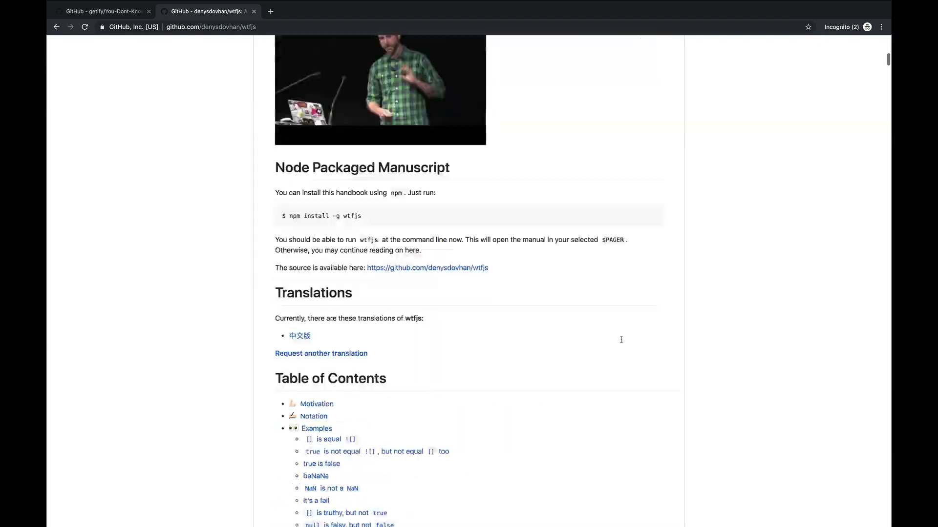
scroll("down", 3)
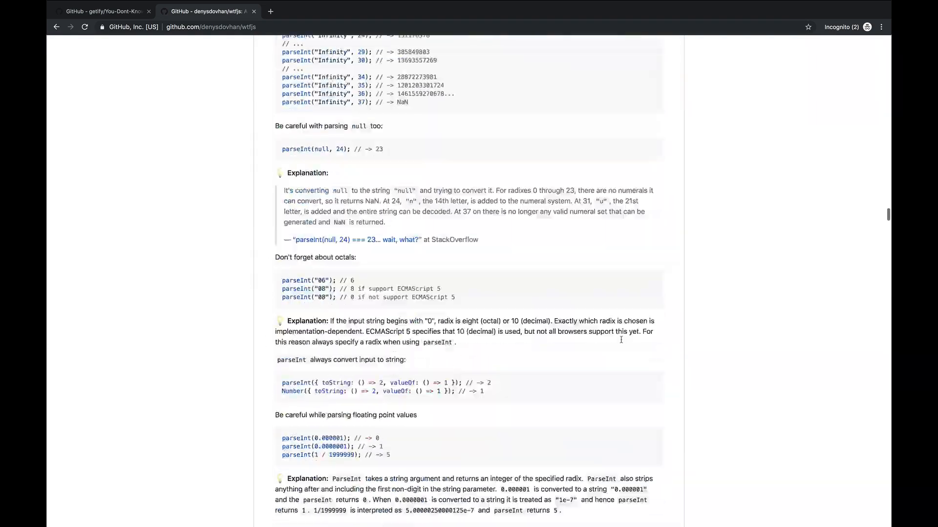
scroll("down", 3)
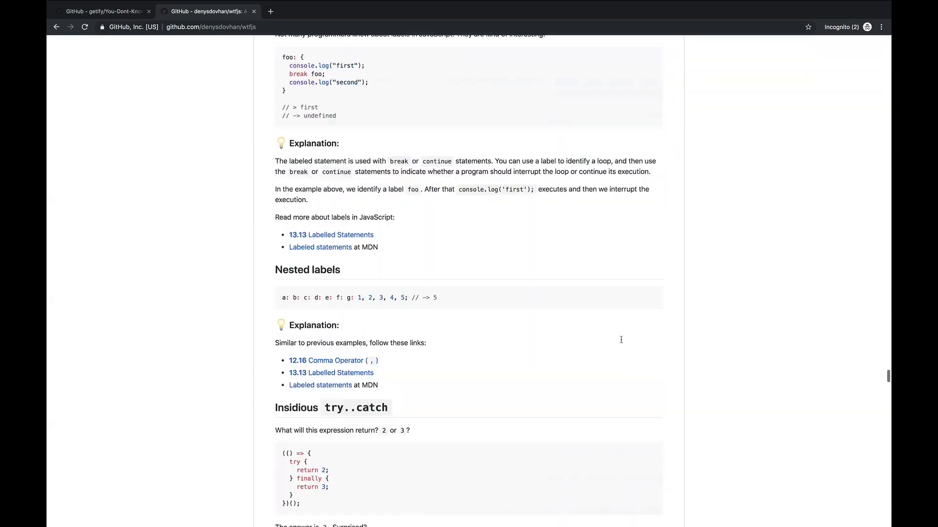
scroll("down", 3)
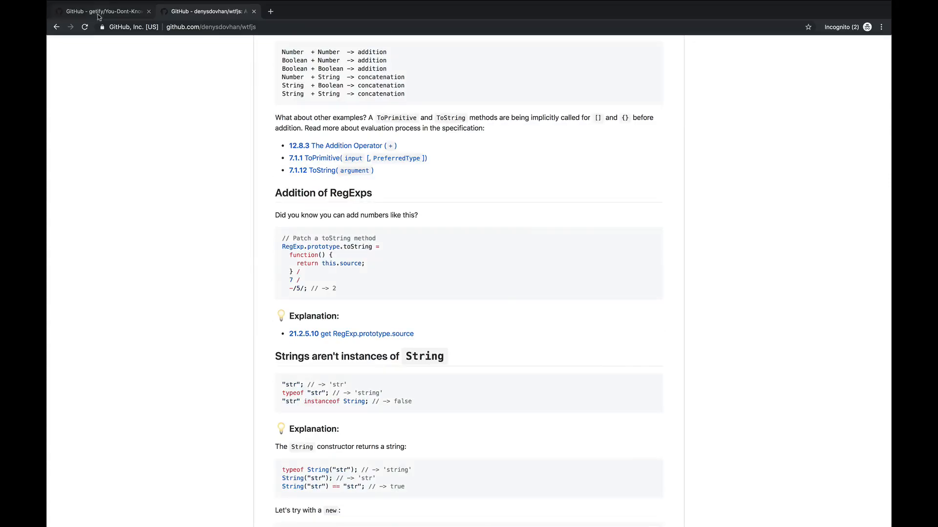
left_click(105, 12)
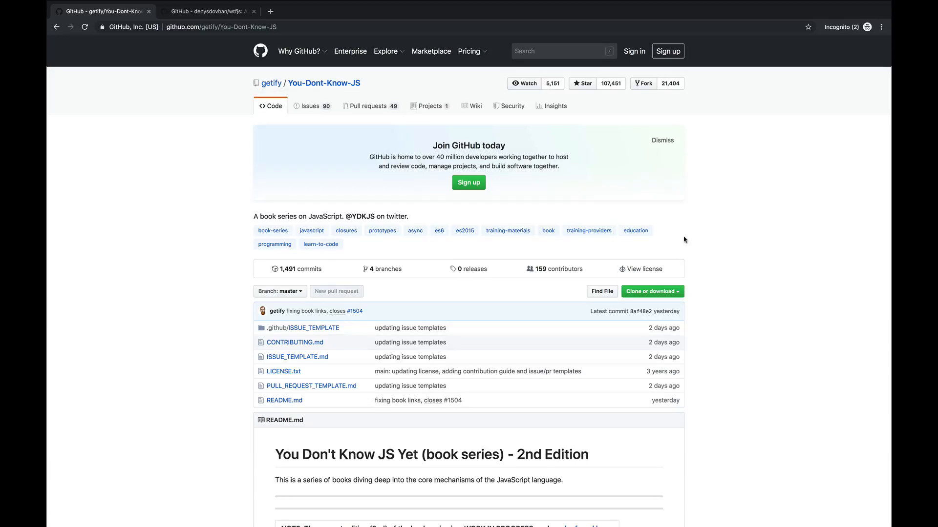
mouse_move(320, 89)
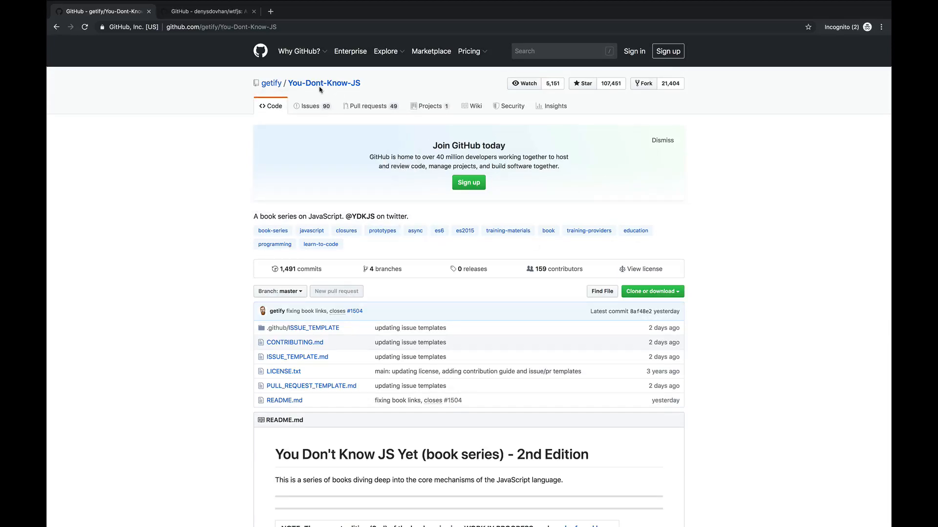
scroll("down", 3)
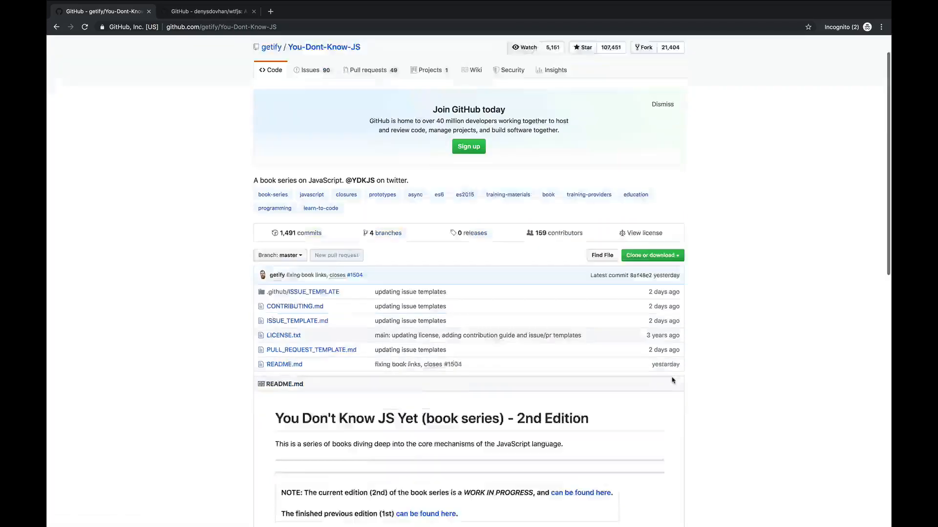
scroll("down", 3)
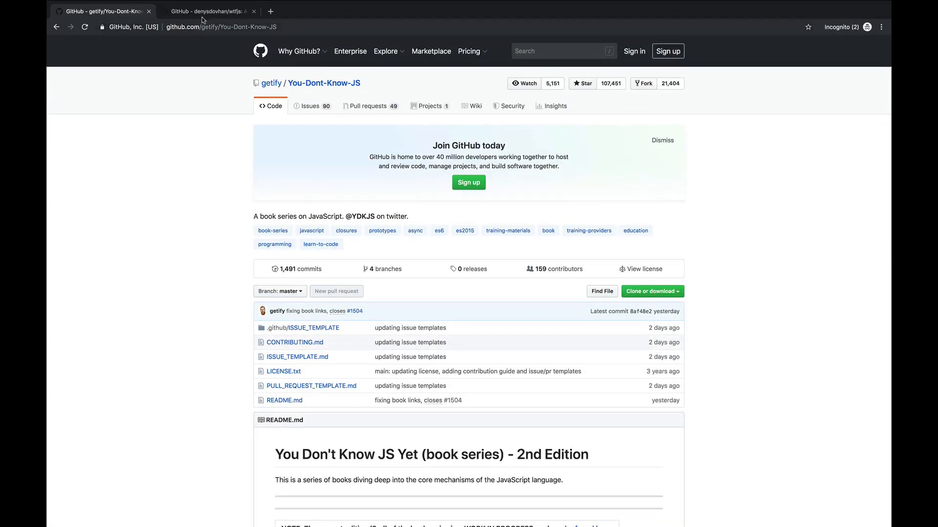
mouse_move(645, 269)
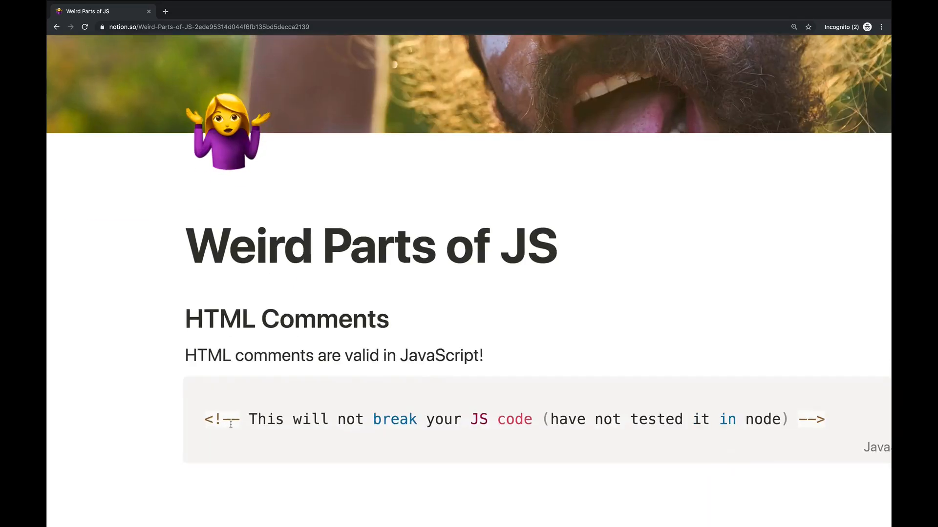
Select the HTML comment example code in the HTML Comments block
double_click(218, 419)
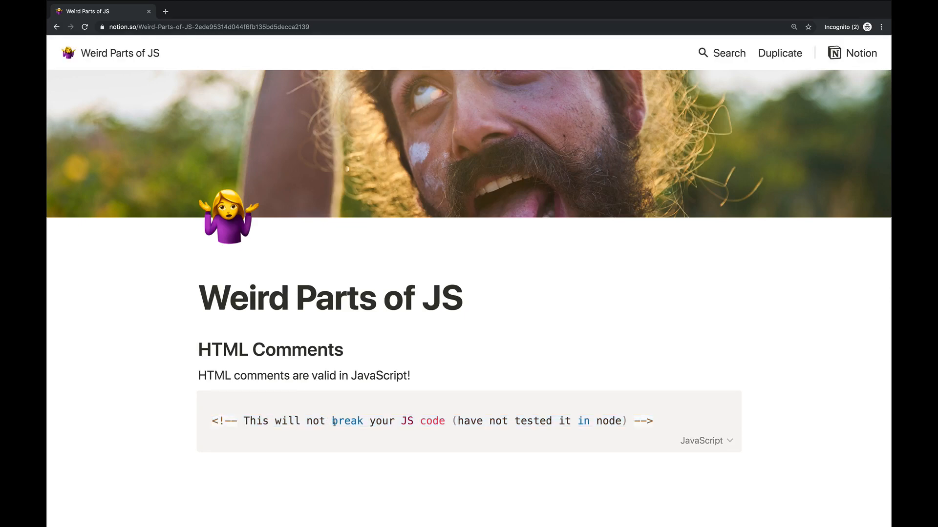
double_click(346, 421)
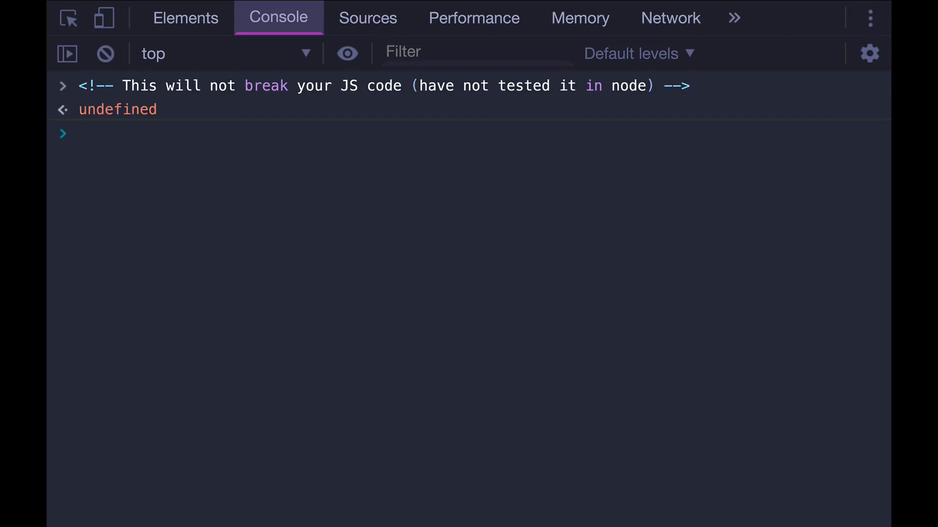
Run '<!-- This will not break your JS code ... -->' in the console, returning undefined
type("<!-- This will not break your JS code (have not tested it in node) -->")
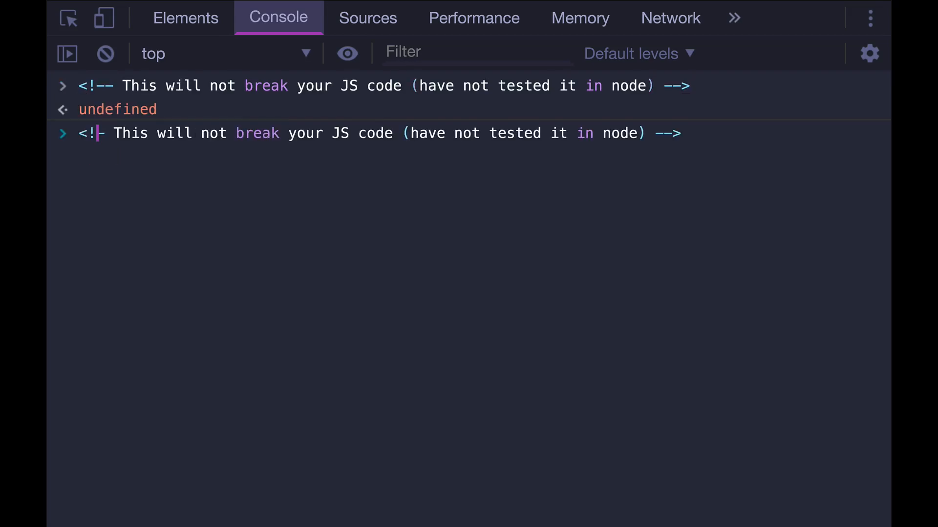
key("Enter")
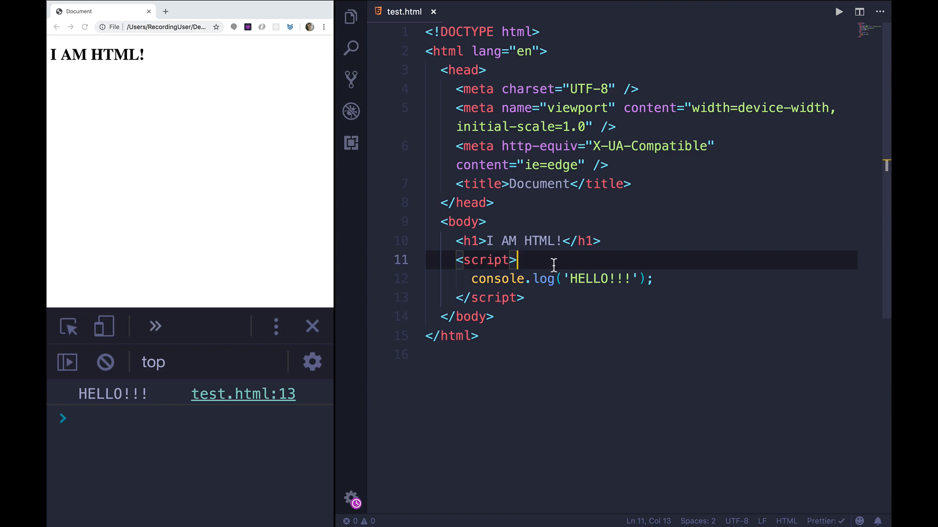
Insert an empty '<!-- -->' comment line after <script> before console.log, and save test.html
left_click(690, 278)
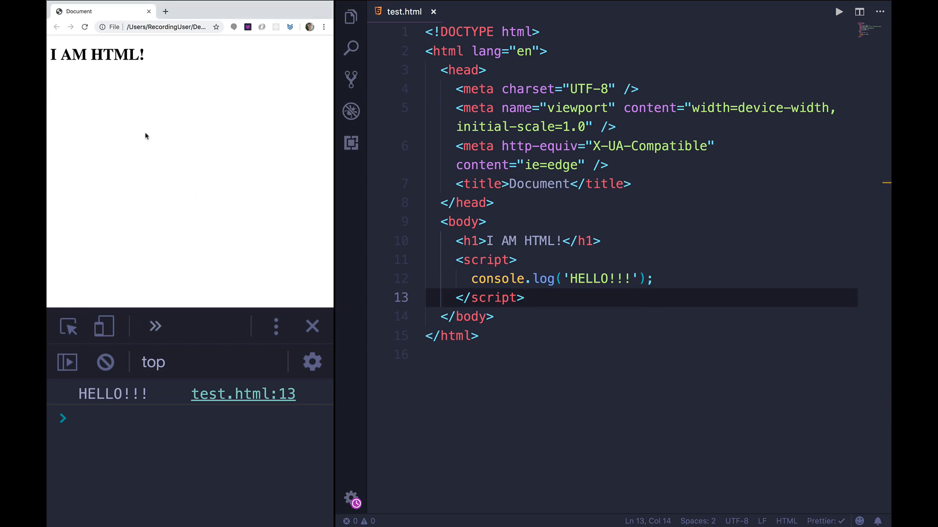
left_click(577, 280)
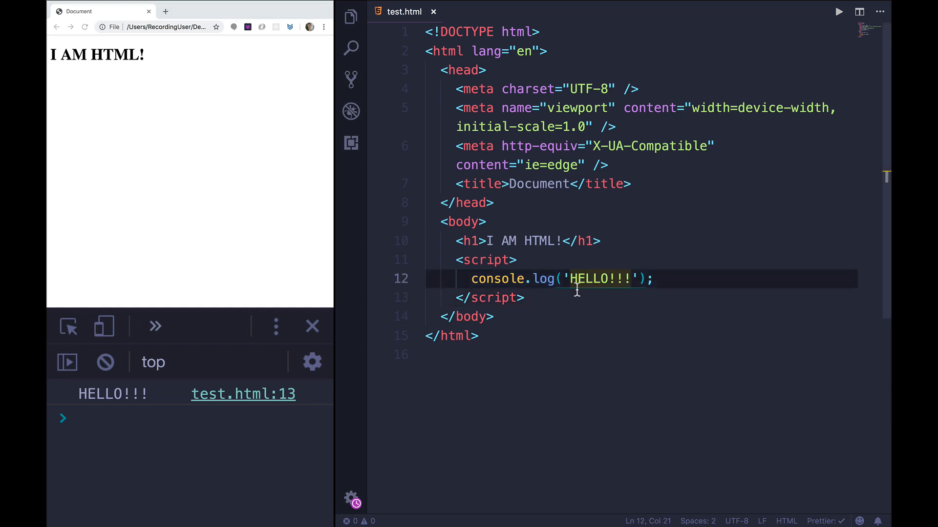
left_click(518, 260)
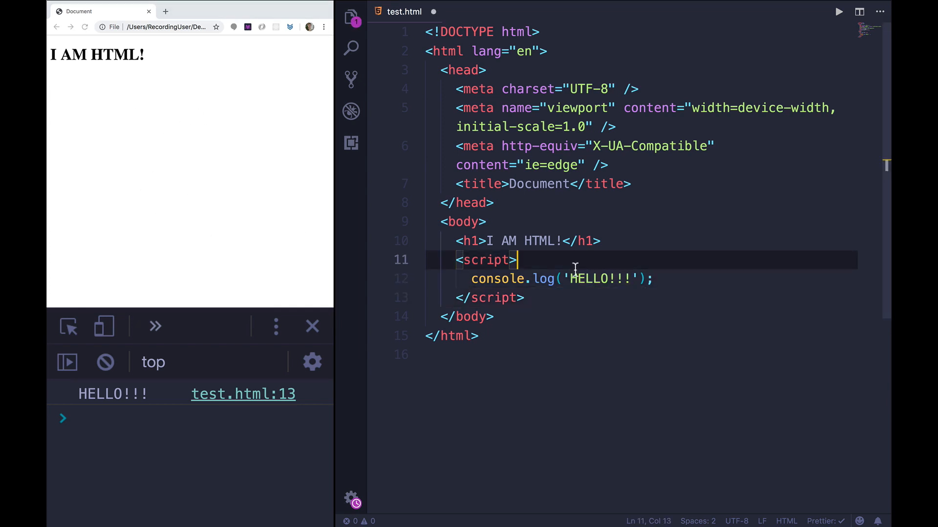
key("Enter")
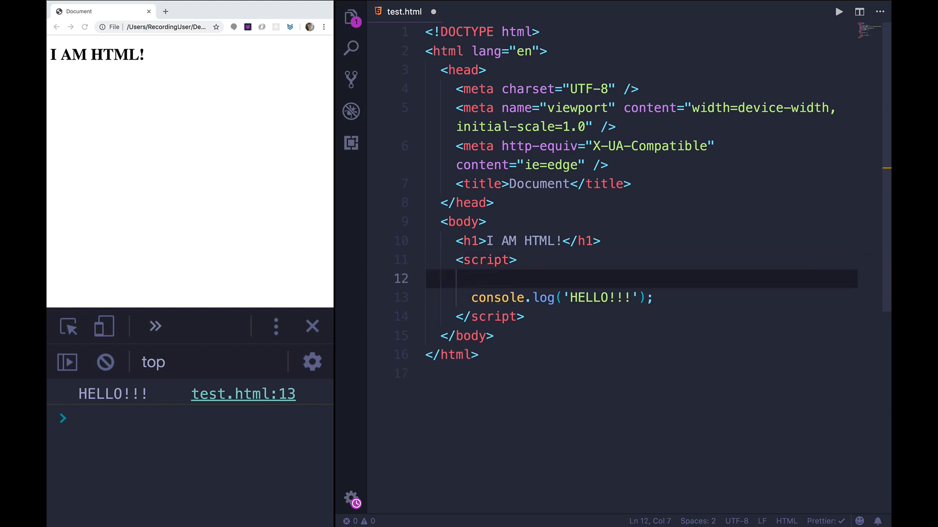
type("<!--")
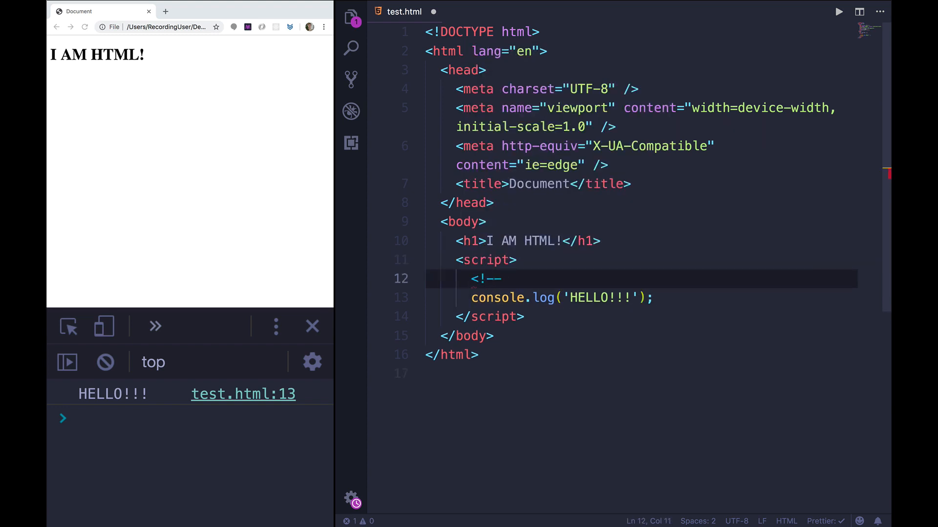
type("-->")
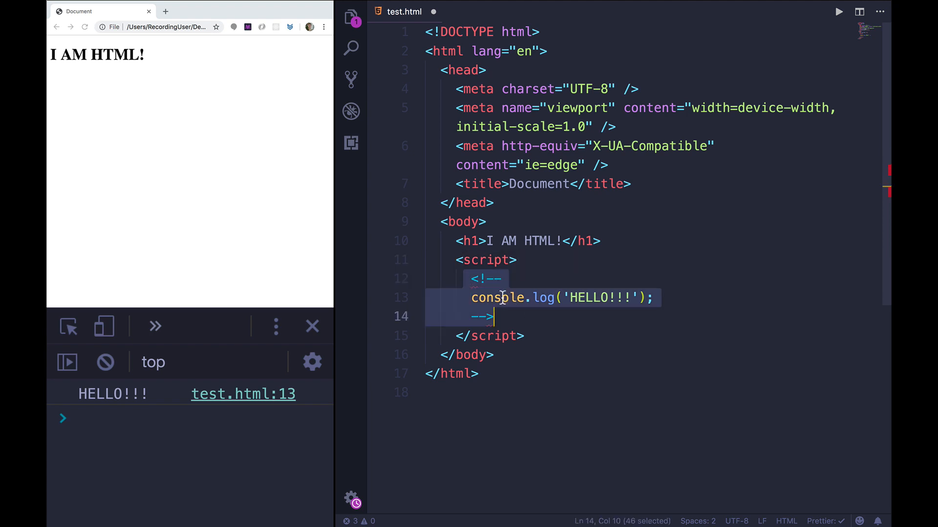
mouse_move(500, 291)
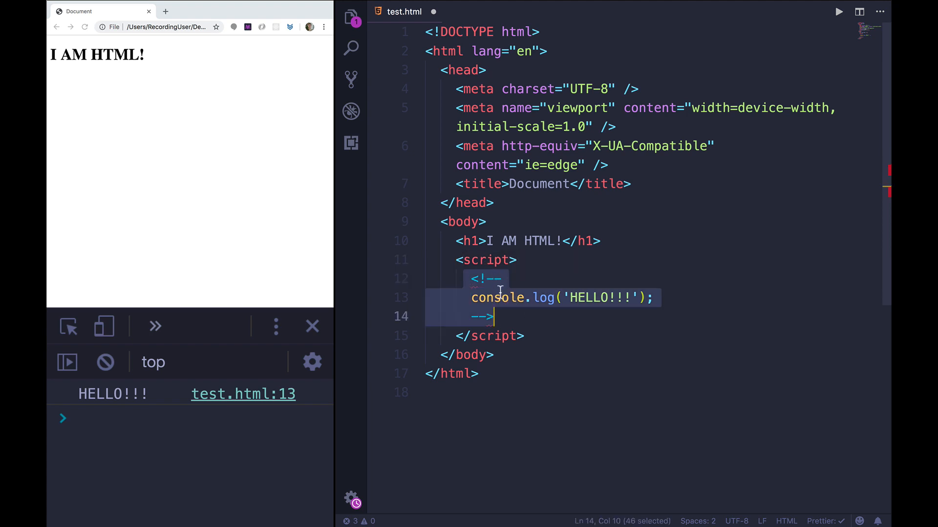
left_click(523, 316)
type(" -->")
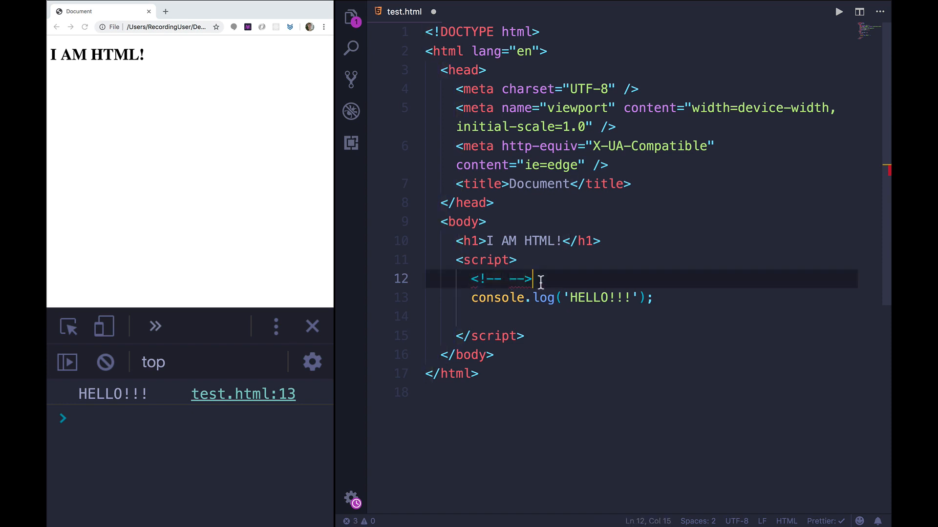
key("Delete")
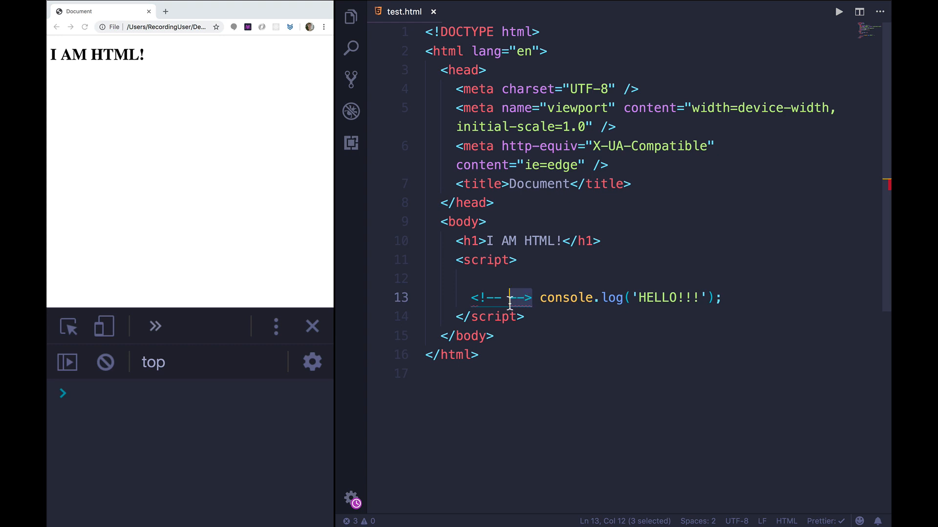
Add '//' before the closing -->, then select the first Whitespace Weirdness code block in Notion
type("//-->")
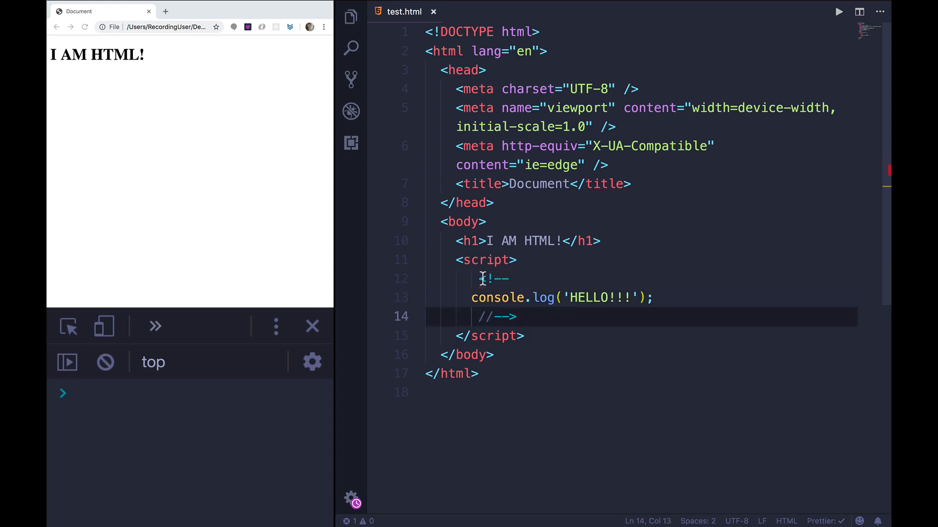
mouse_move(585, 328)
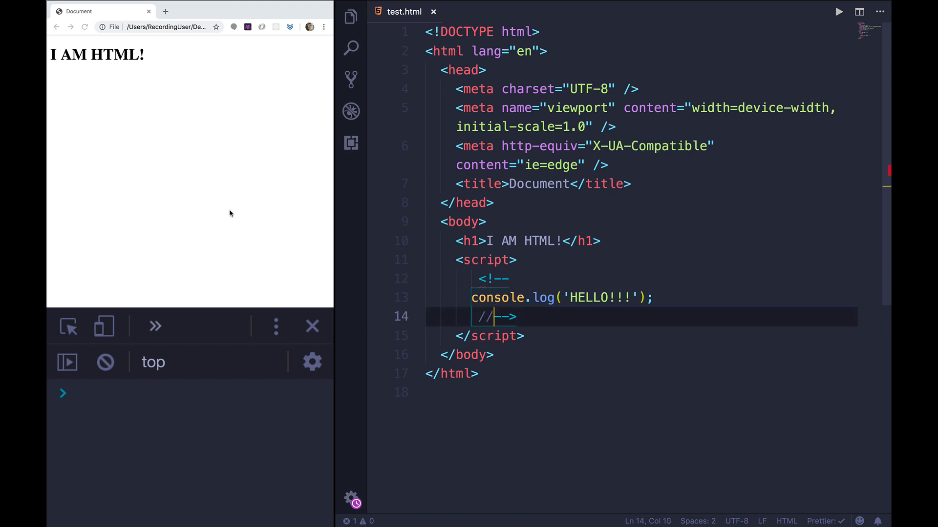
left_click(84, 28)
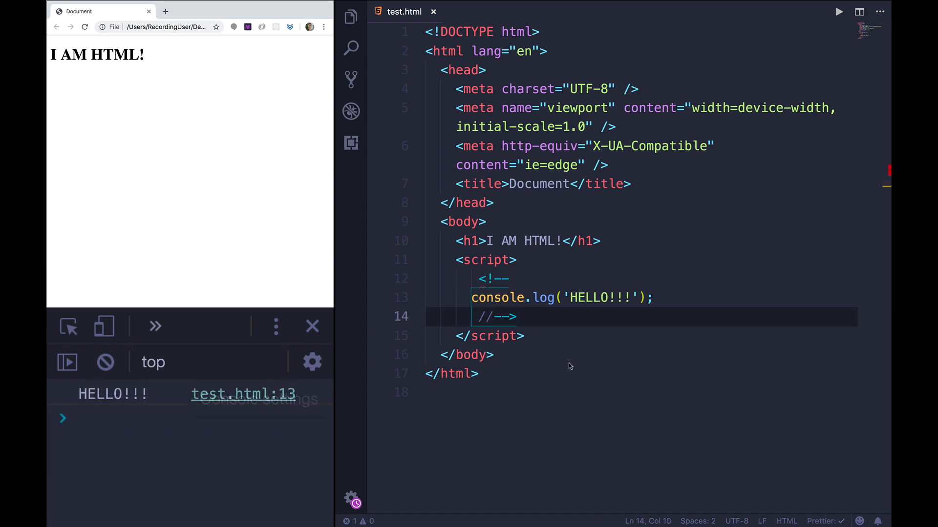
left_click(580, 374)
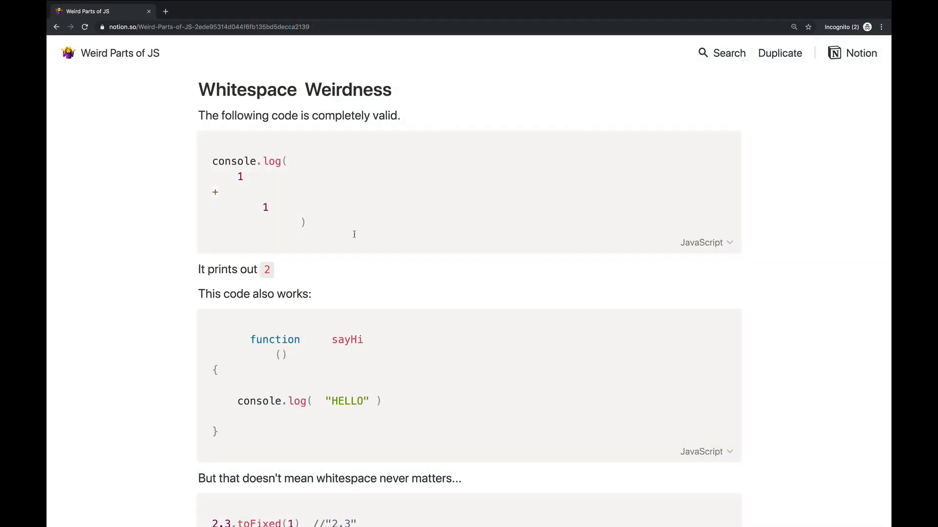
mouse_move(344, 234)
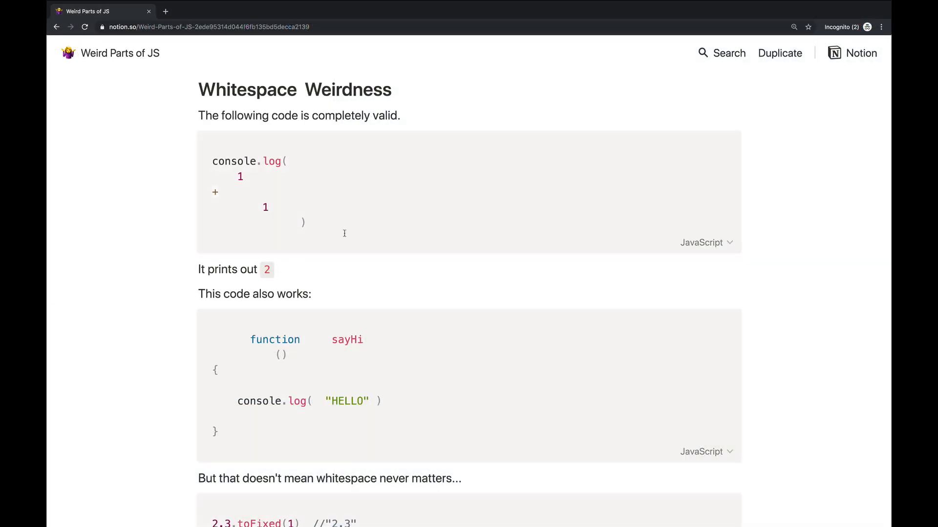
left_click_drag(212, 161, 304, 222)
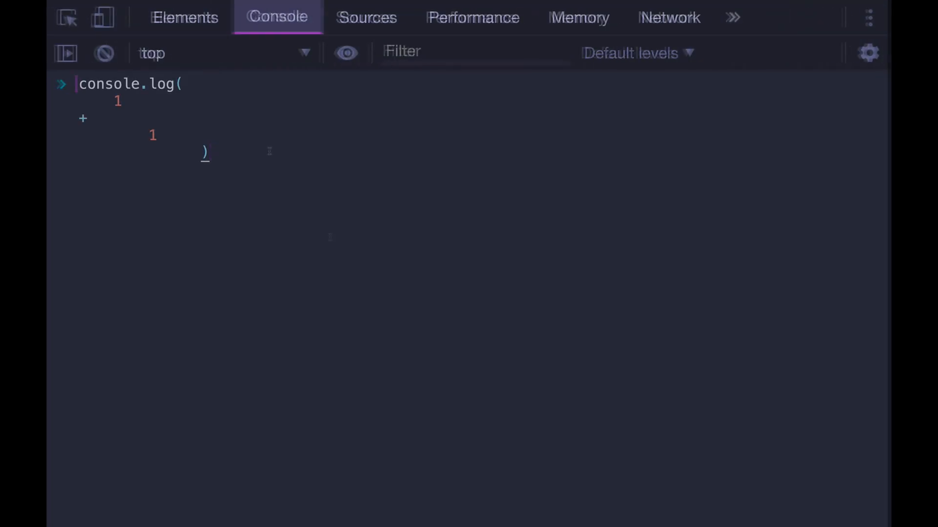
Run the spaced console.log printing 2 and the sayHi definition, then start clearing the console
key("Enter")
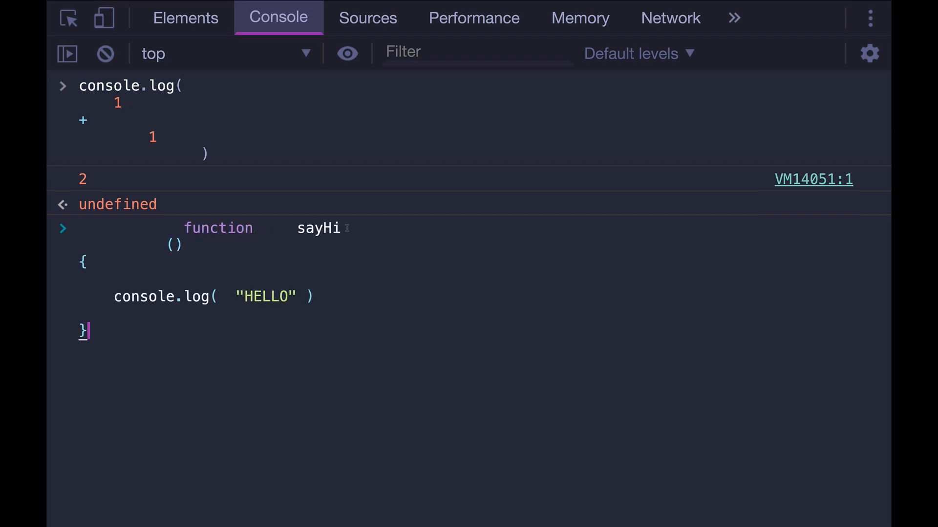
key("Enter")
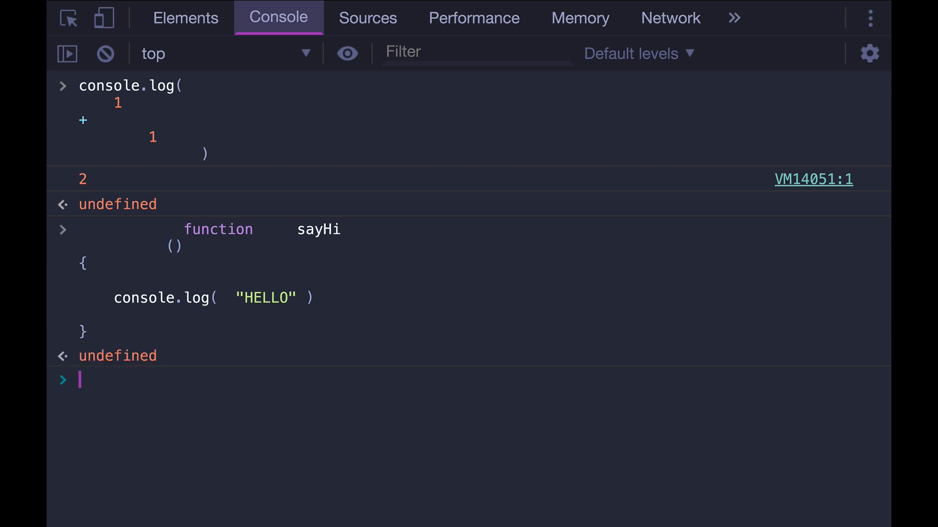
type("sayHi")
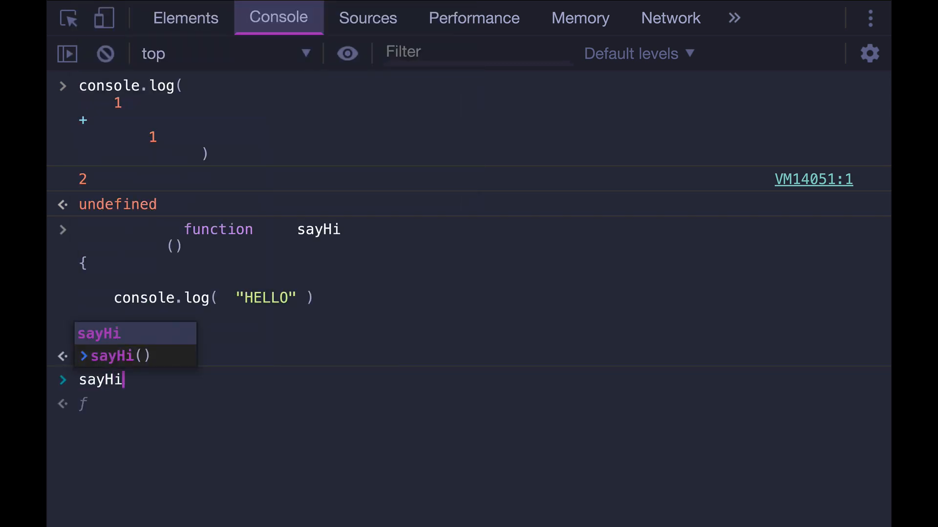
type("cle")
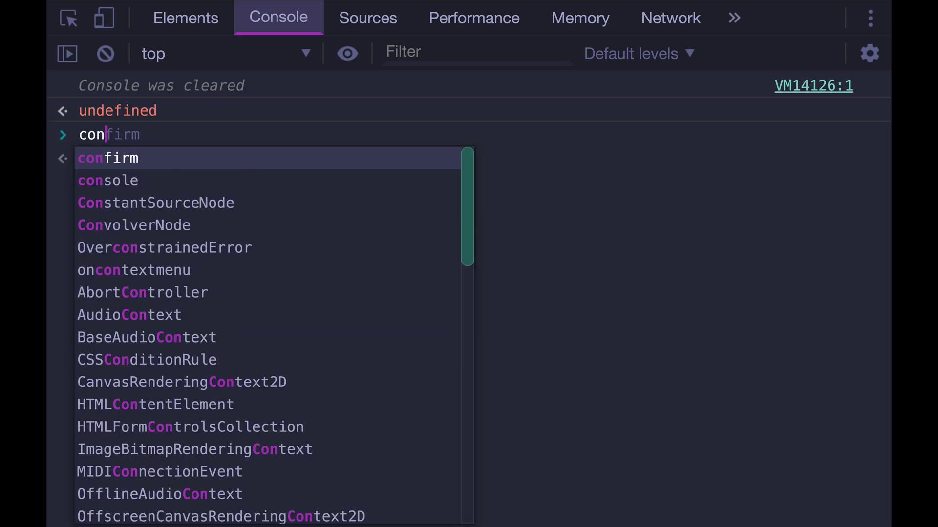
Define const n = 35, run n.toFixed(1), then show 35.toFixed(1) throws a syntax error
type("const n =")
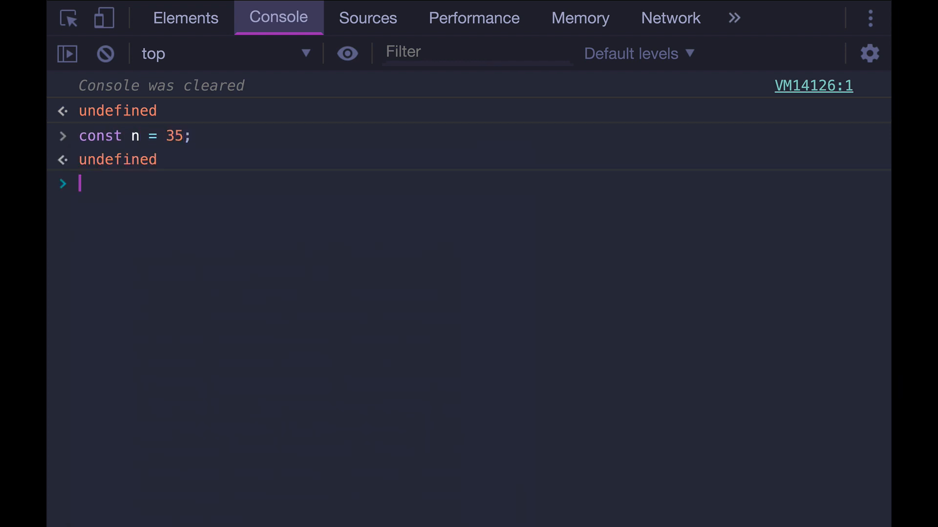
type("n.toFixed")
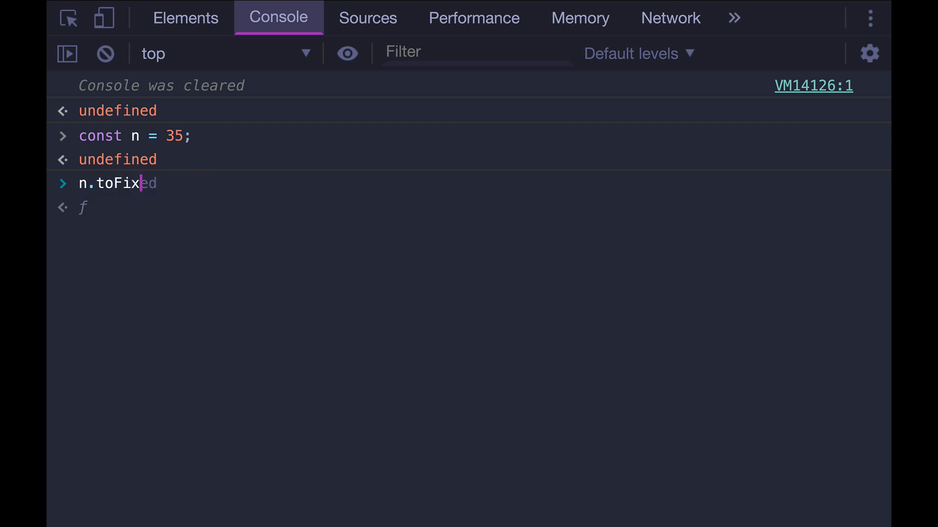
type("(1)")
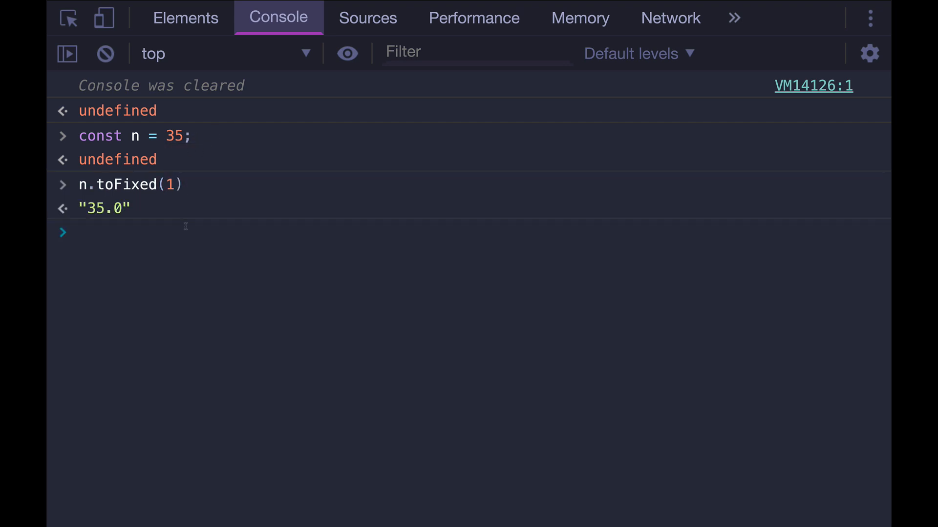
type("35.")
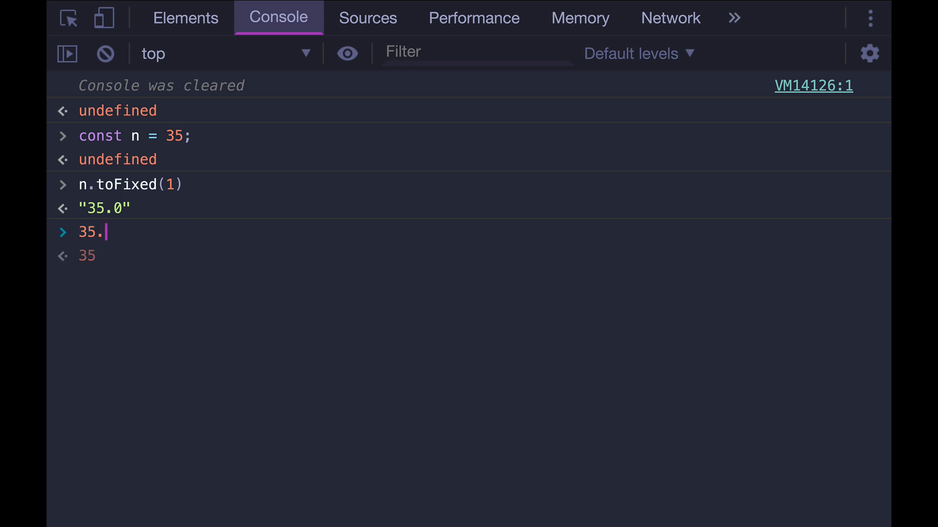
type("toFi")
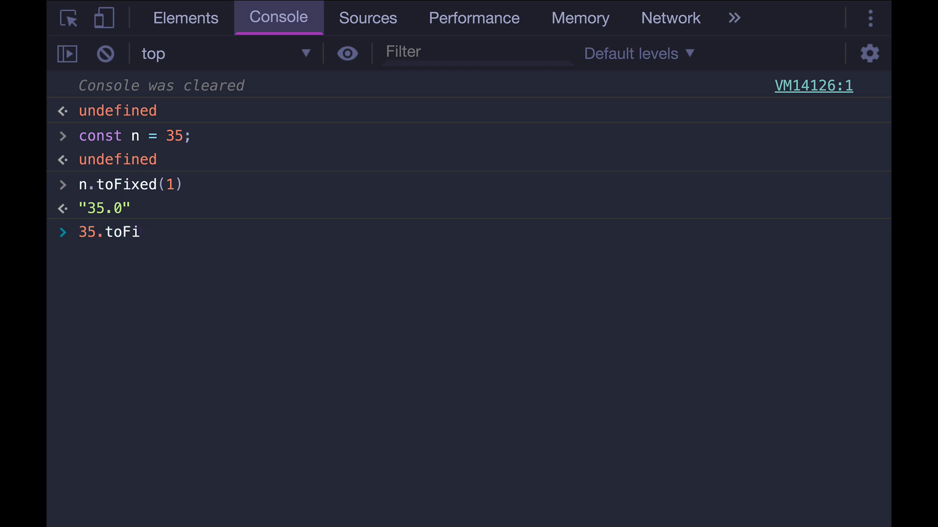
type("xed(1)")
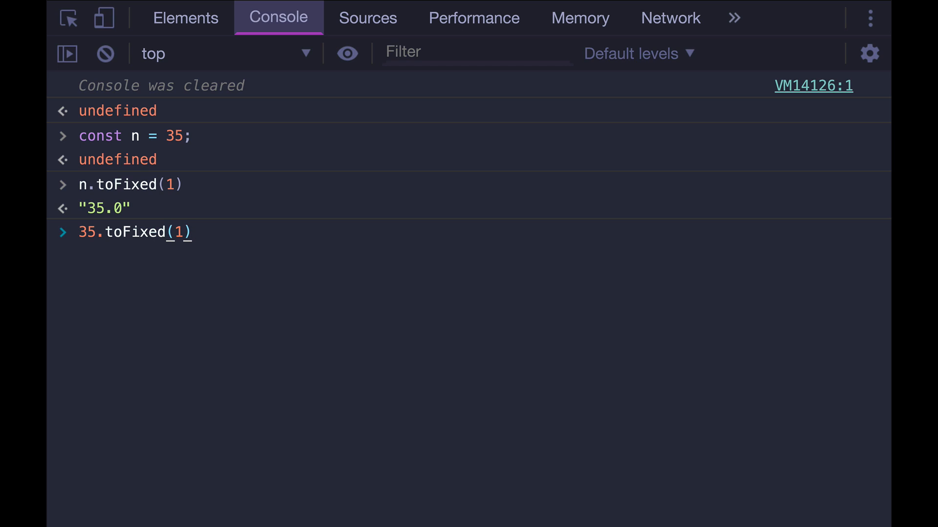
key("Enter")
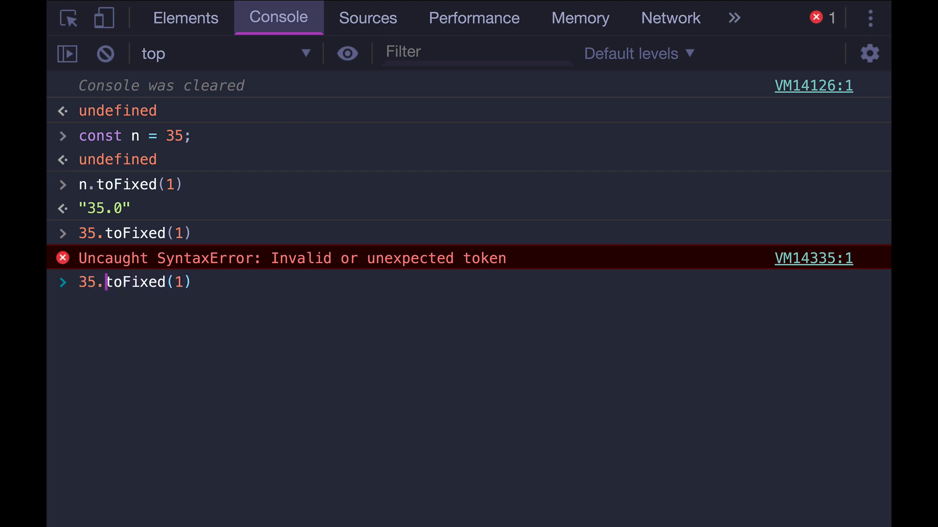
Show spaced 35 .toFixed(1) variants return "35.0", 35. toFixed fails, and 1.25.toFixed(2) returns "1.25"
key("Enter")
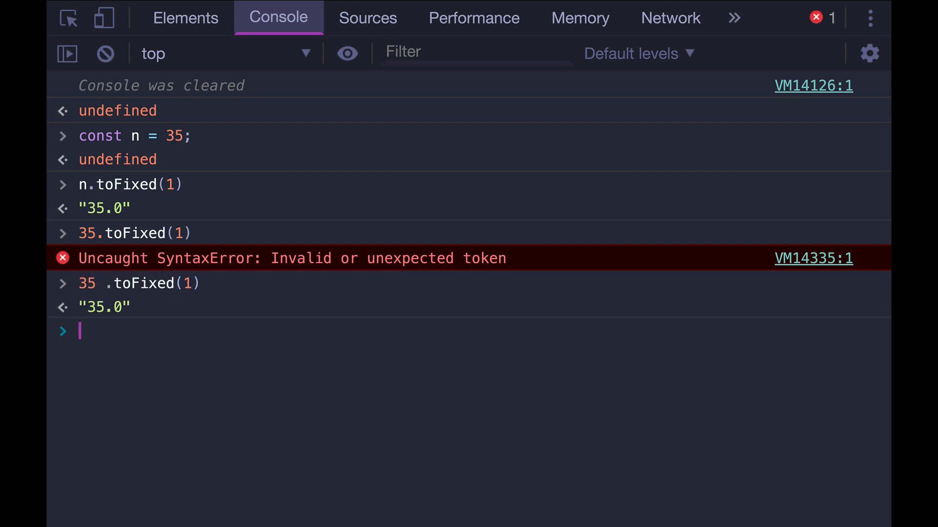
key("Enter")
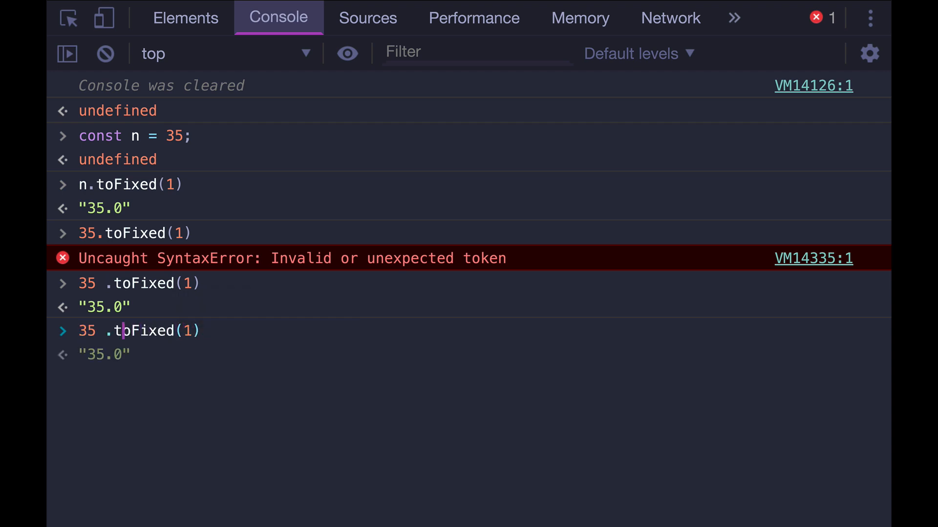
key("Enter")
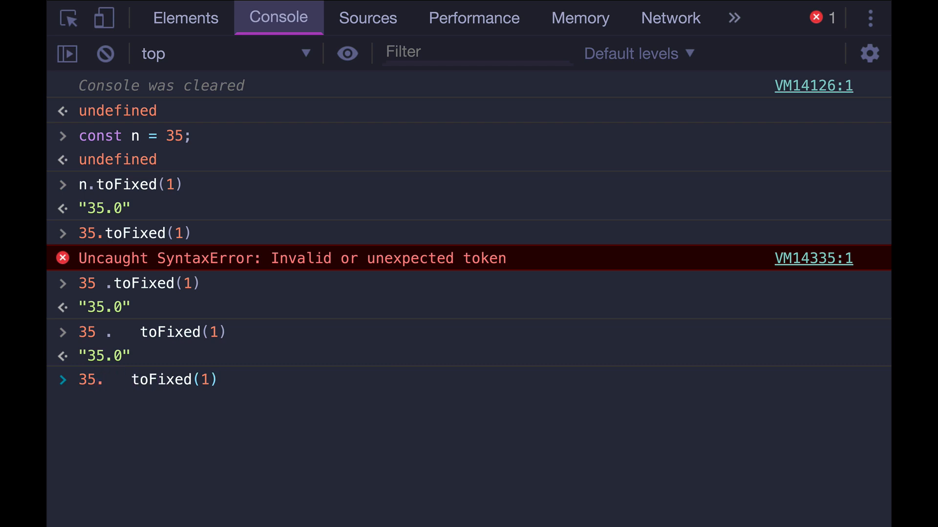
key("Enter")
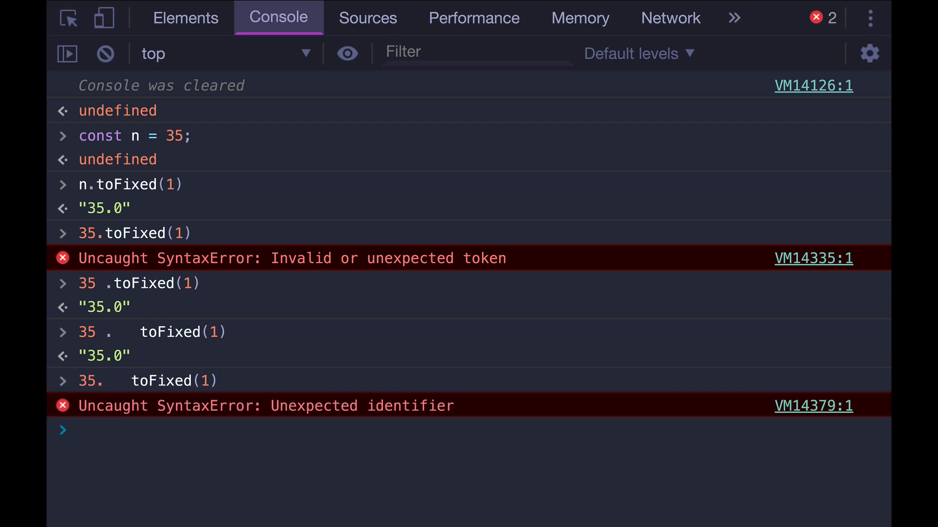
mouse_move(175, 404)
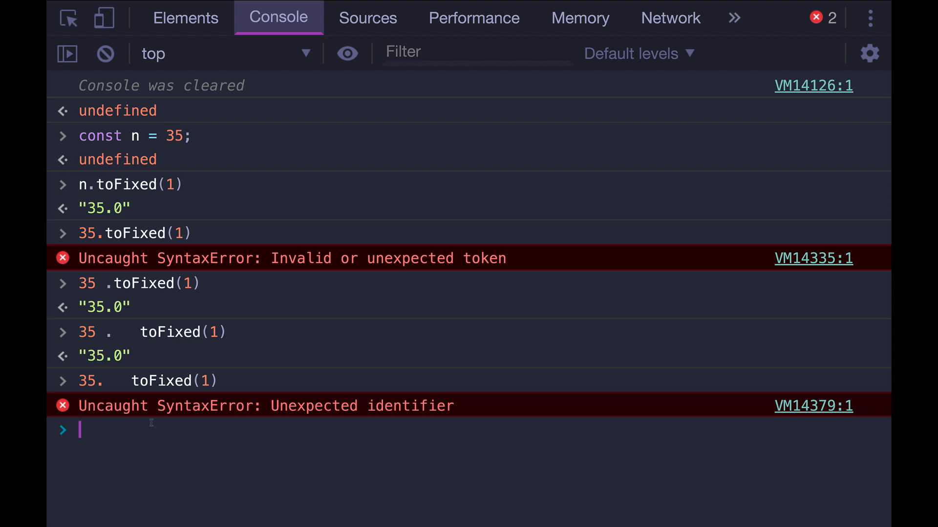
type("1.25")
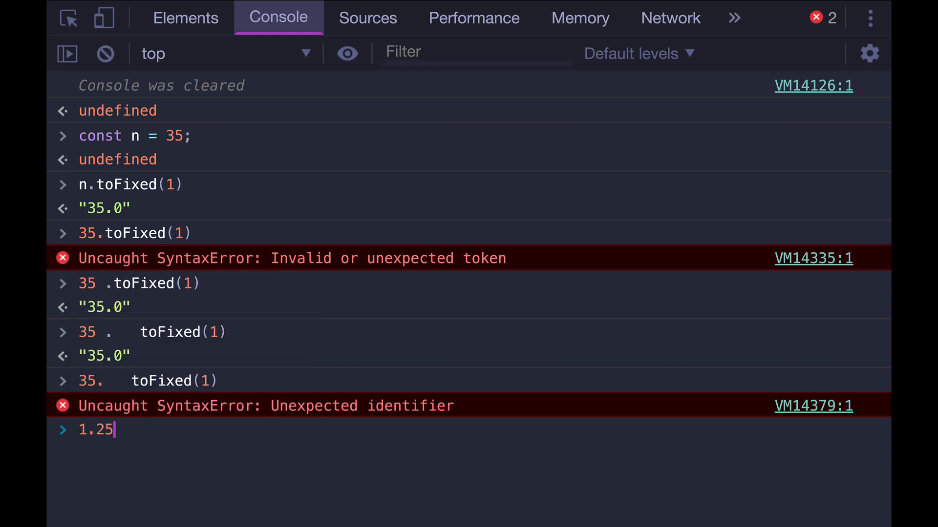
type(".")
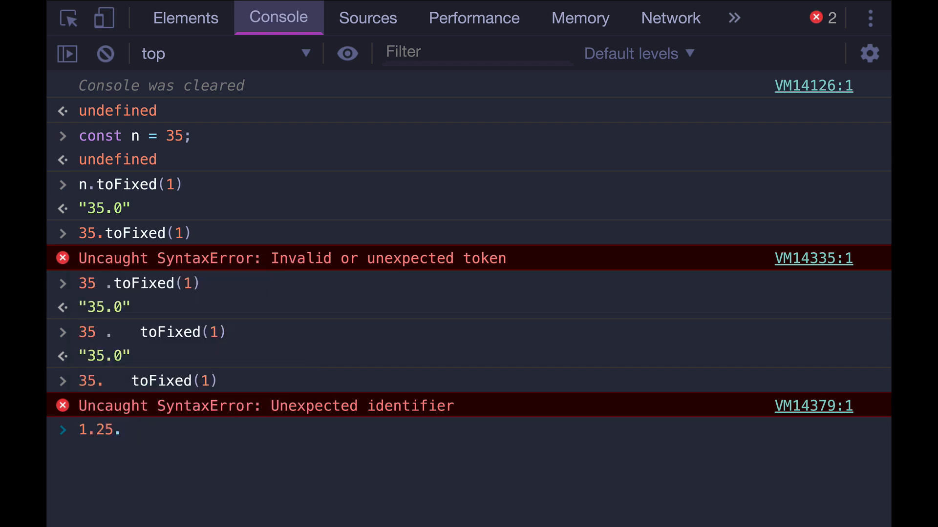
type("toFixed(2")
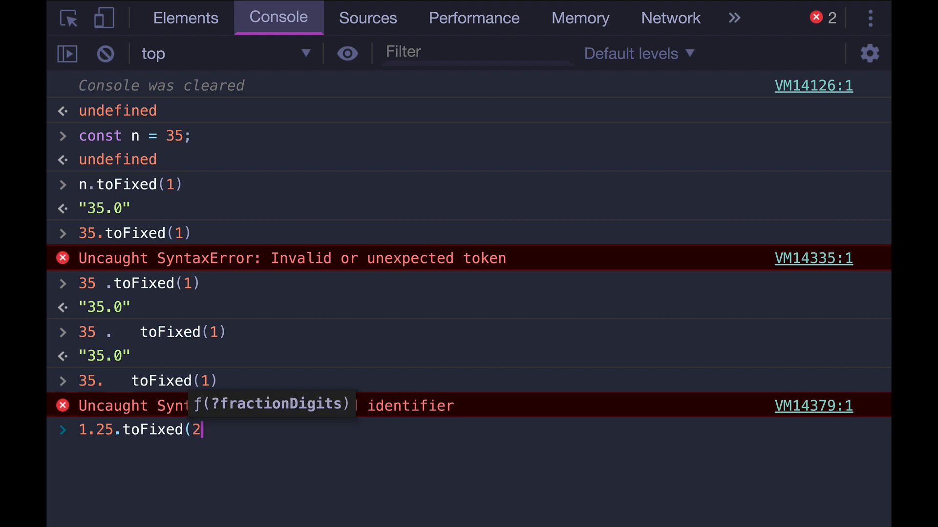
key("Enter")
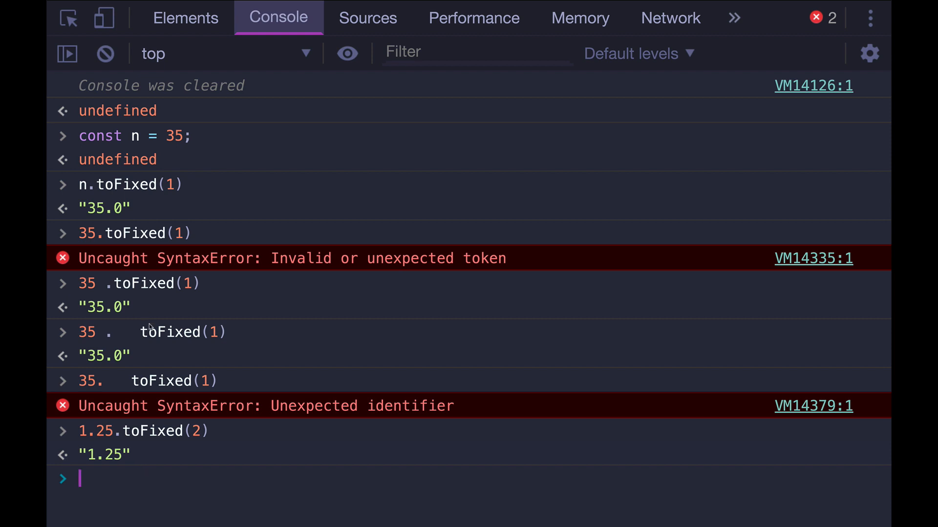
mouse_move(93, 283)
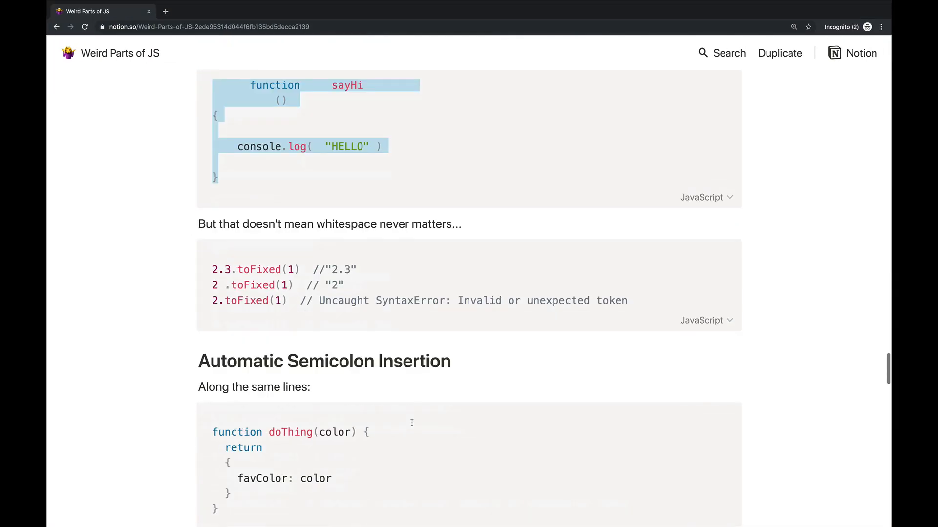
Scroll to the Automatic Semicolon Insertion section and highlight the quoted spec text on semicolons
scroll("down", 3)
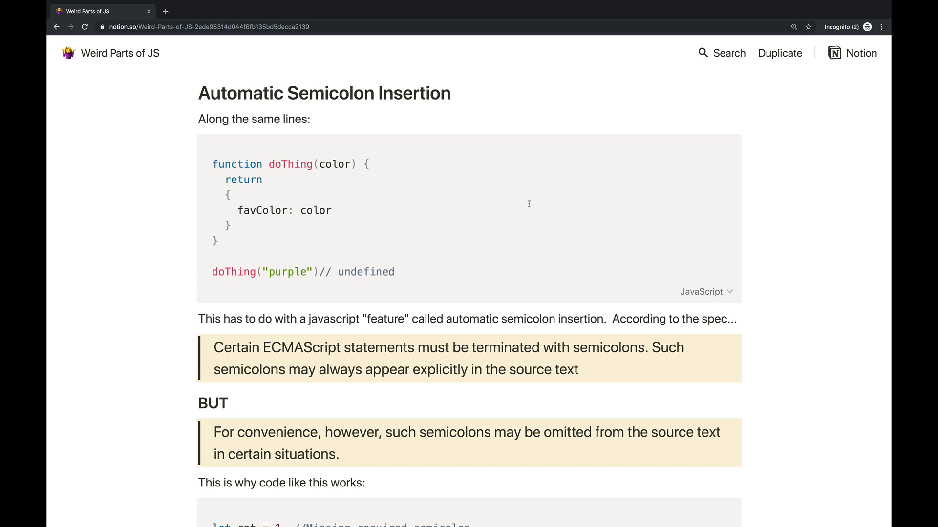
scroll("down", 3)
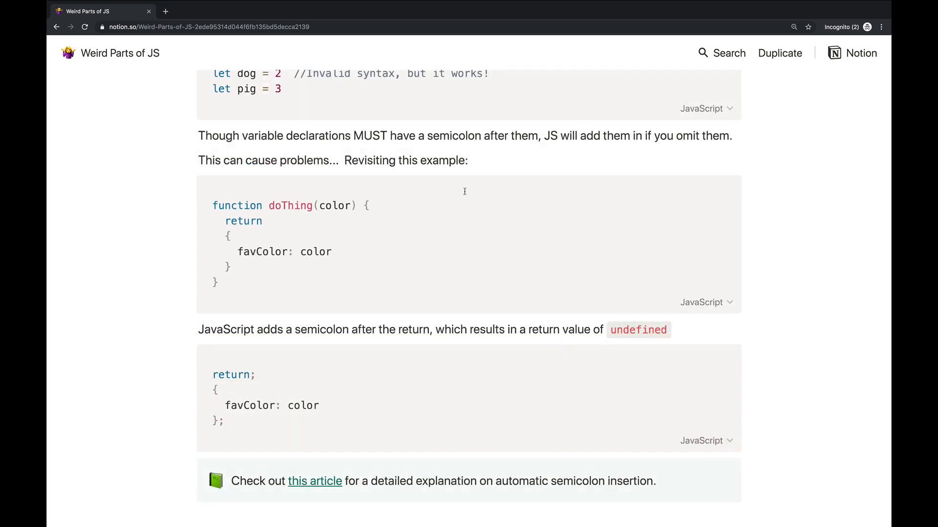
scroll("down", 3)
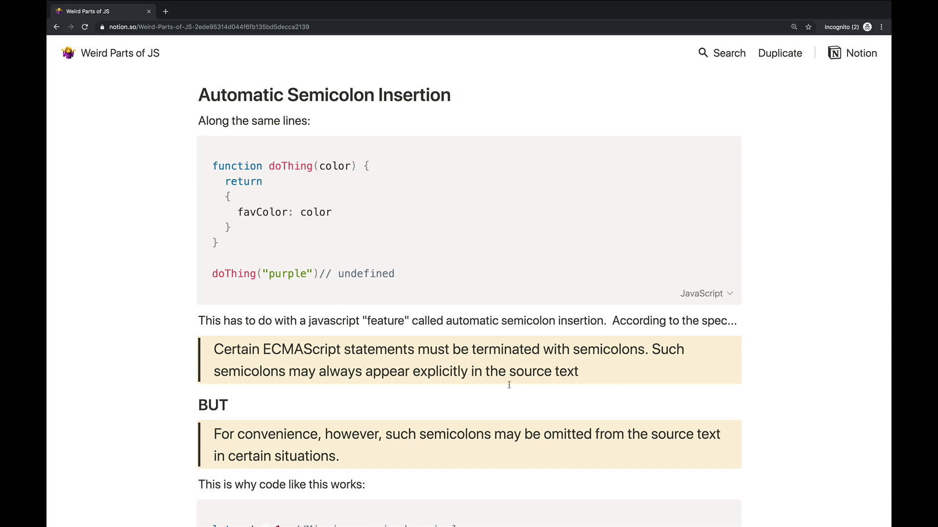
mouse_move(597, 366)
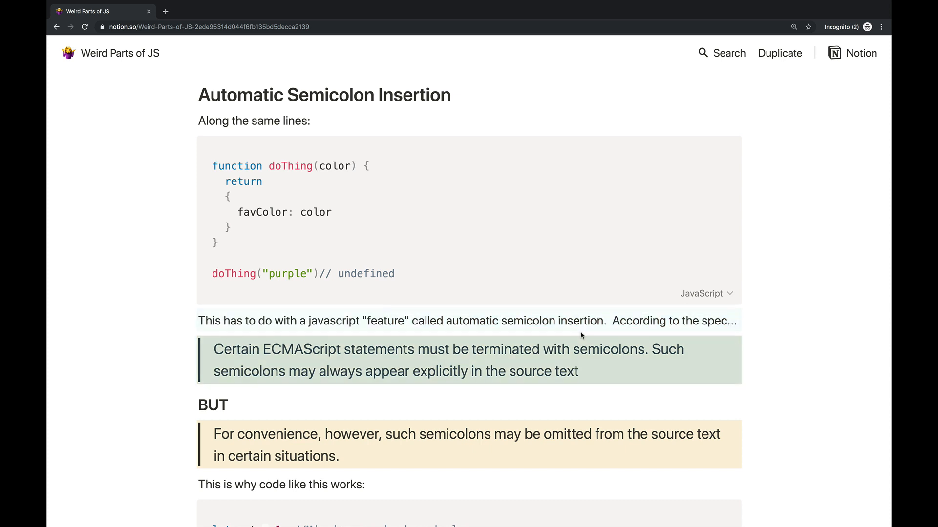
left_click_drag(214, 350, 641, 350)
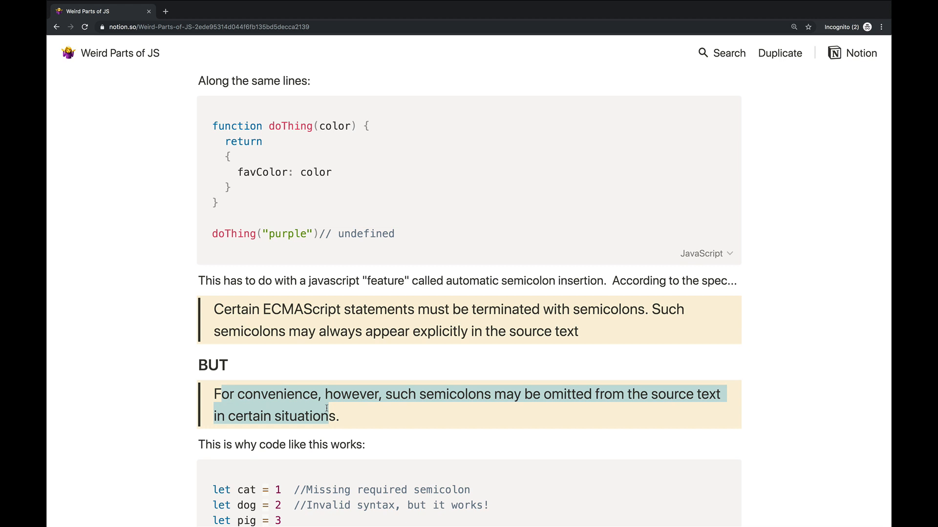
mouse_move(316, 360)
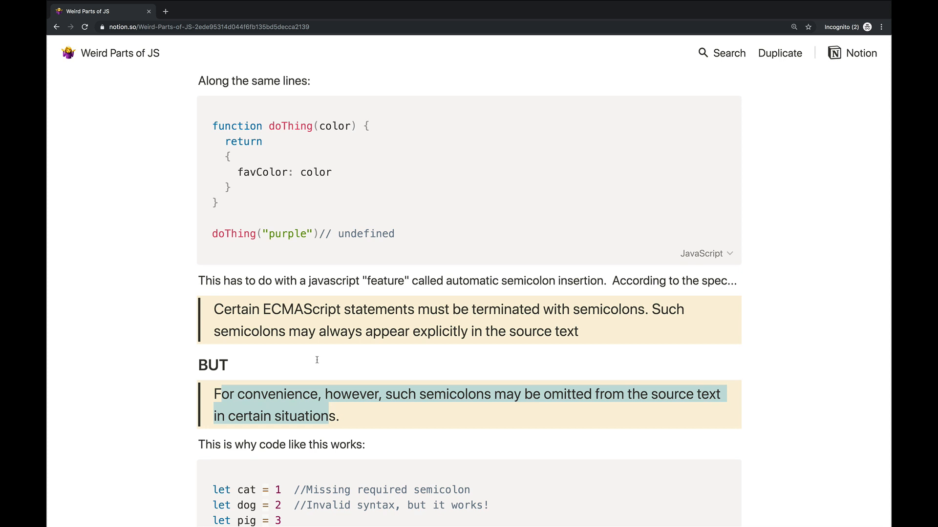
mouse_move(709, 291)
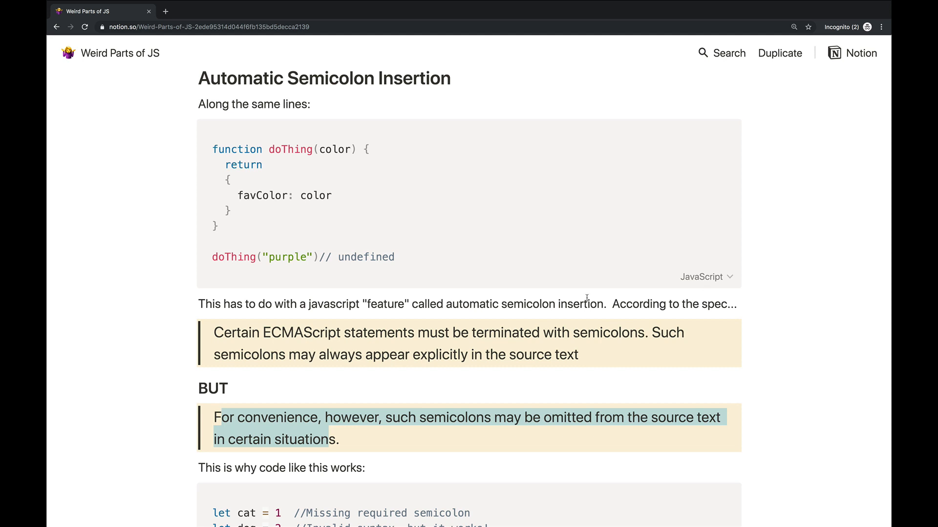
scroll("down", 3)
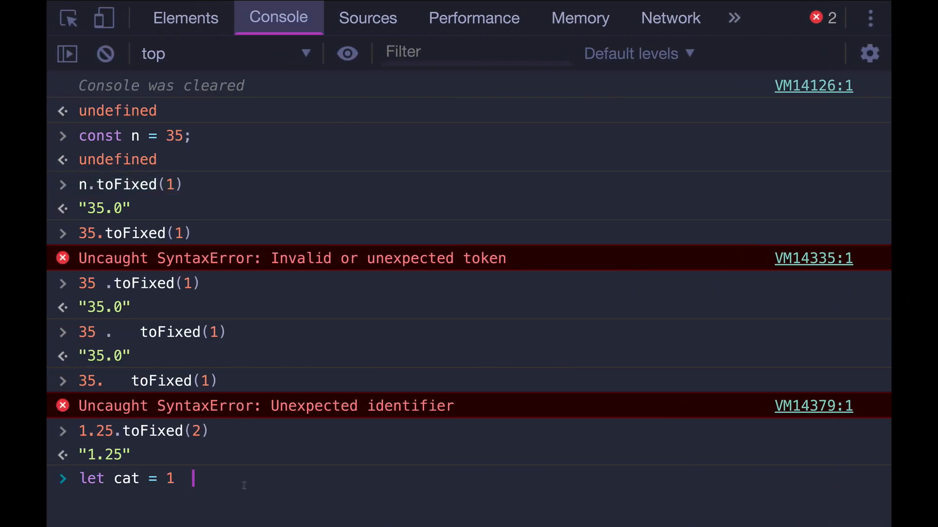
Run let cat = 1, then fix the doThing snippet's return brace so it yields {favColor: "purple"}
key("Enter")
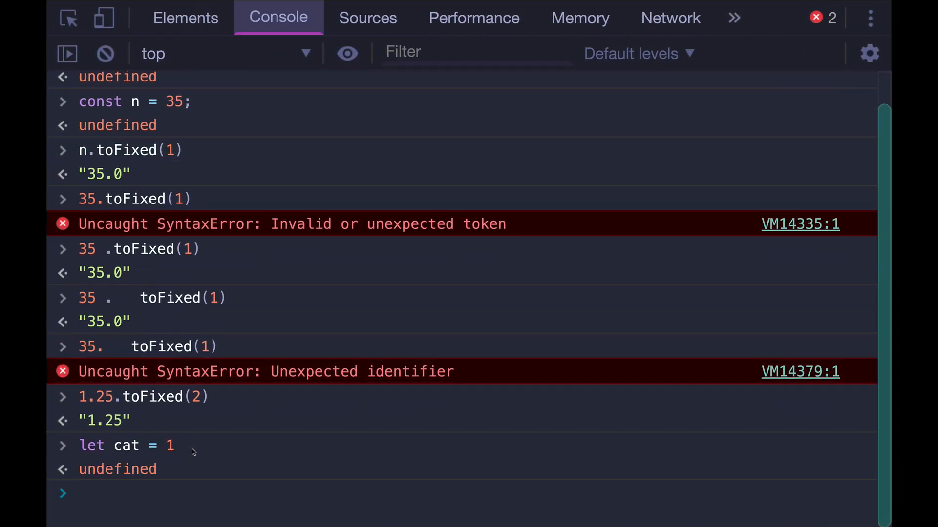
mouse_move(235, 485)
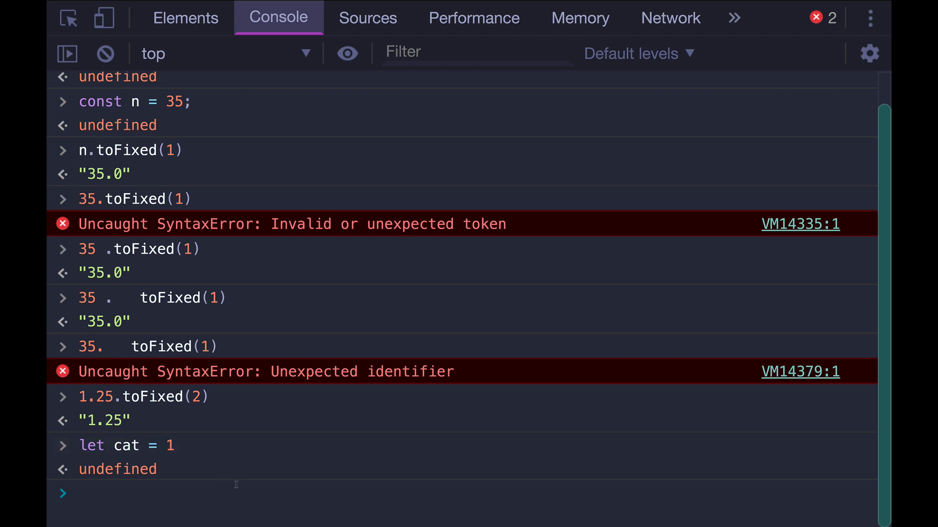
mouse_move(401, 483)
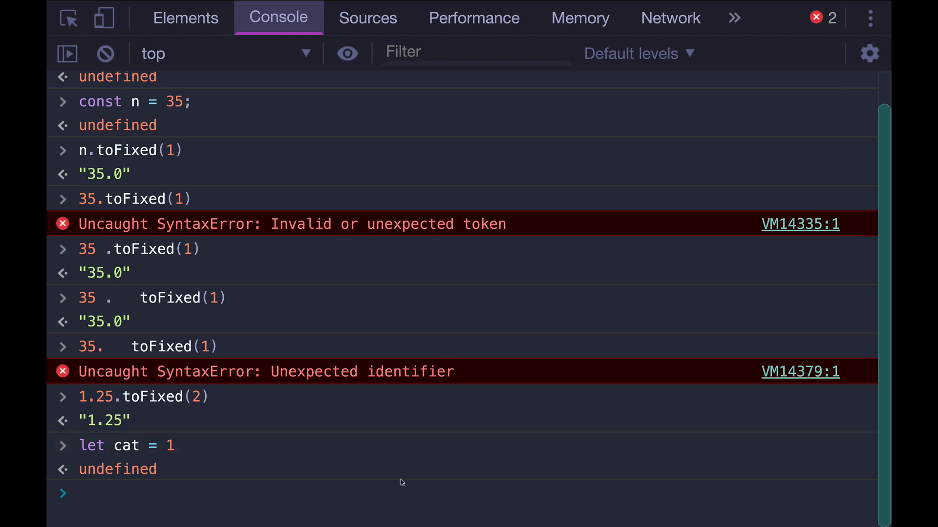
left_click(368, 18)
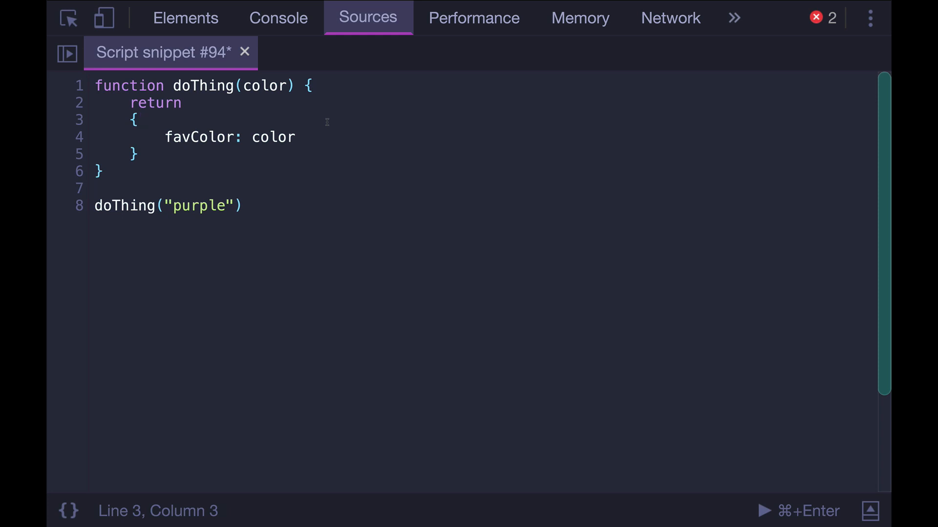
mouse_move(291, 184)
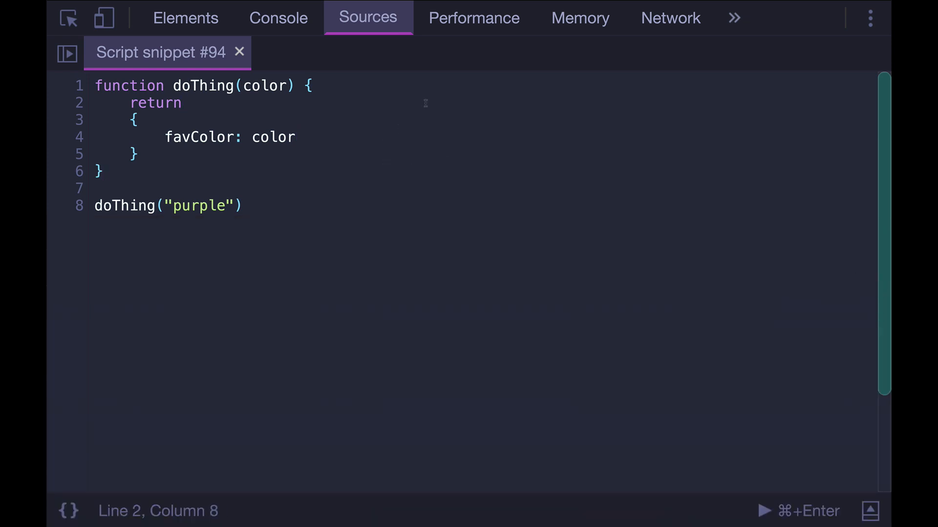
type(";")
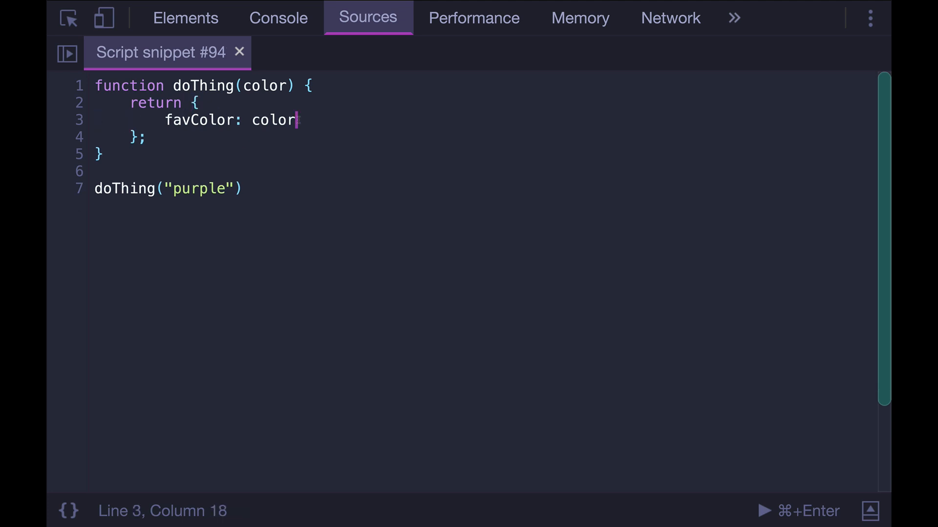
key("Enter")
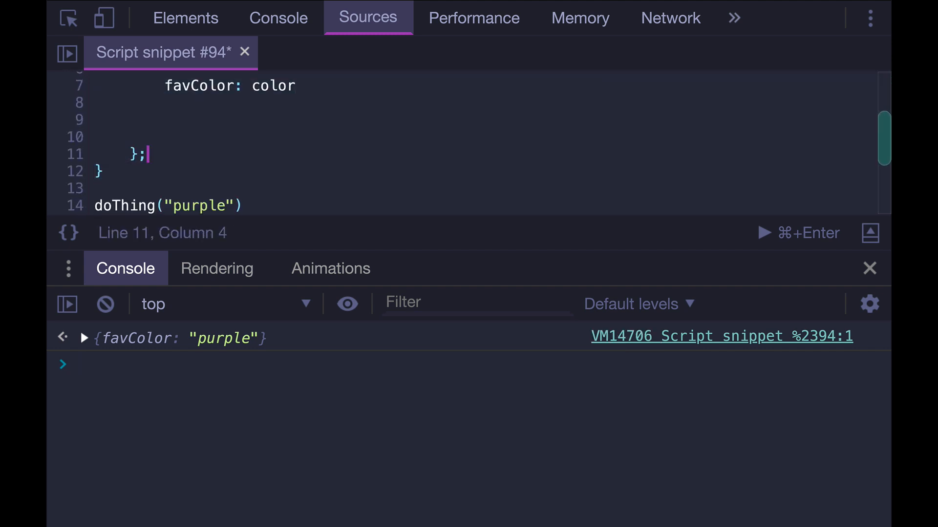
left_click(869, 268)
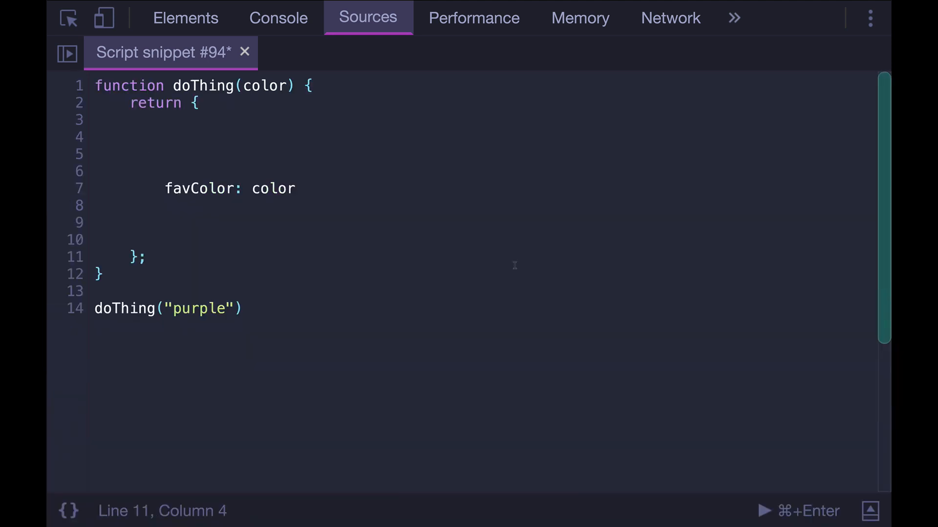
mouse_move(616, 283)
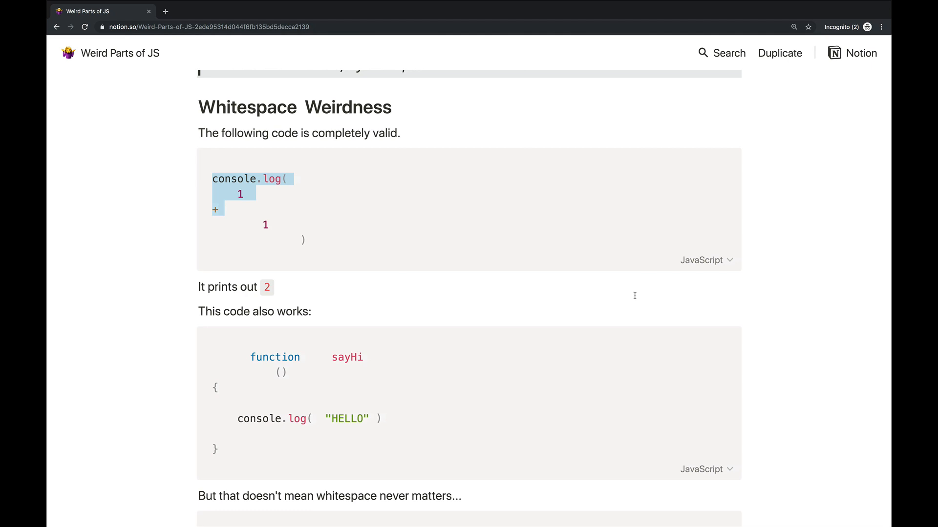
mouse_move(576, 311)
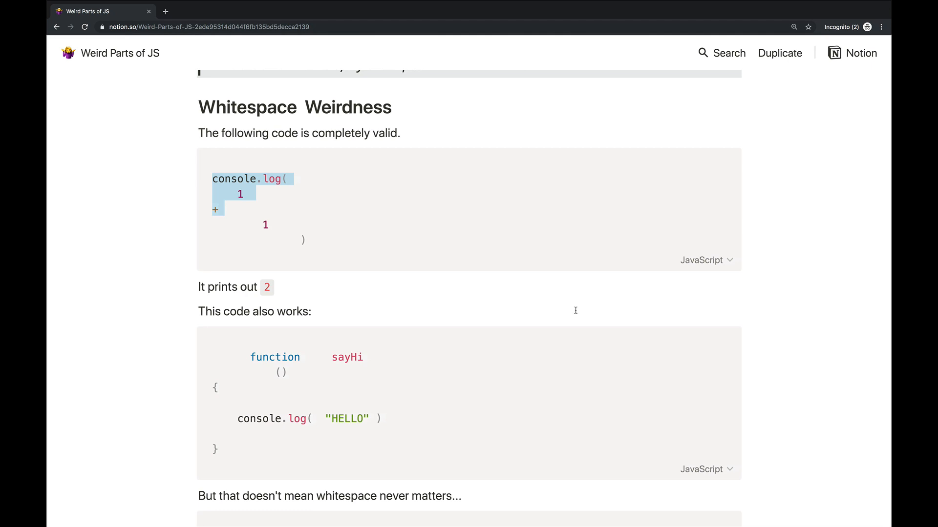
Scroll down to the Comparison Weirdness section with the abstract equality spec rules
scroll("down", 3)
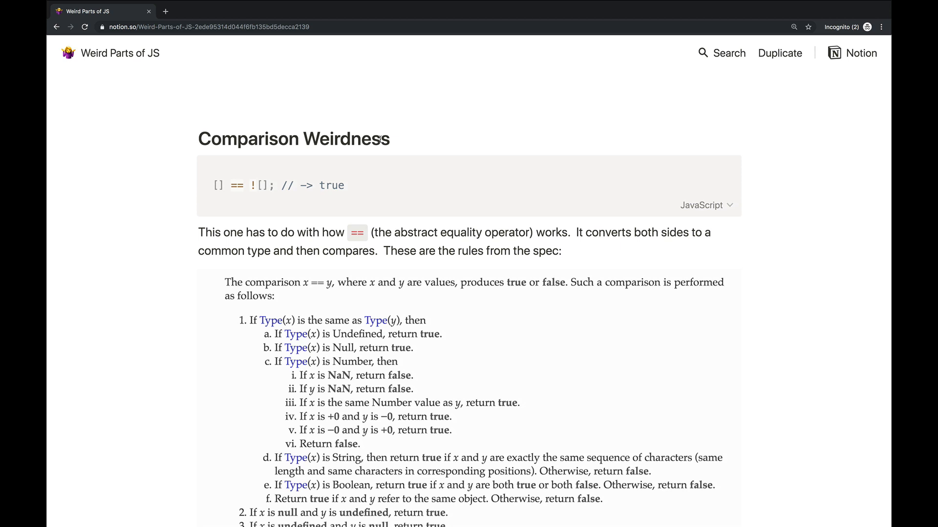
mouse_move(399, 178)
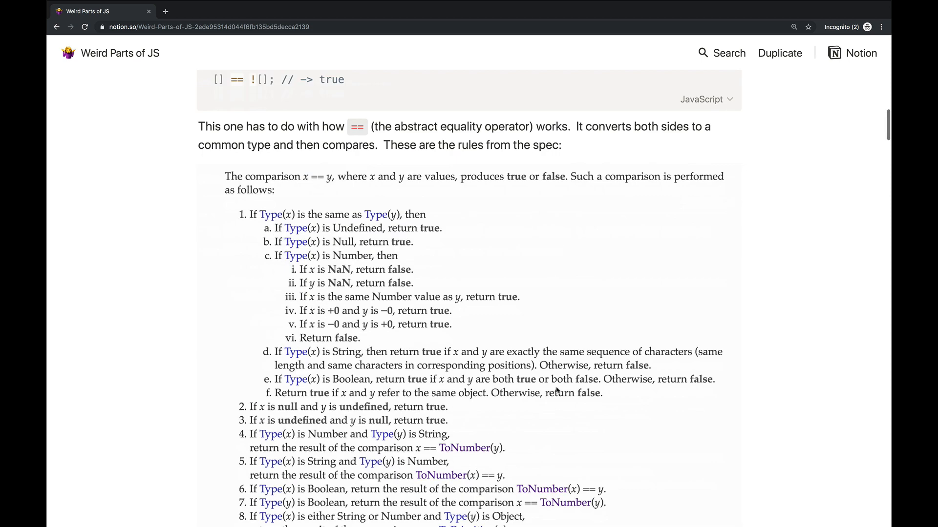
scroll("down", 3)
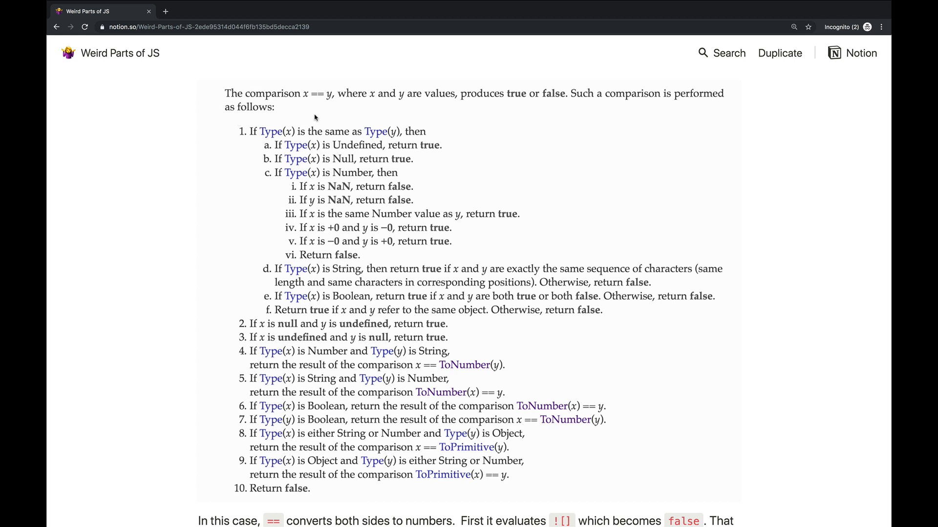
scroll("down", 3)
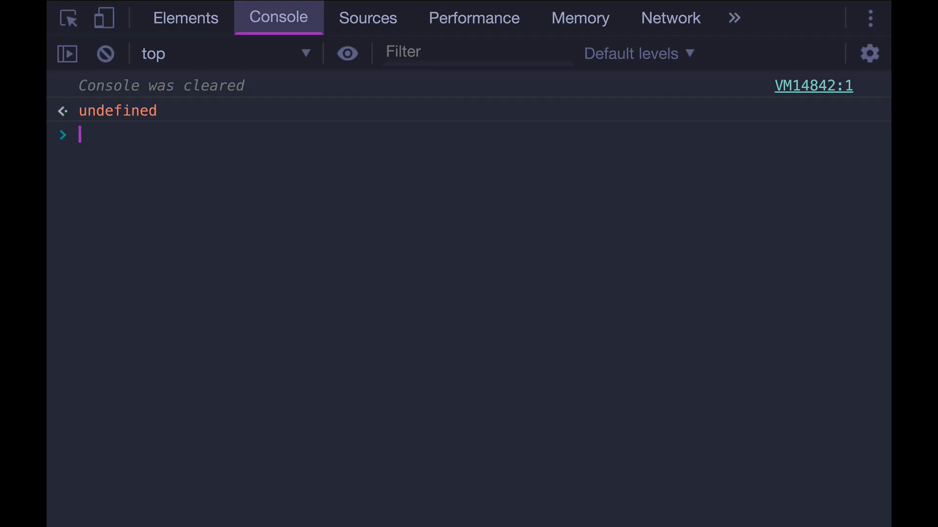
Evaluate !!2 (true), !2 (false) and 2 == true (false) in the console
type("!!2")
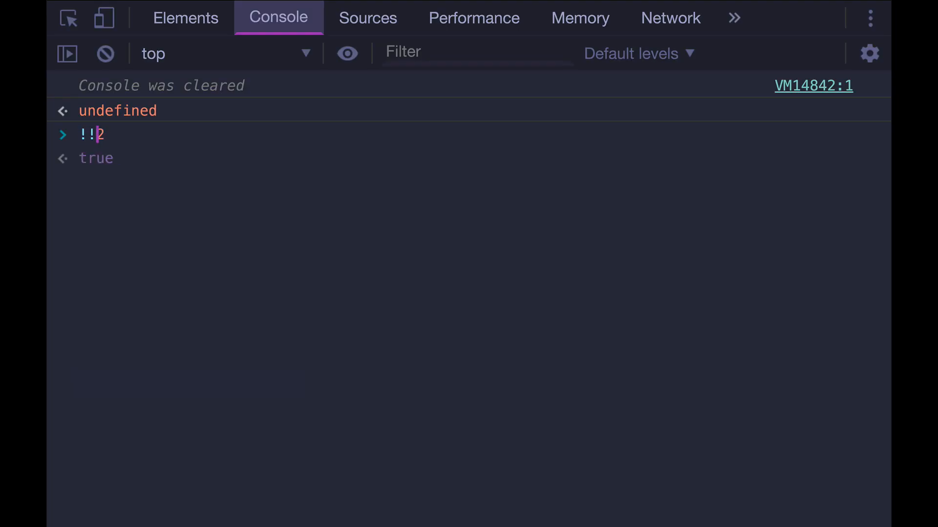
key("Enter")
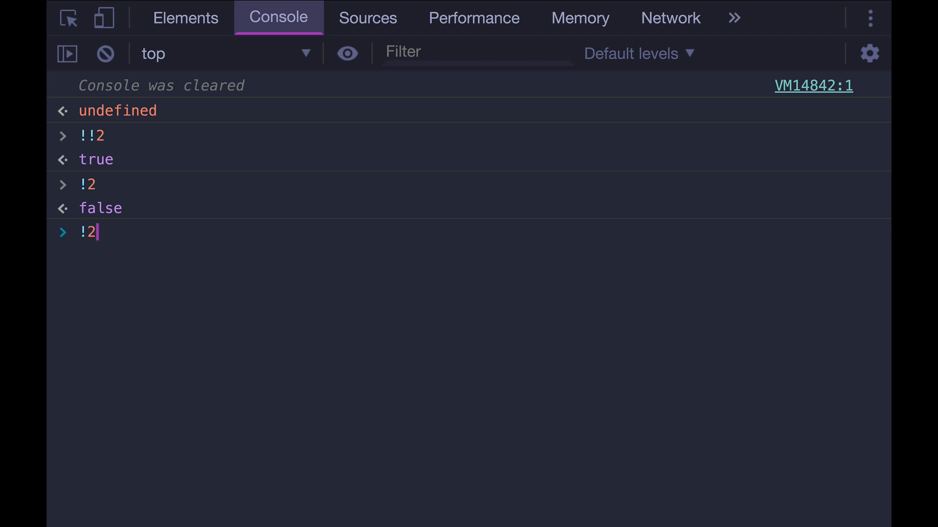
key("Enter")
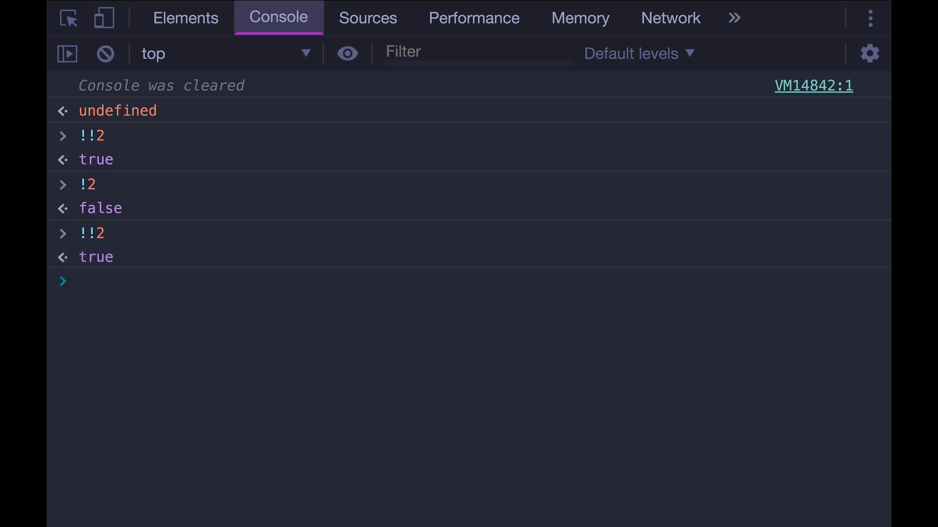
type("2 == true")
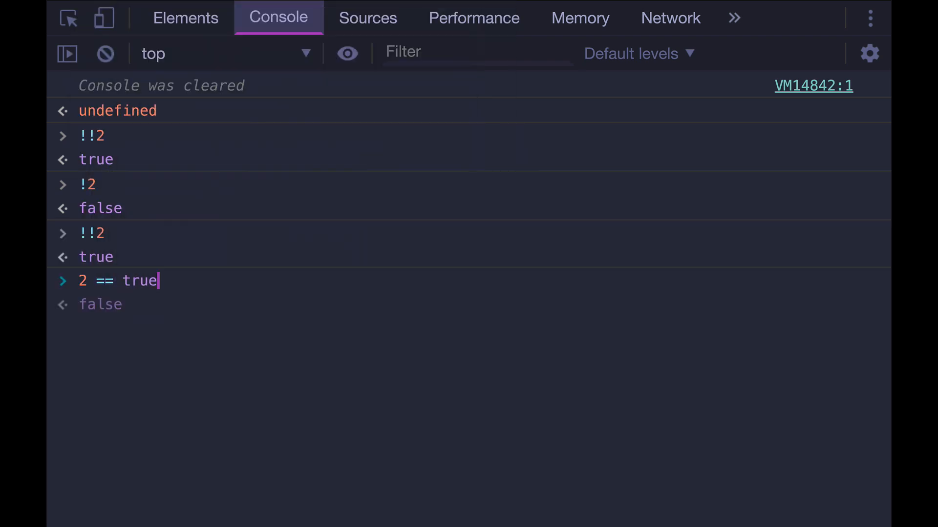
type(";")
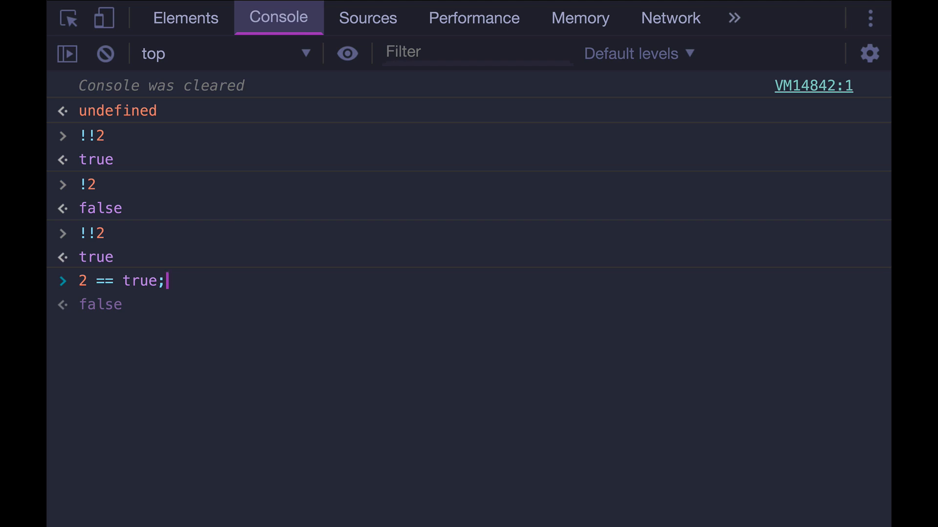
mouse_move(104, 305)
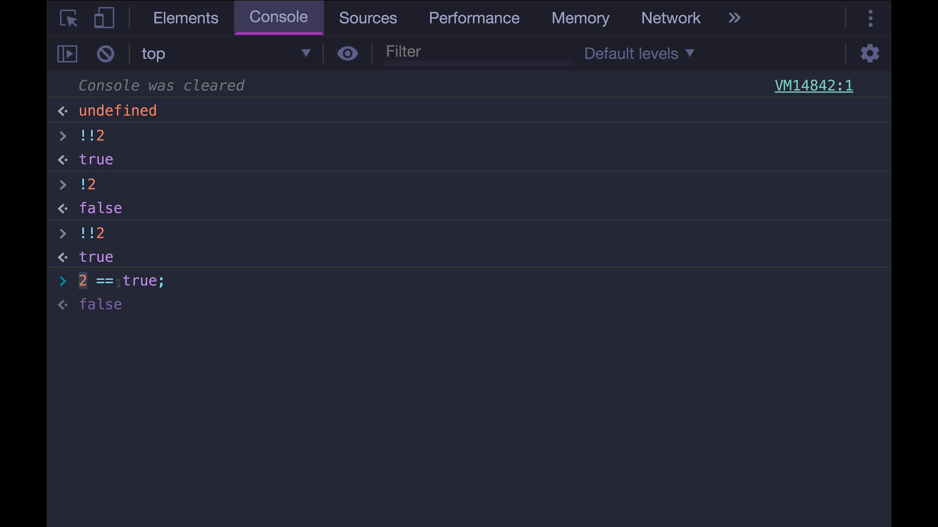
key("Enter")
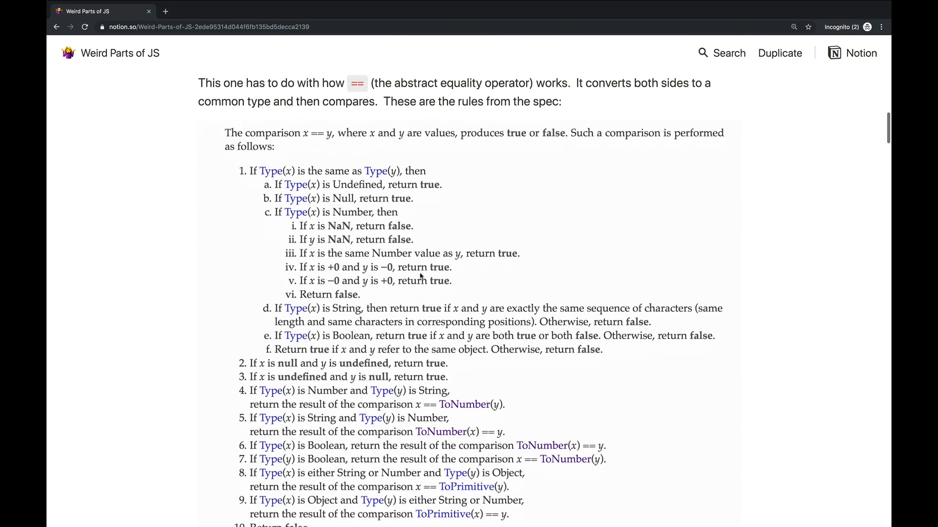
Evaluate !![] (true) and [] == ![] (true) in the console
scroll("up", 3)
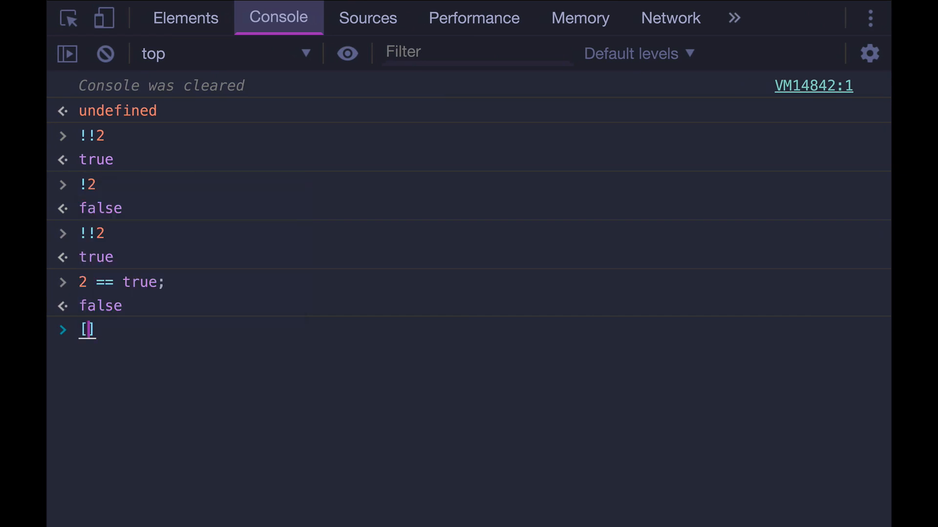
type("!![]")
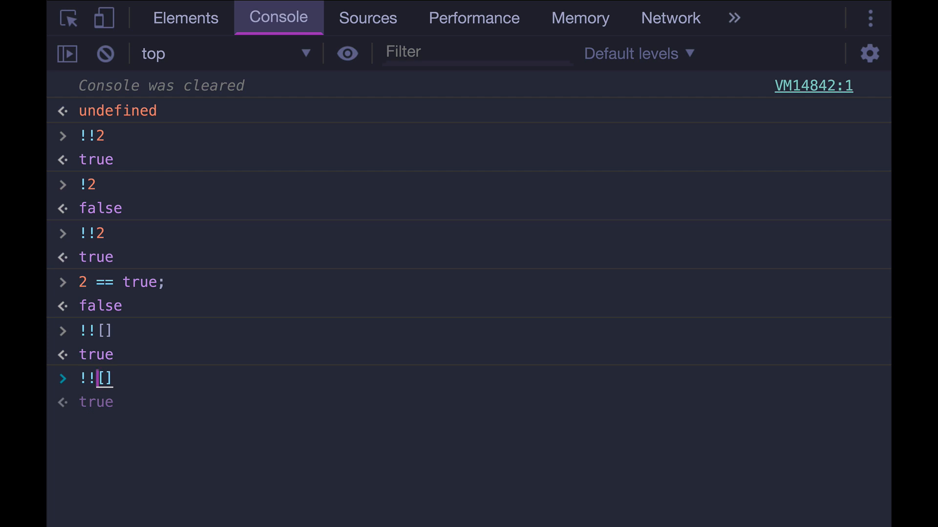
key("Backspace")
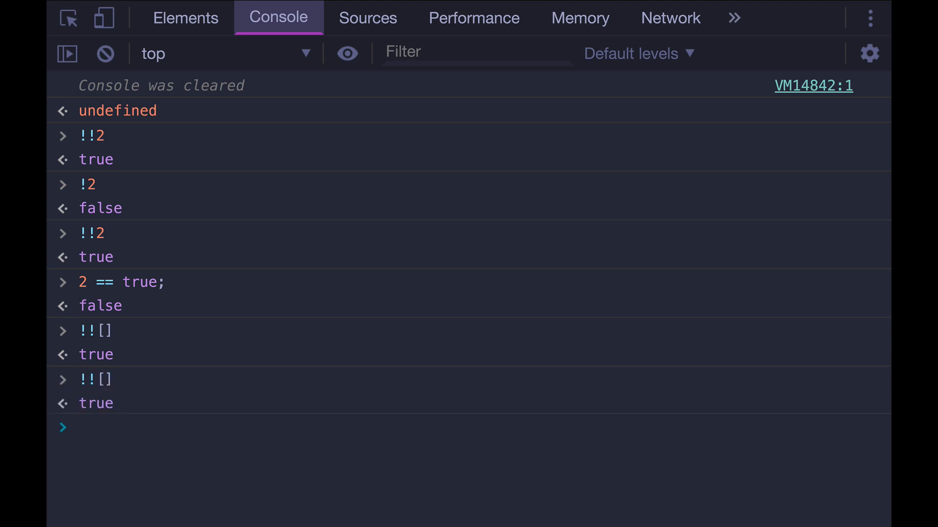
type("[] == ![];")
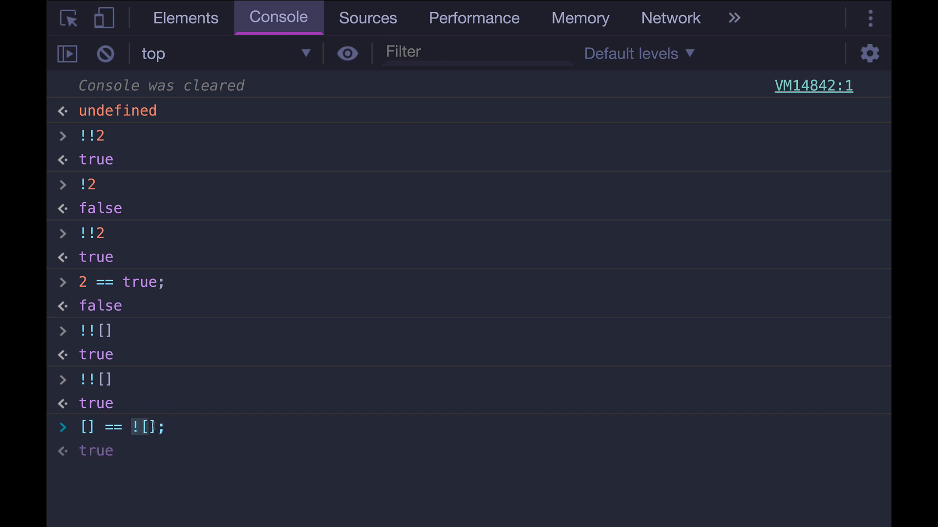
key("Backspace")
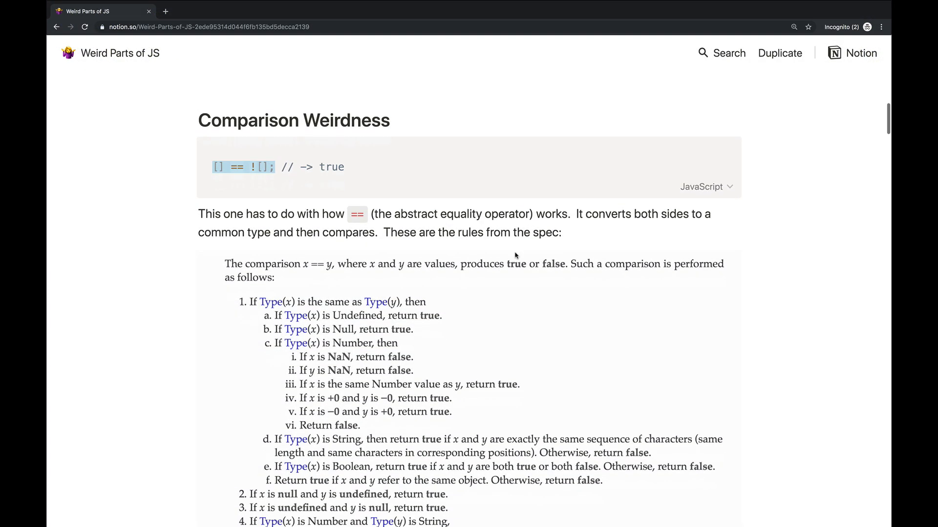
Scroll through the equality rules and mark the ![] part of the example
scroll("down", 3)
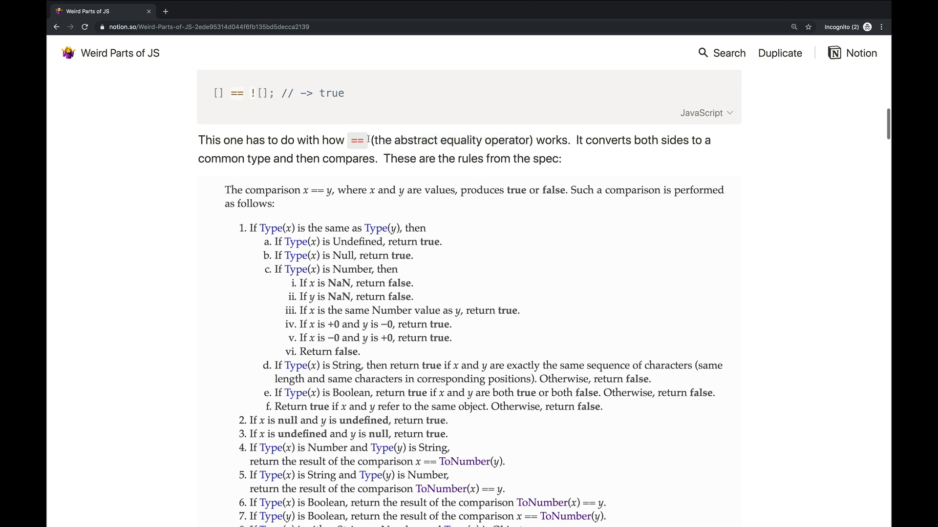
scroll("down", 3)
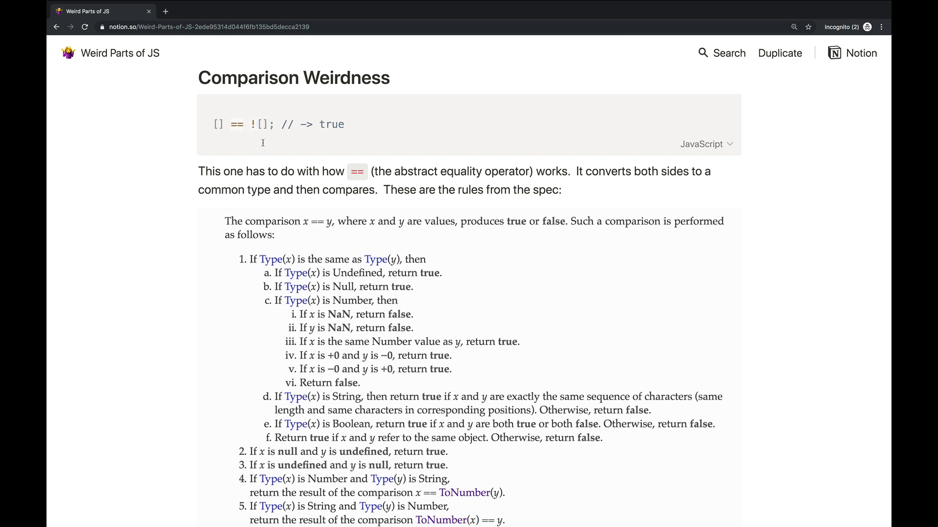
double_click(259, 125)
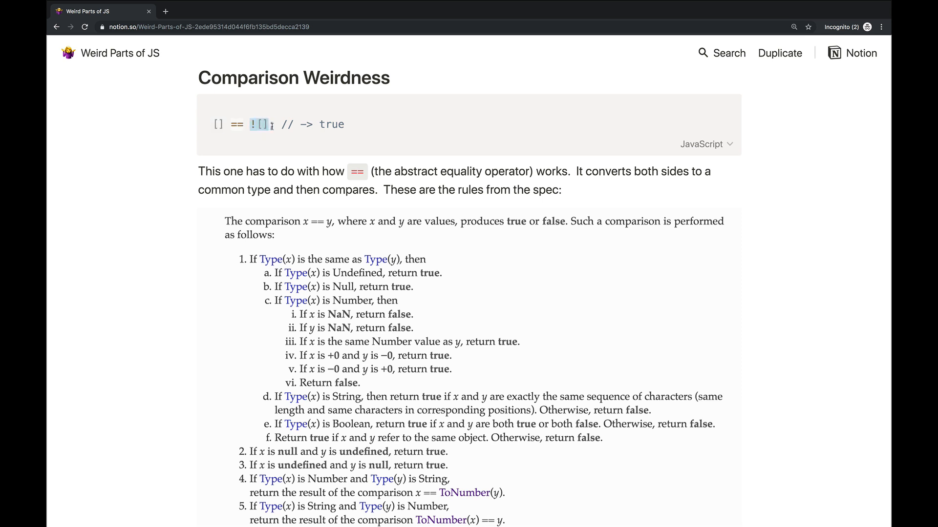
scroll("down", 3)
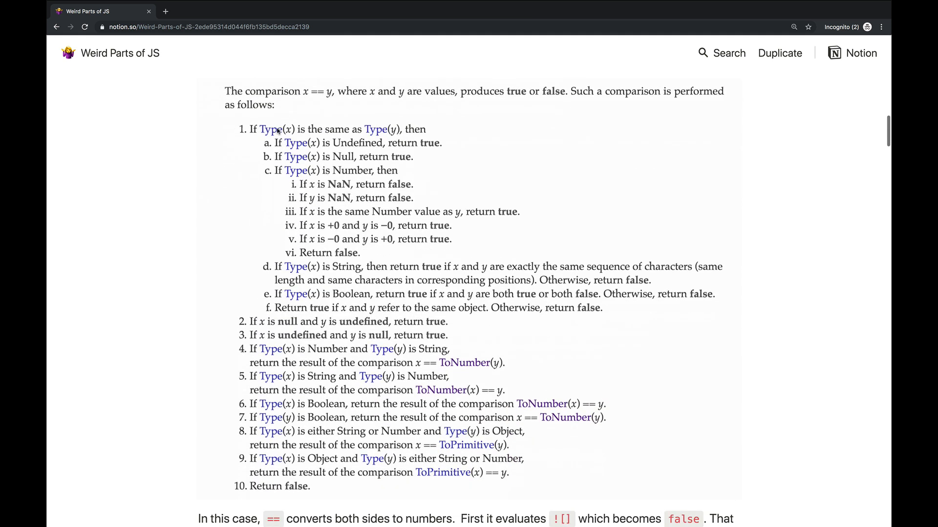
Scroll down to the explanation that [] == ![] becomes 0 == 0 and its See also examples
scroll("down", 3)
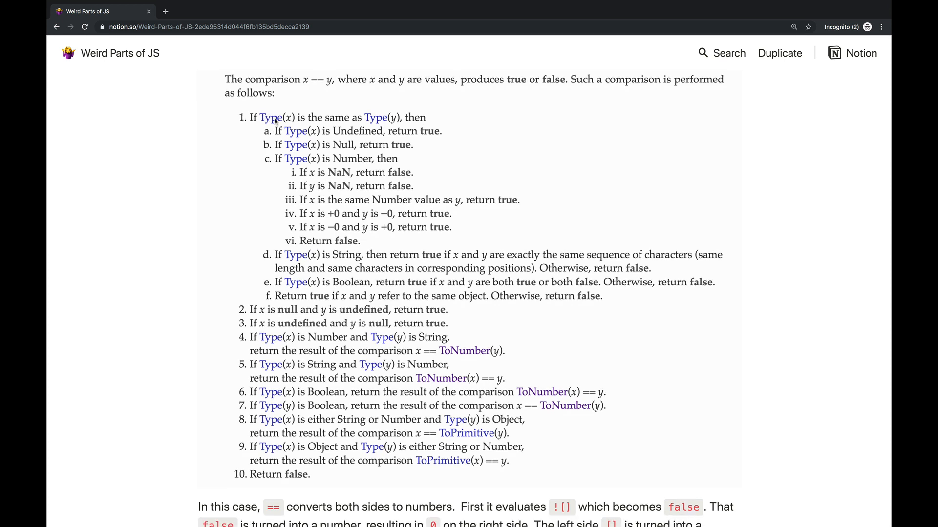
mouse_move(328, 189)
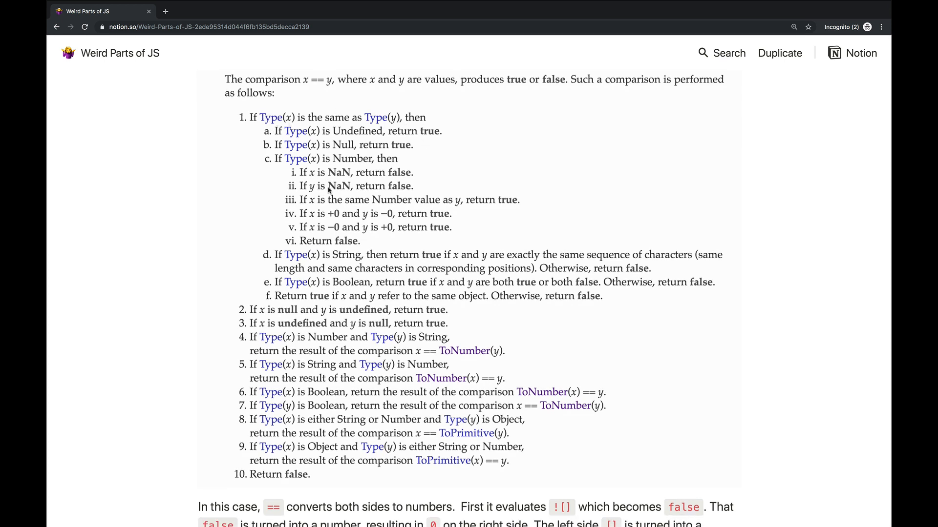
scroll("down", 3)
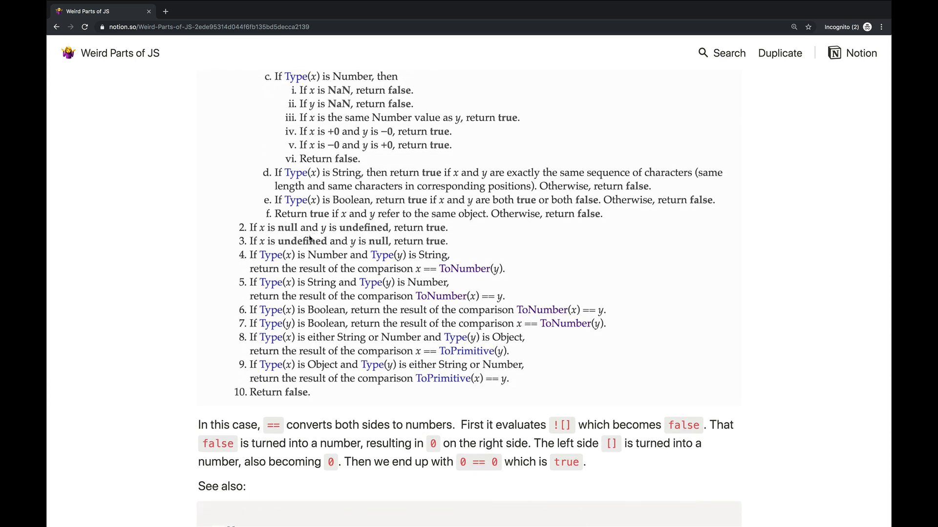
scroll("down", 3)
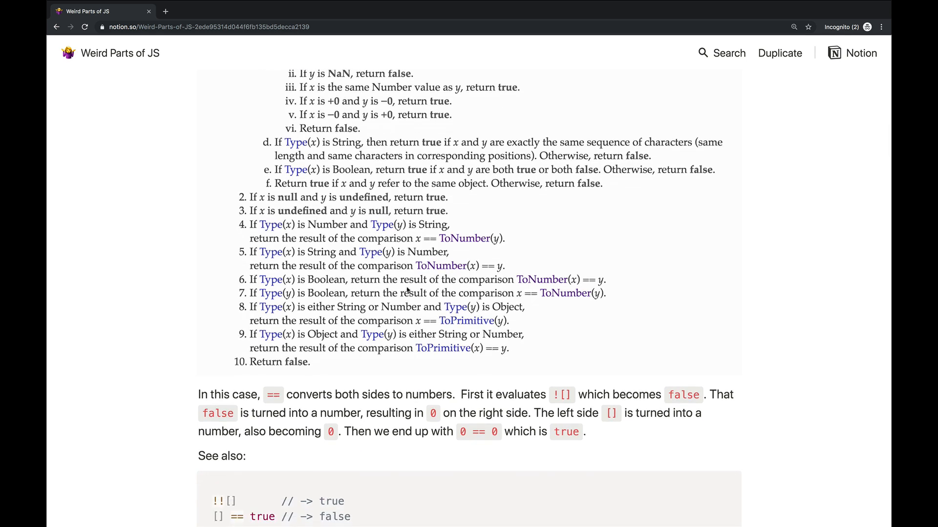
scroll("down", 3)
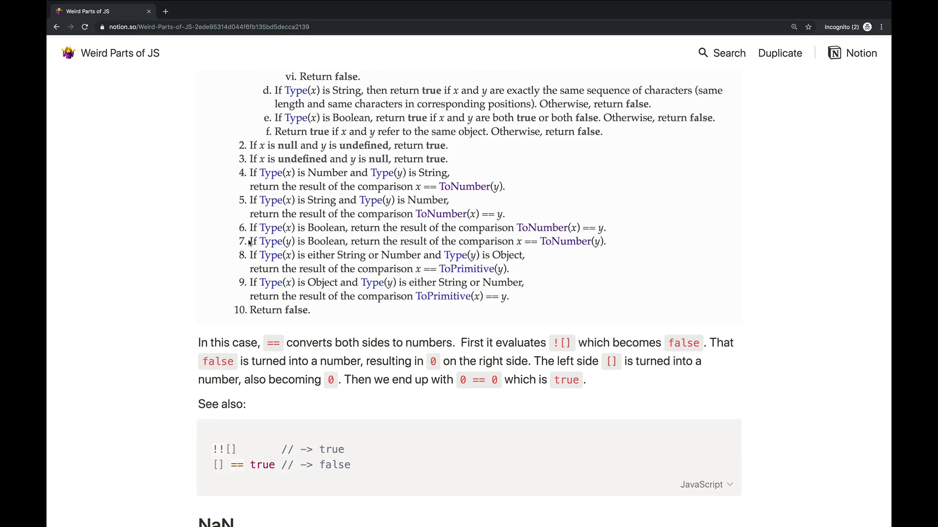
mouse_move(344, 245)
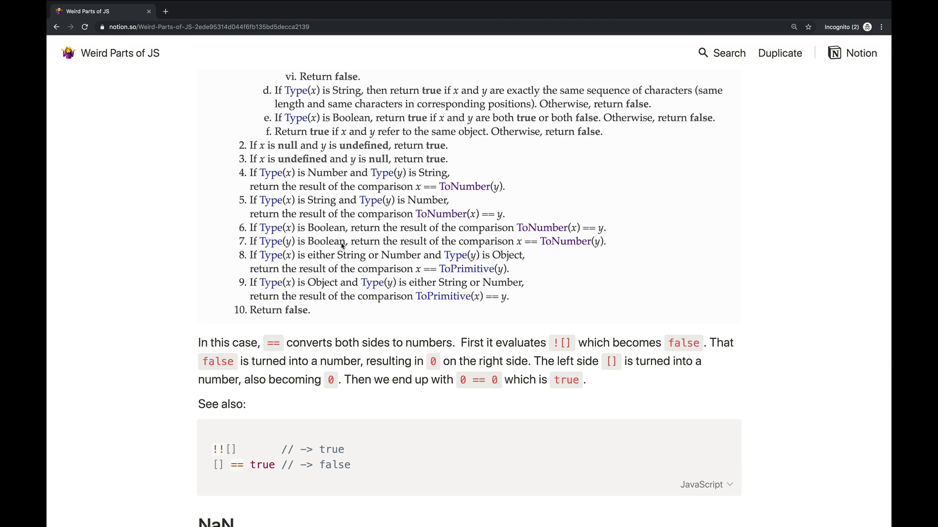
mouse_move(510, 241)
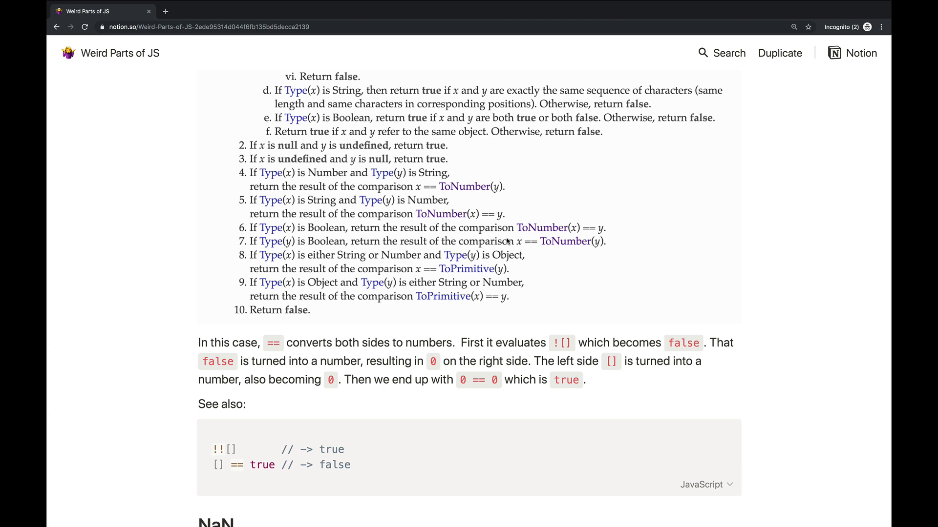
mouse_move(555, 250)
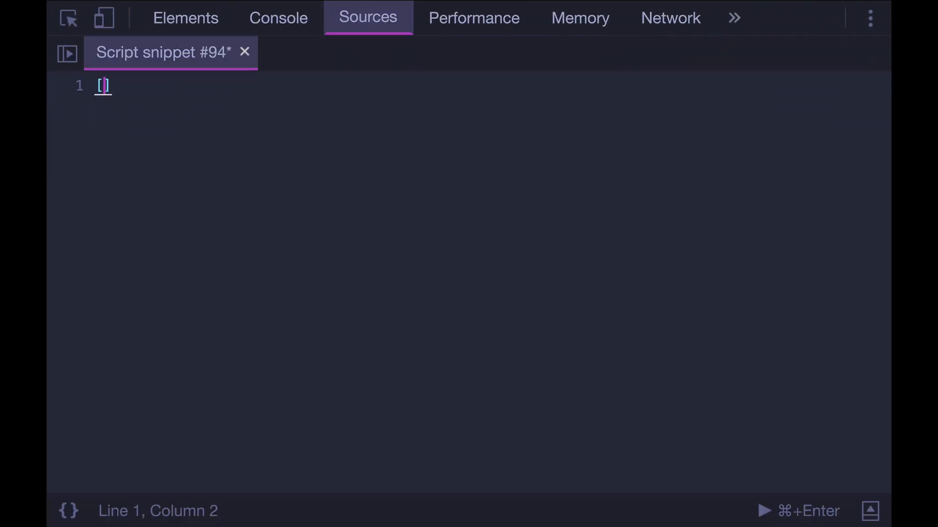
Write snippet lines [] == ![] and [] == false
type("== ![]")
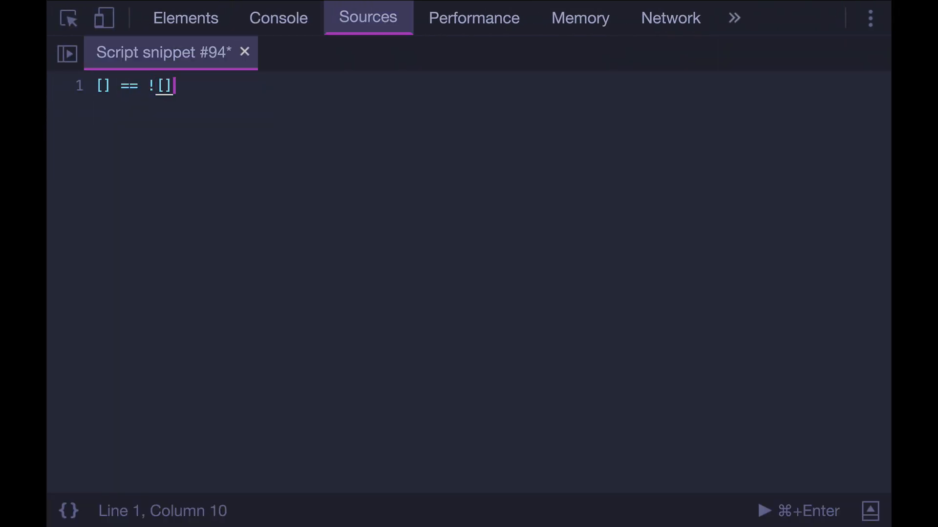
key("Enter")
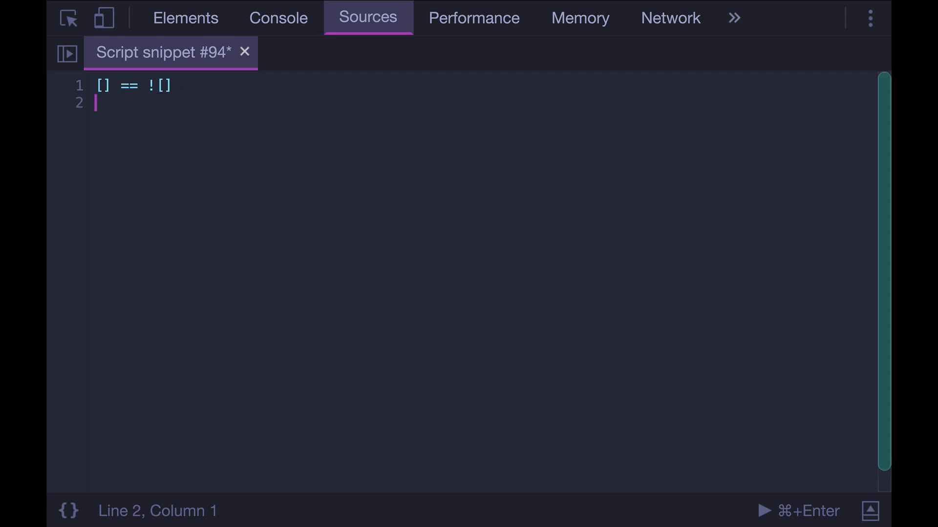
type("[] ==")
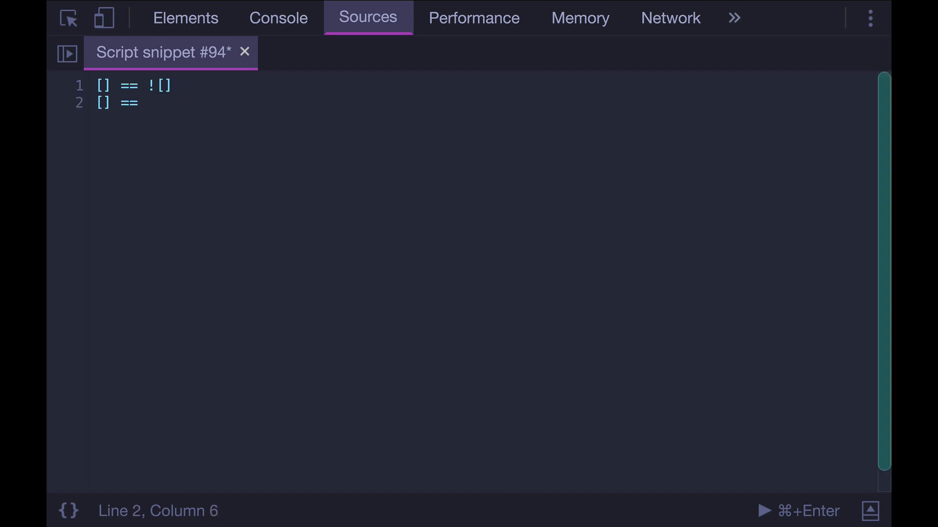
type("false")
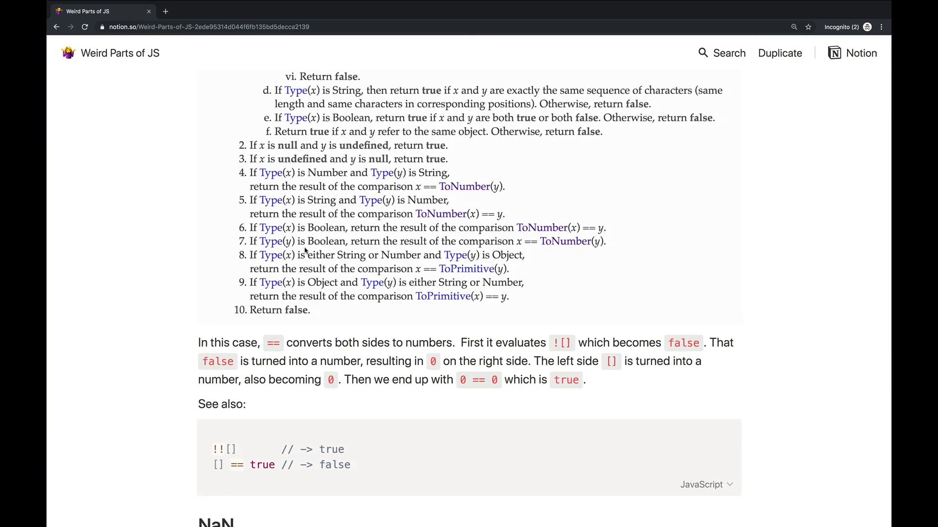
mouse_move(541, 250)
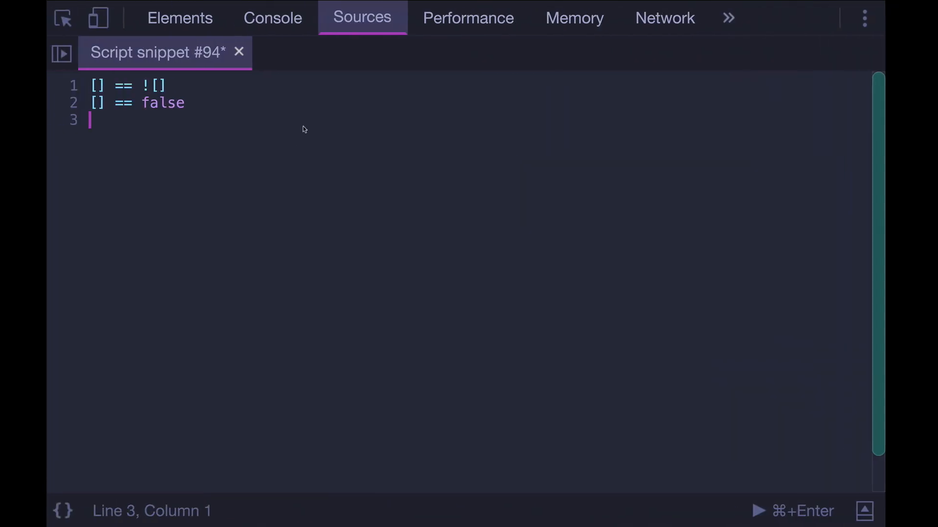
Start a third snippet line [] == ToNumber()
type("[] == To")
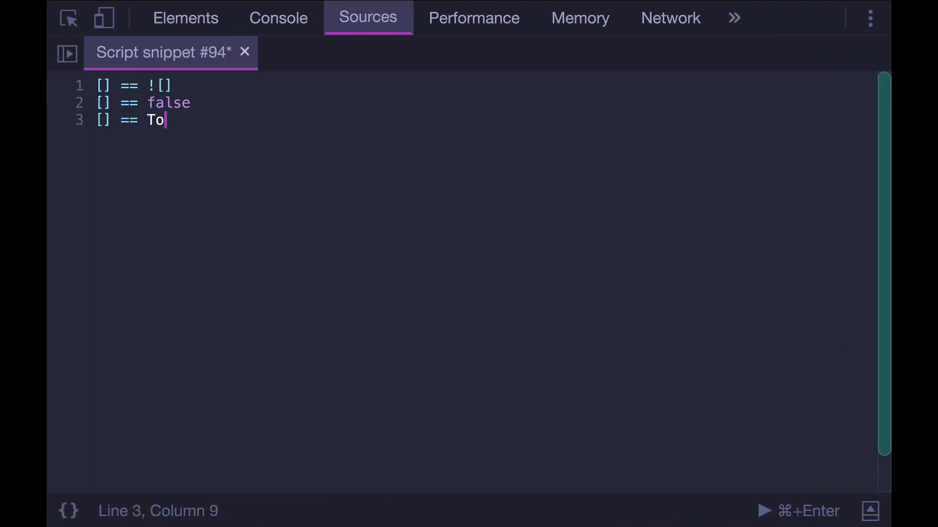
type("Number(")
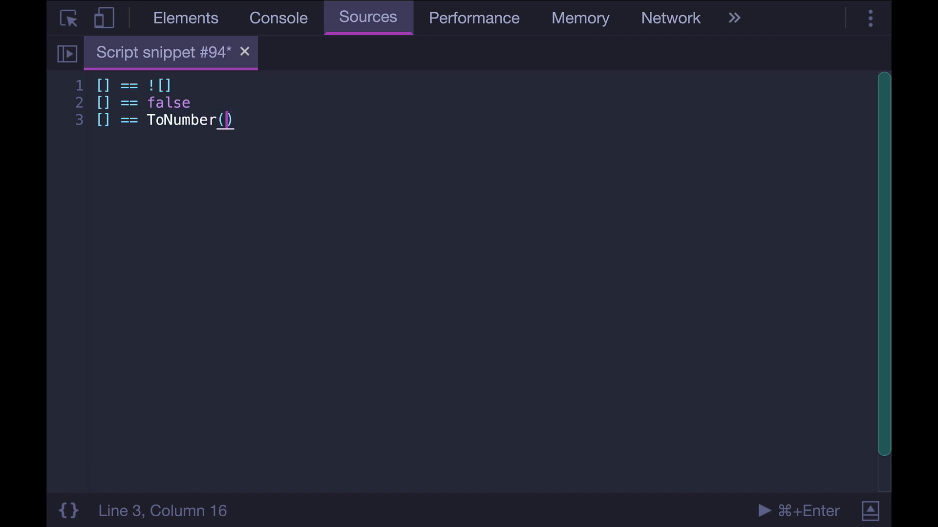
type("y")
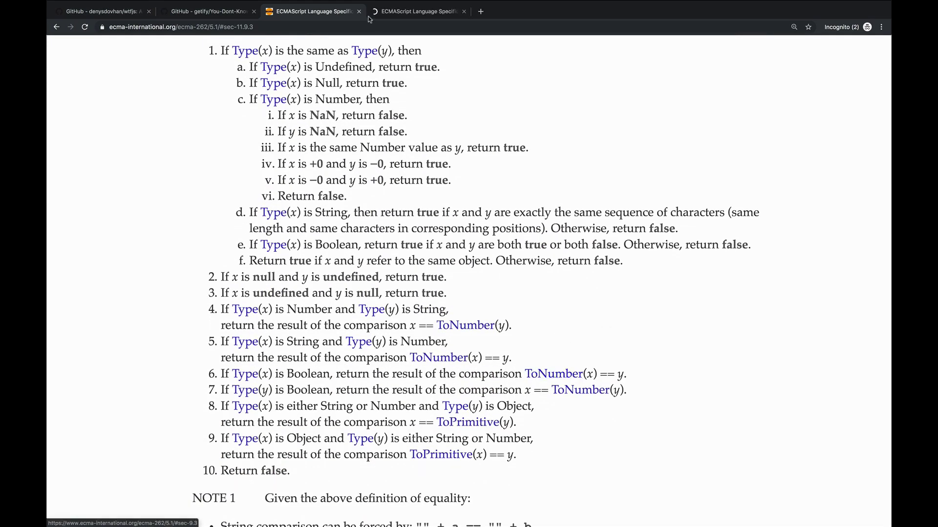
Jump to the ECMA-262 ToNumber section and highlight +0 as the result for false
left_click(418, 12)
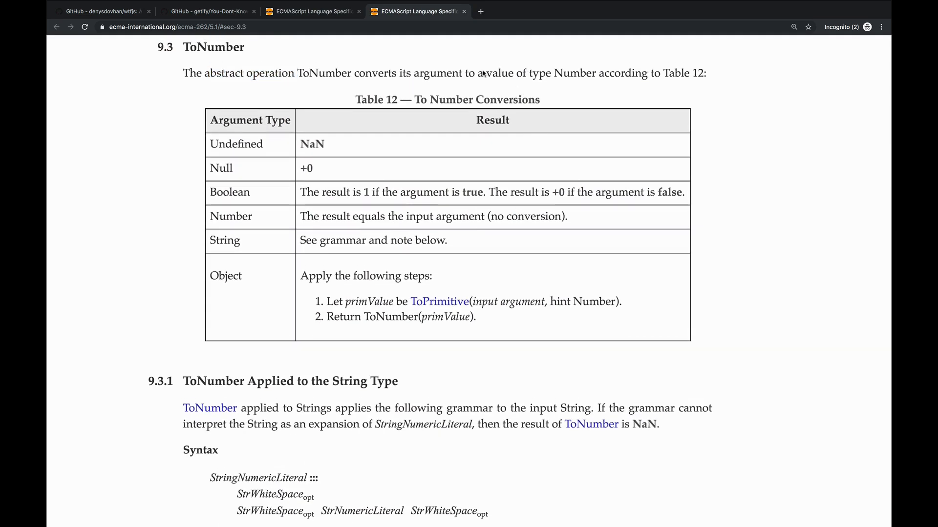
double_click(230, 193)
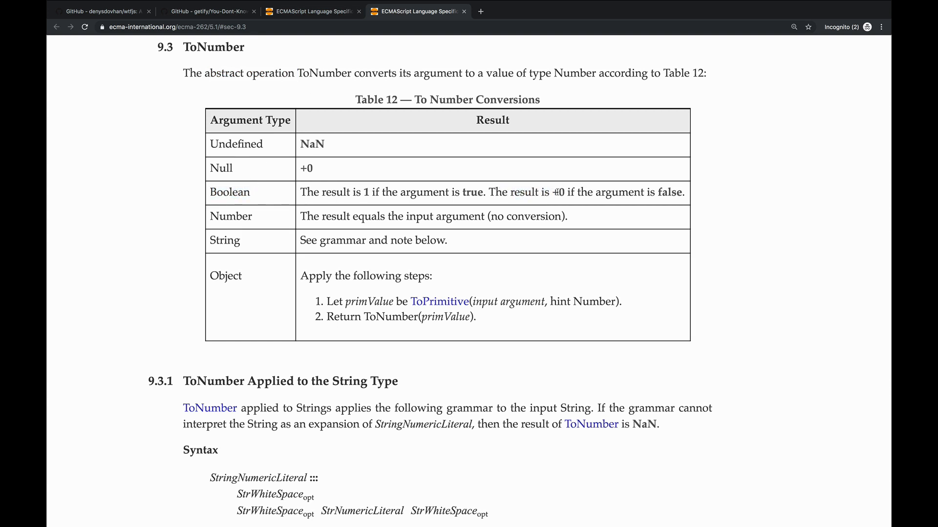
double_click(553, 192)
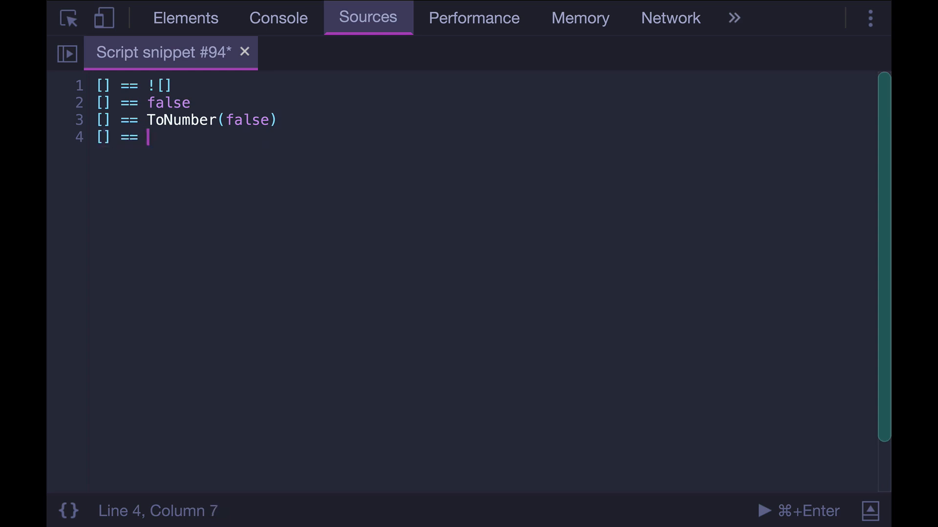
type("0")
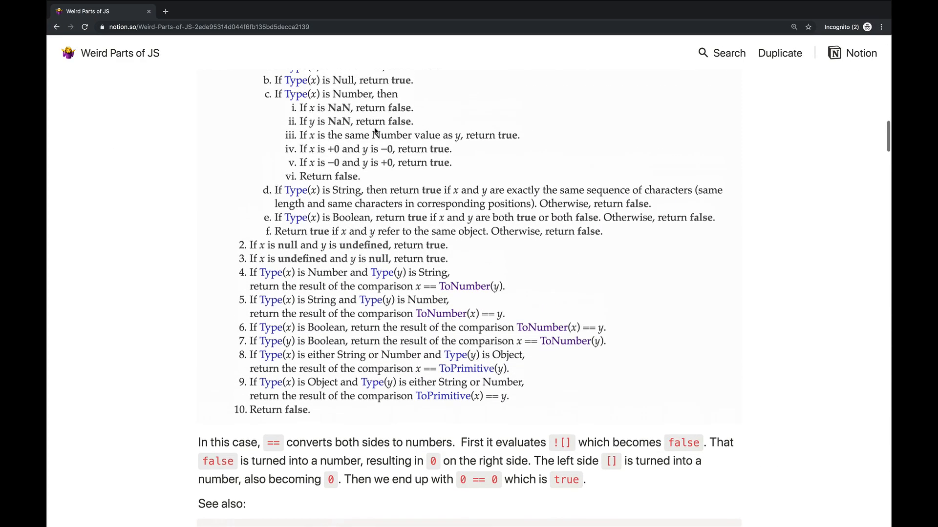
scroll("up", 3)
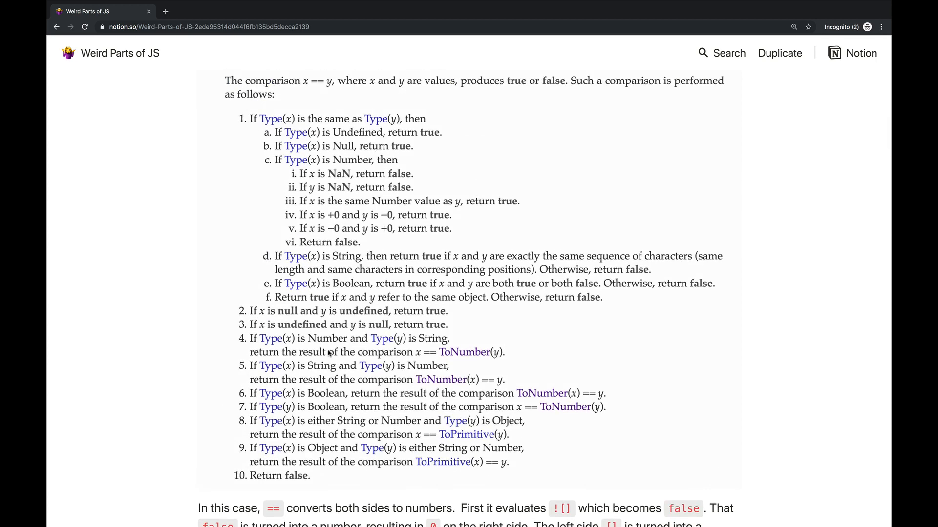
scroll("down", 3)
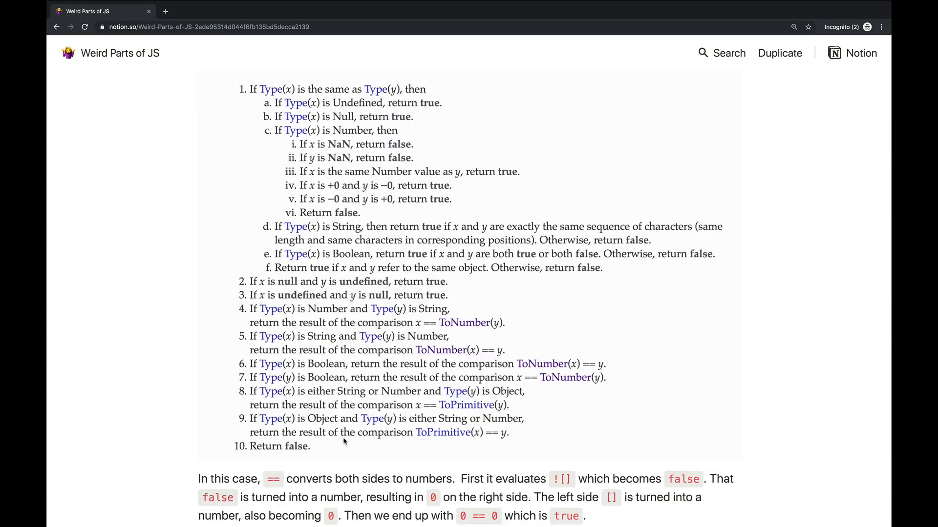
scroll("down", 3)
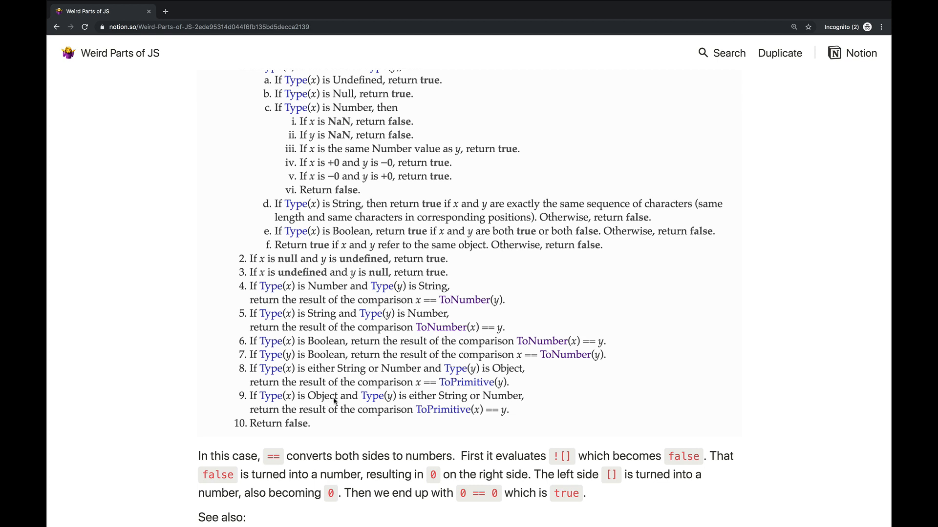
mouse_move(369, 403)
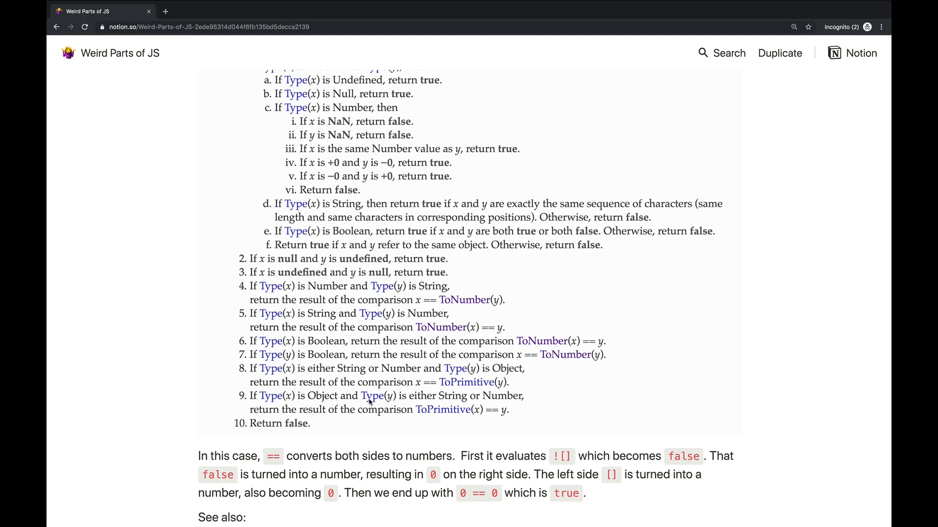
mouse_move(520, 405)
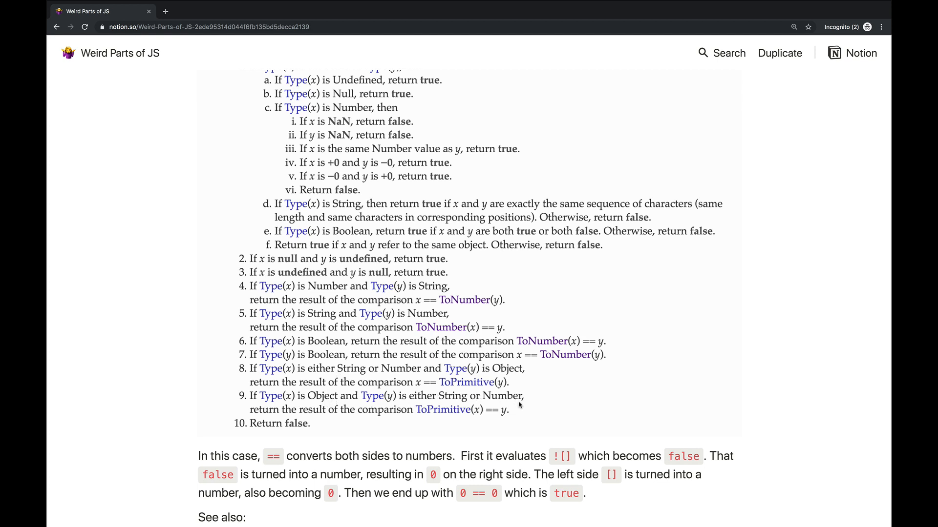
mouse_move(467, 421)
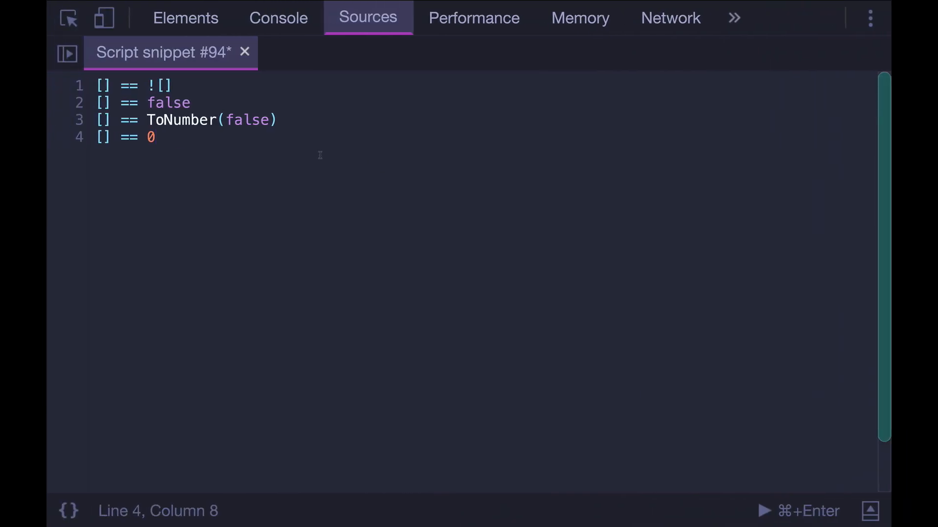
Add the snippet line ToPrimitive([]) == 0
type("ToPrim")
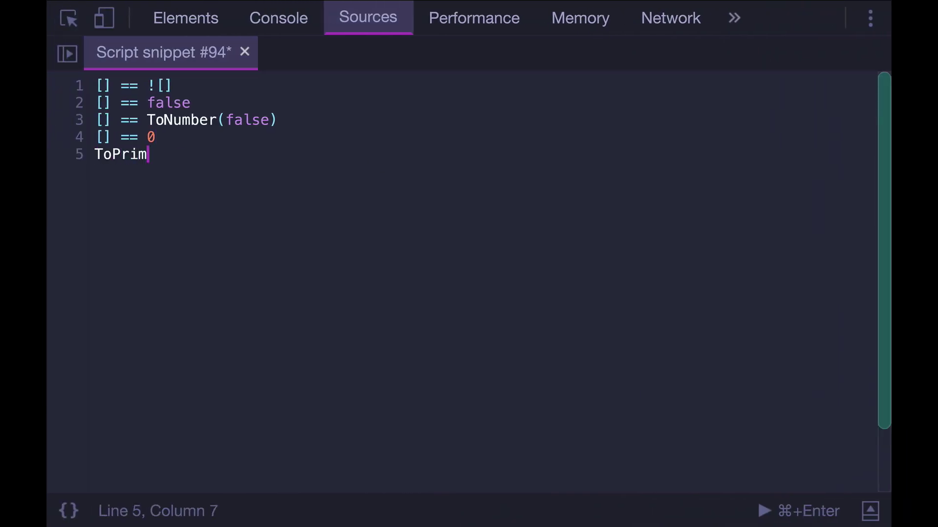
type("itive(")
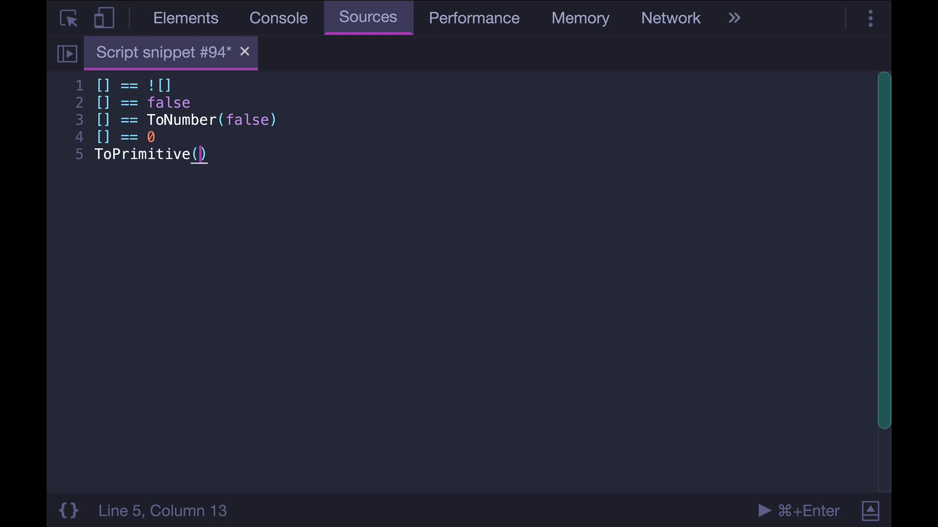
type("[] == 0")
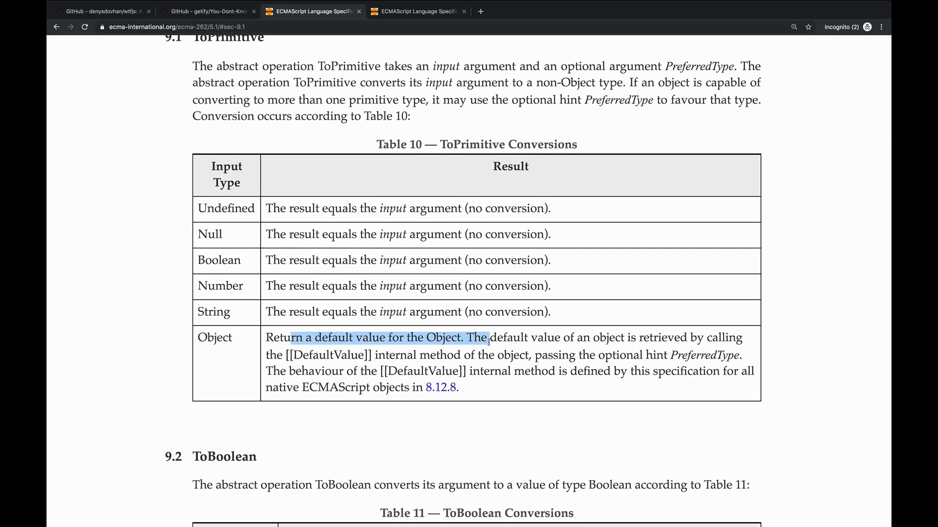
Jump to the [[DefaultValue]] section and mark its no-hint conversion rule
left_click(440, 387)
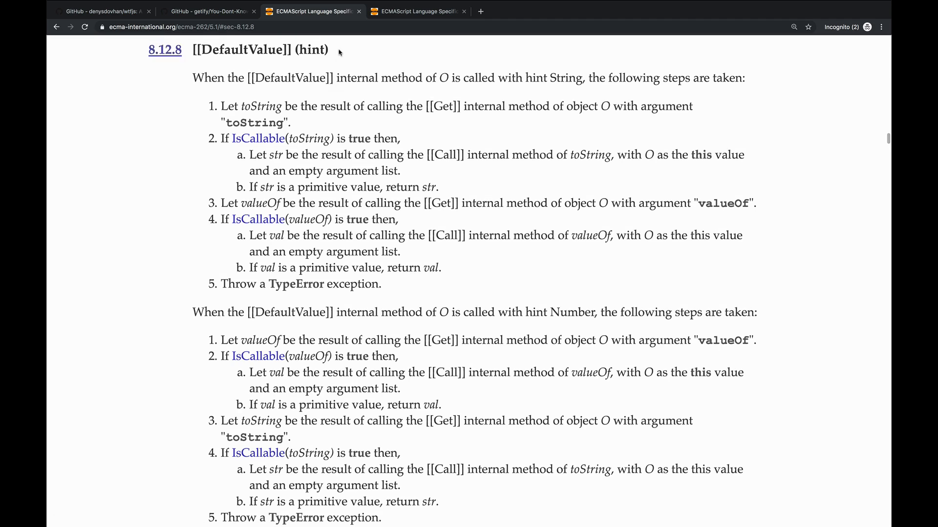
scroll("down", 3)
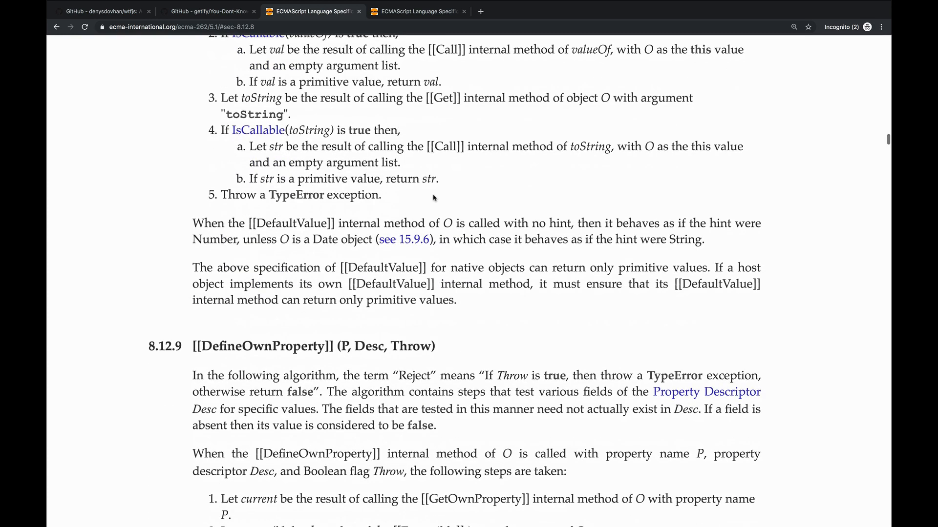
scroll("down", 3)
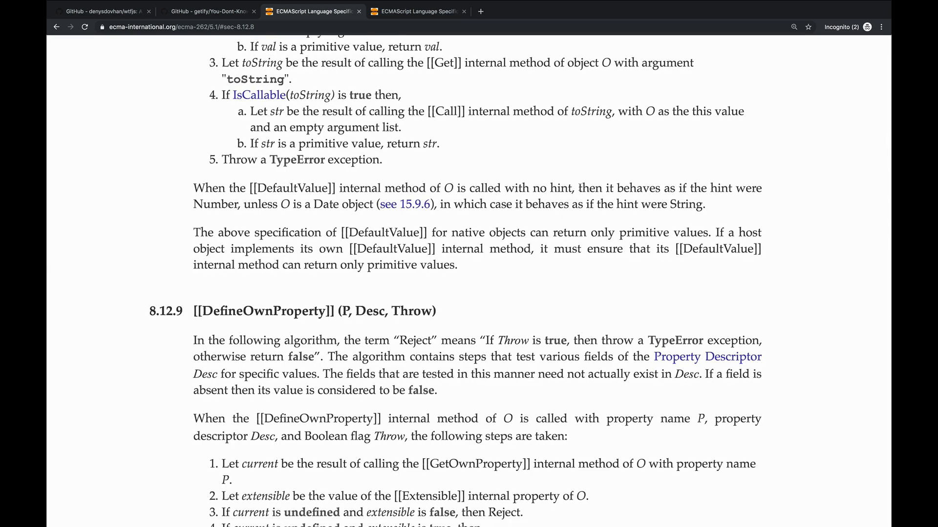
left_click_drag(539, 187, 657, 188)
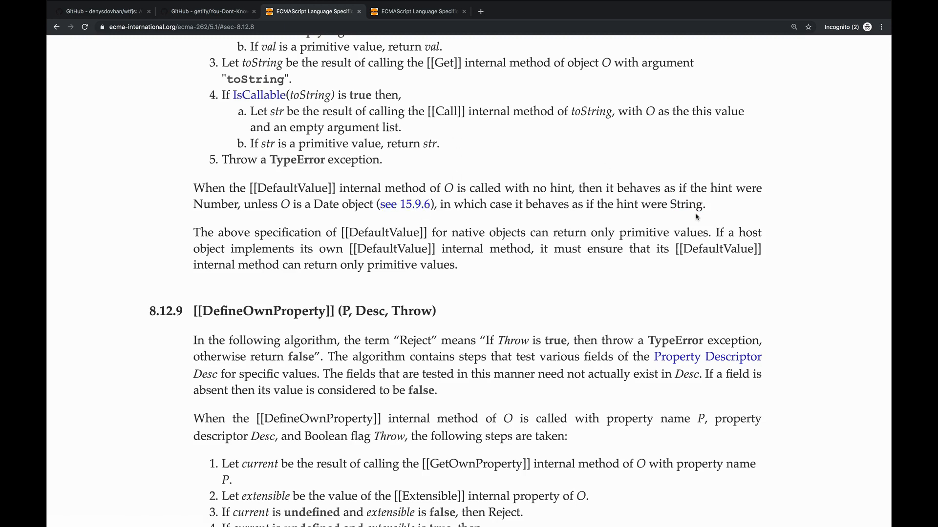
mouse_move(533, 221)
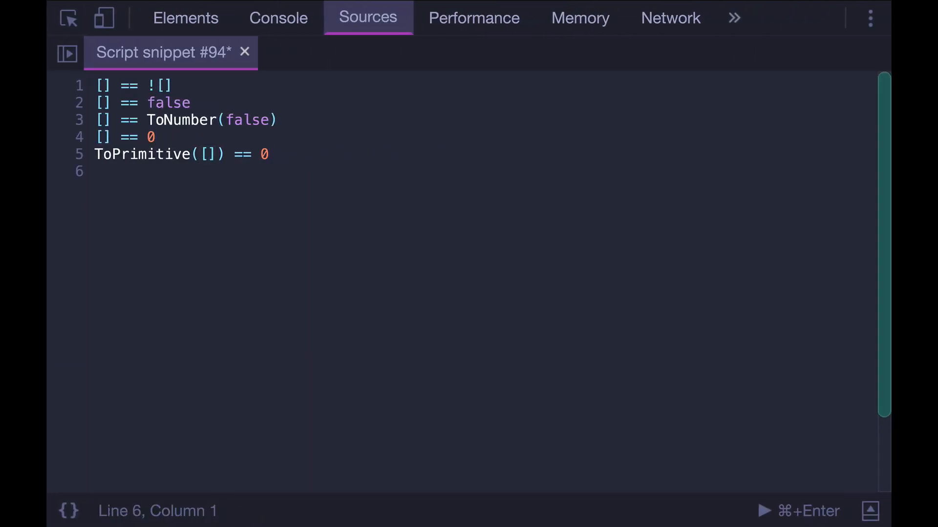
Add the snippet lines 0 == 0 and true to finish the reduction
type("0 ===")
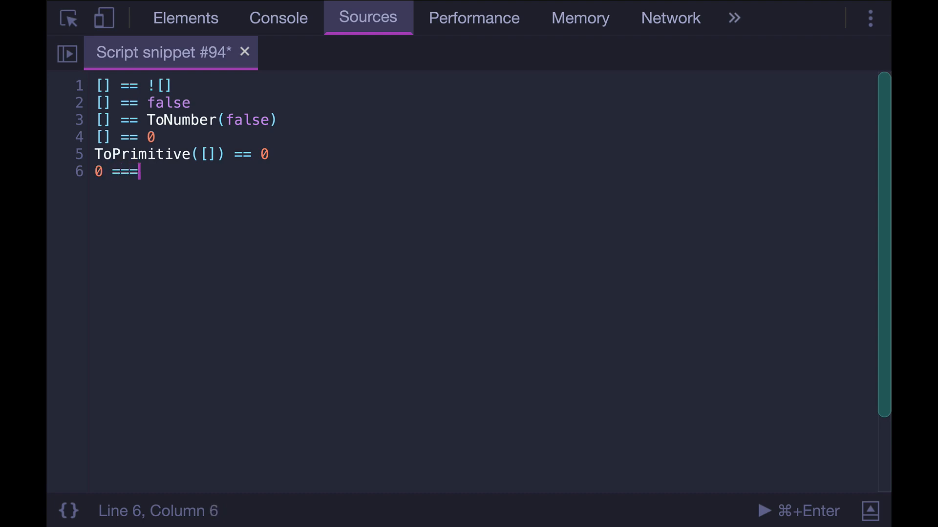
type("0")
type("true")
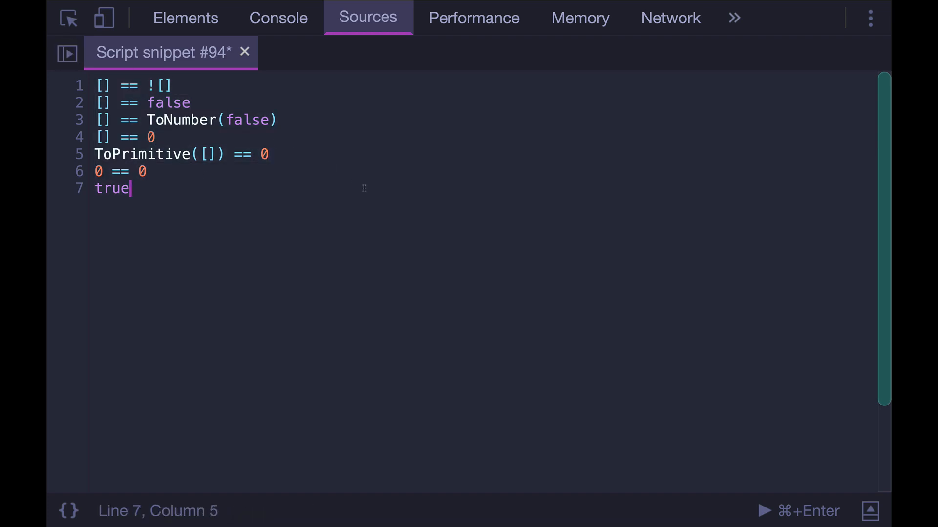
mouse_move(372, 201)
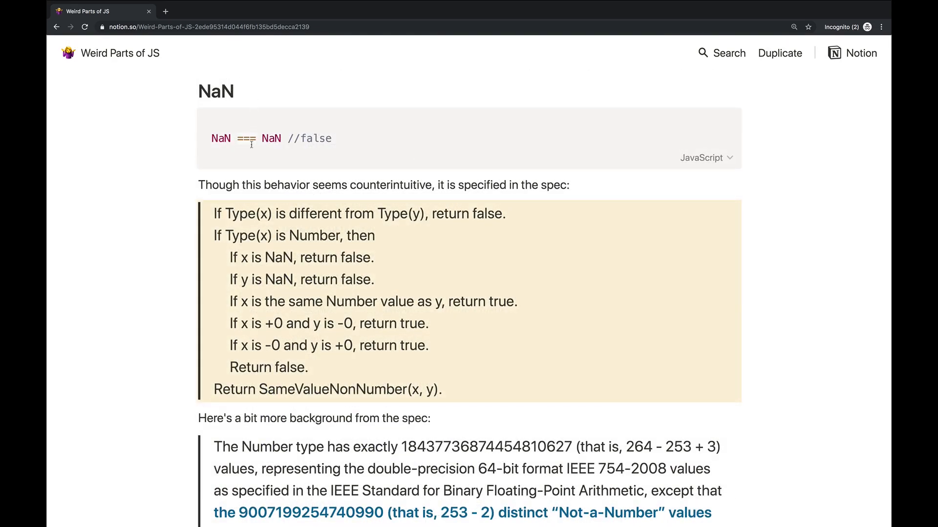
mouse_move(242, 150)
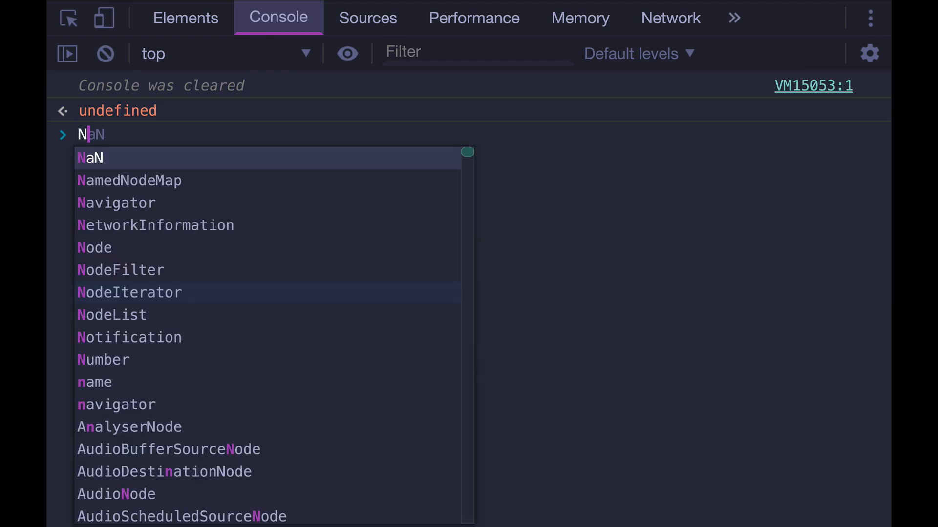
Evaluate NaN === NaN in the console, getting false
type("=== Na")
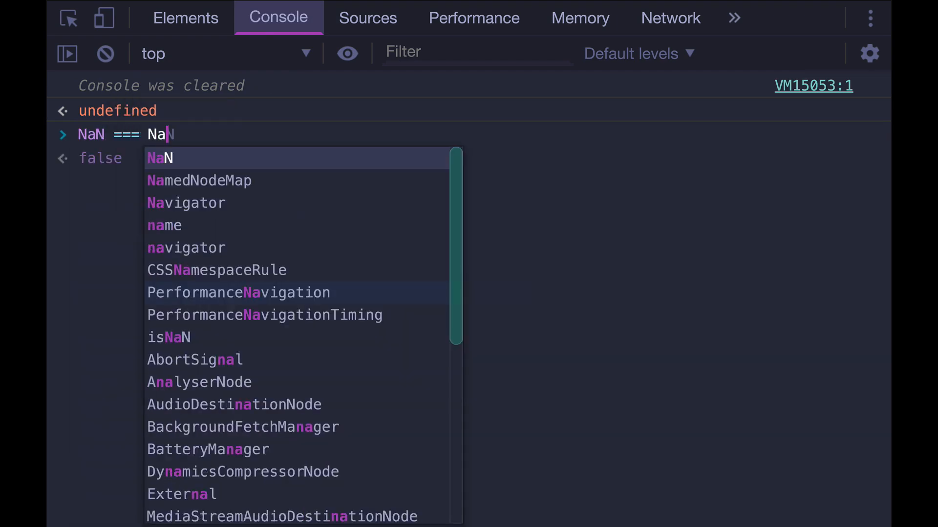
key("Enter")
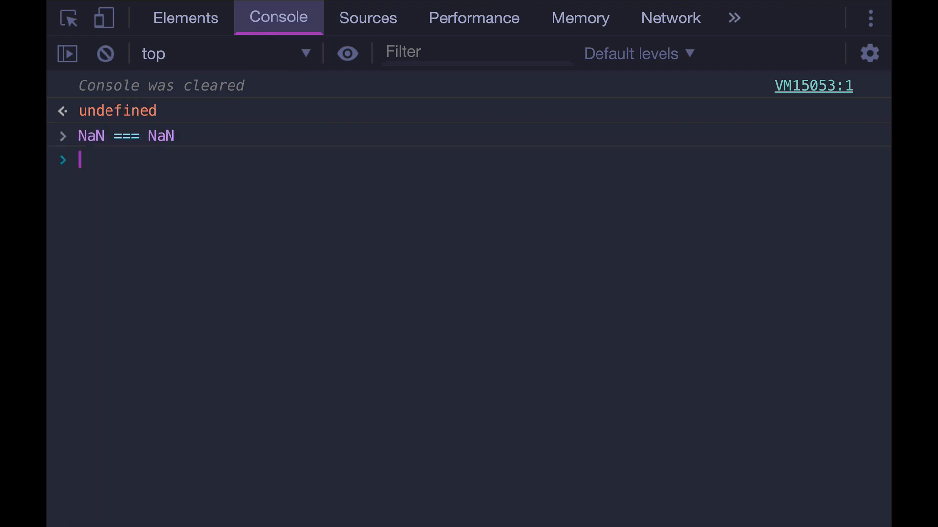
key("Enter")
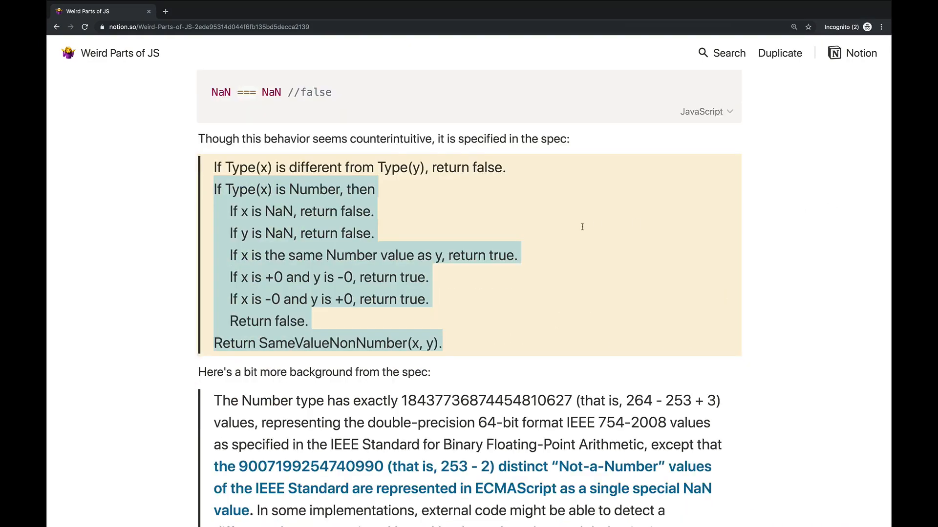
Clear the spec highlights, scroll into the NaN section and highlight Not-a-Number in the quote
left_click(213, 168)
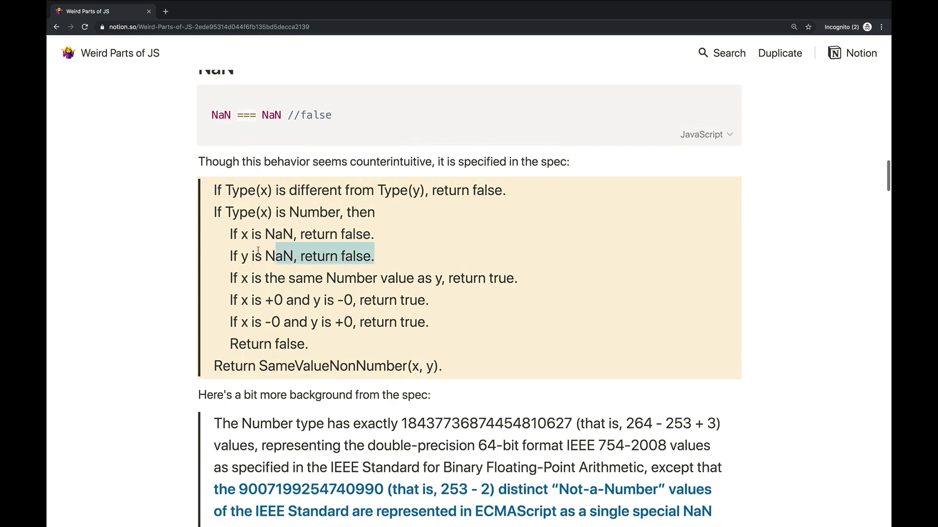
left_click(432, 265)
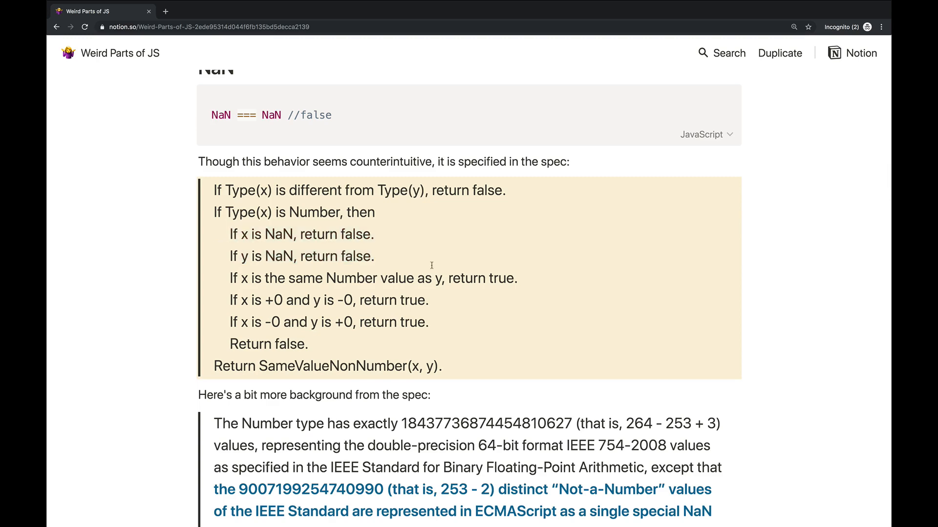
scroll("down", 3)
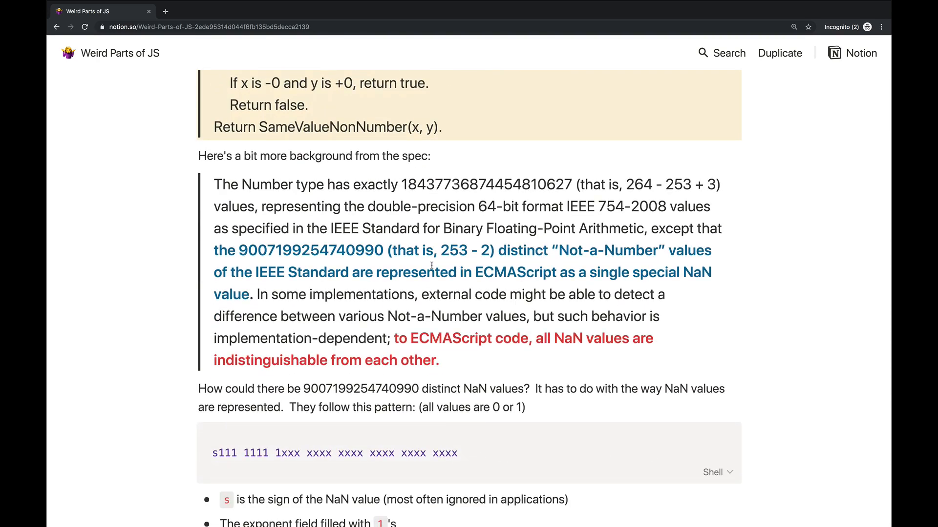
mouse_move(499, 158)
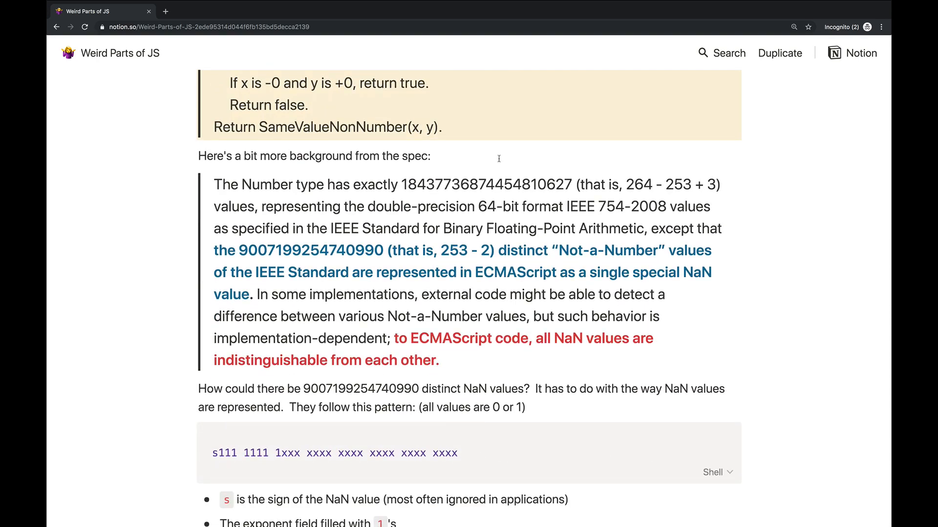
scroll("down", 3)
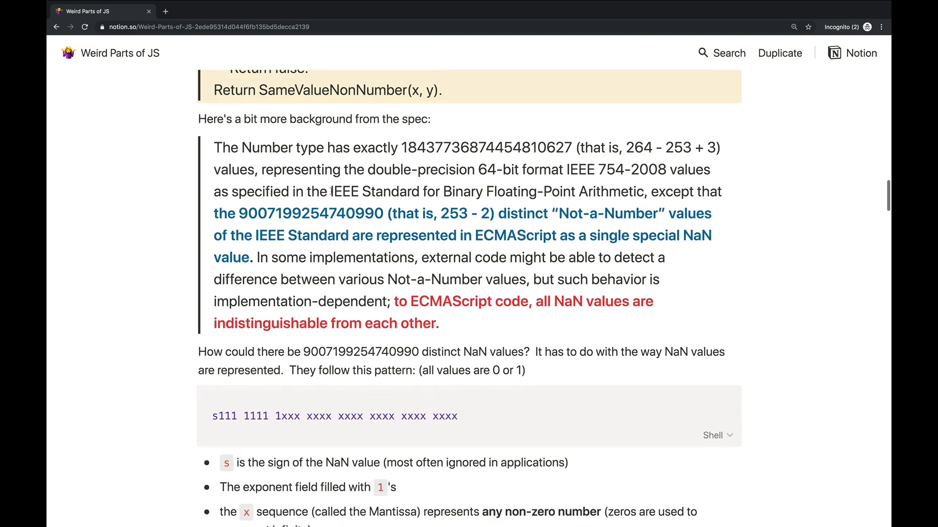
left_click_drag(328, 191, 559, 192)
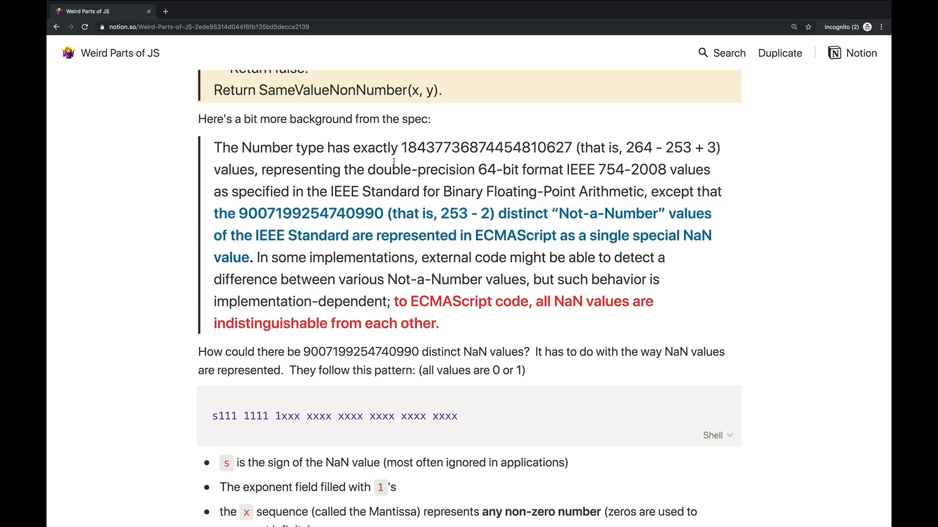
double_click(308, 213)
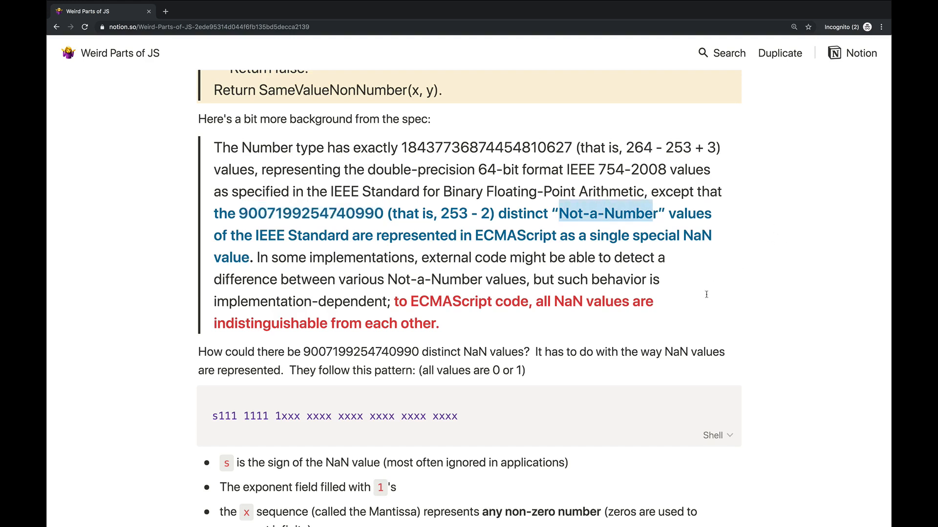
Scroll down to the s111 1111 1xxx NaN bit-pattern code block and Kahan's IEEE-754 notes
scroll("down", 3)
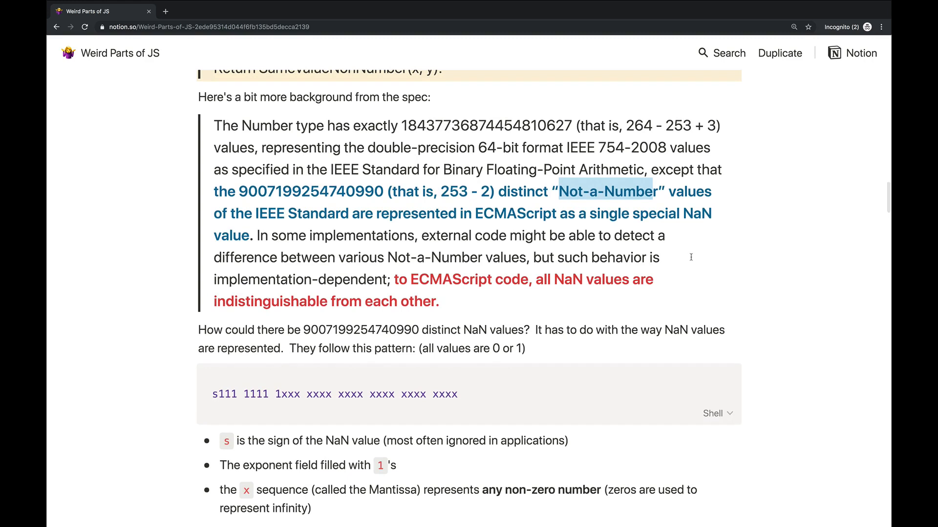
mouse_move(427, 211)
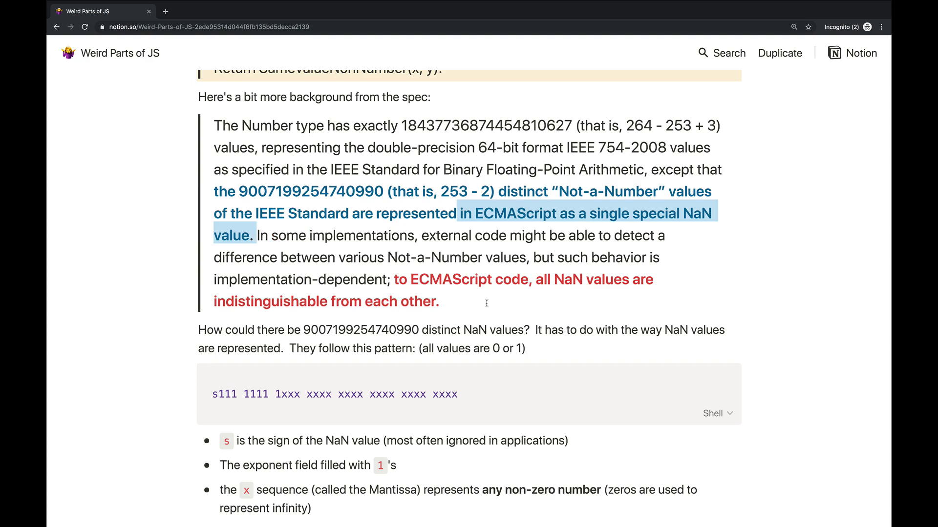
scroll("down", 3)
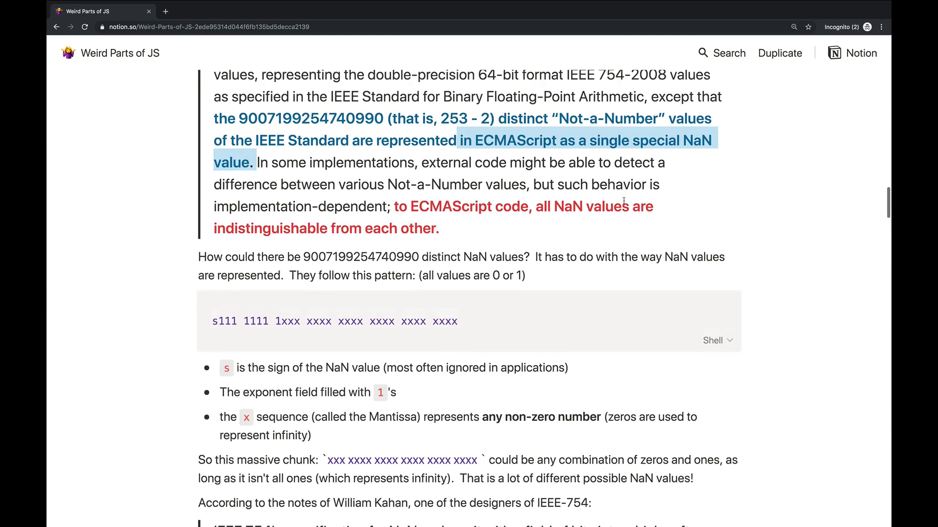
scroll("up", 3)
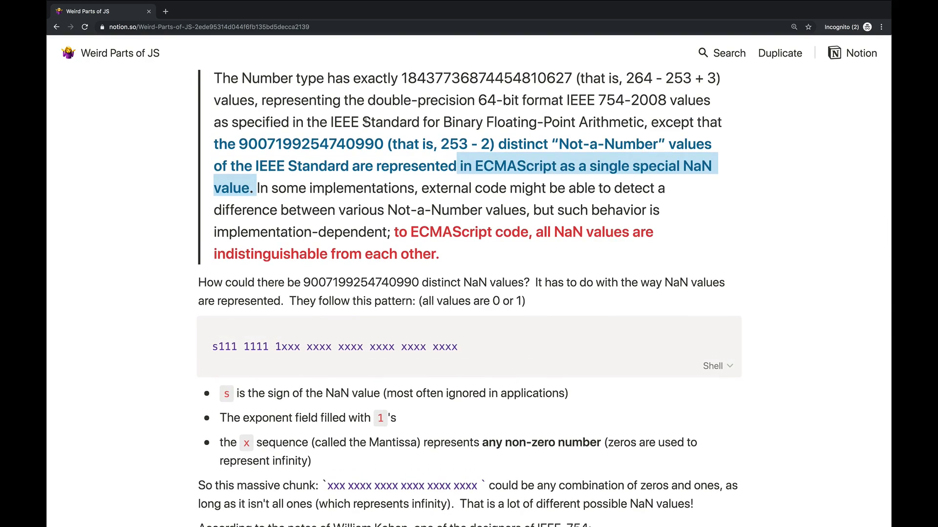
mouse_move(567, 328)
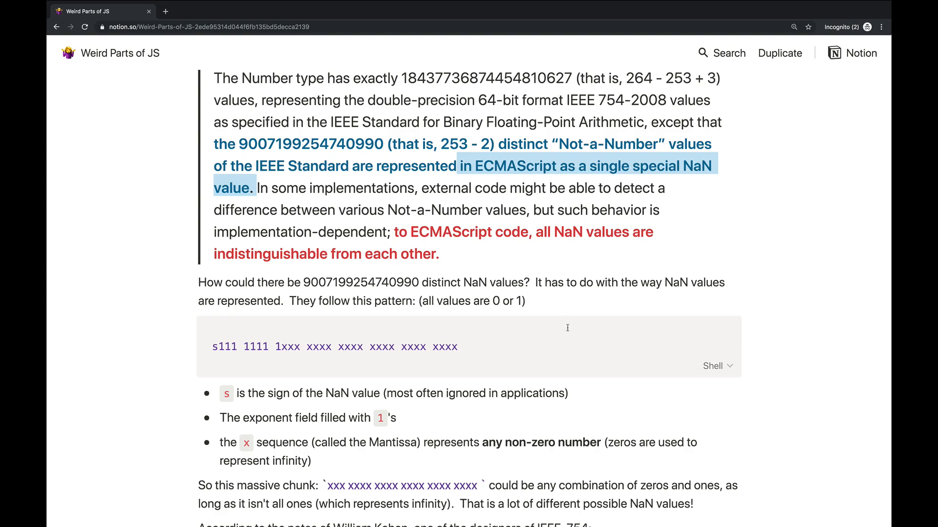
scroll("down", 3)
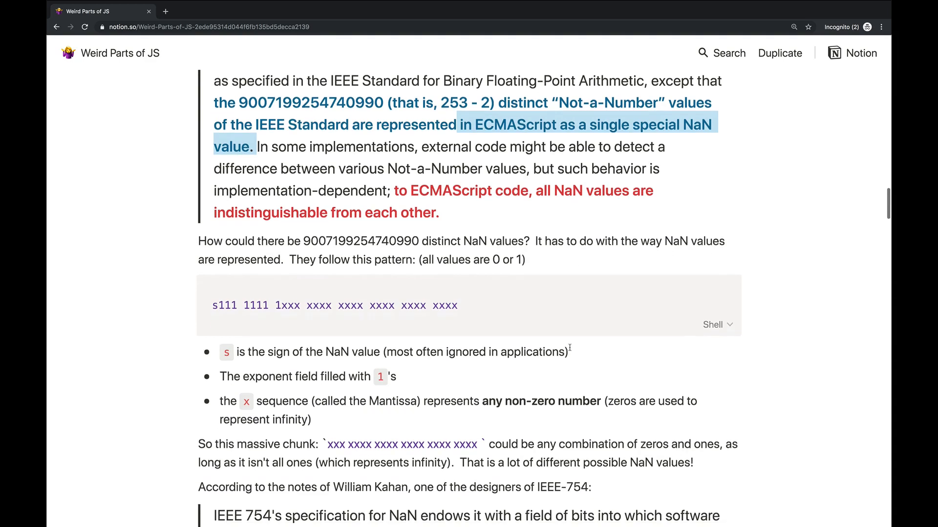
scroll("down", 3)
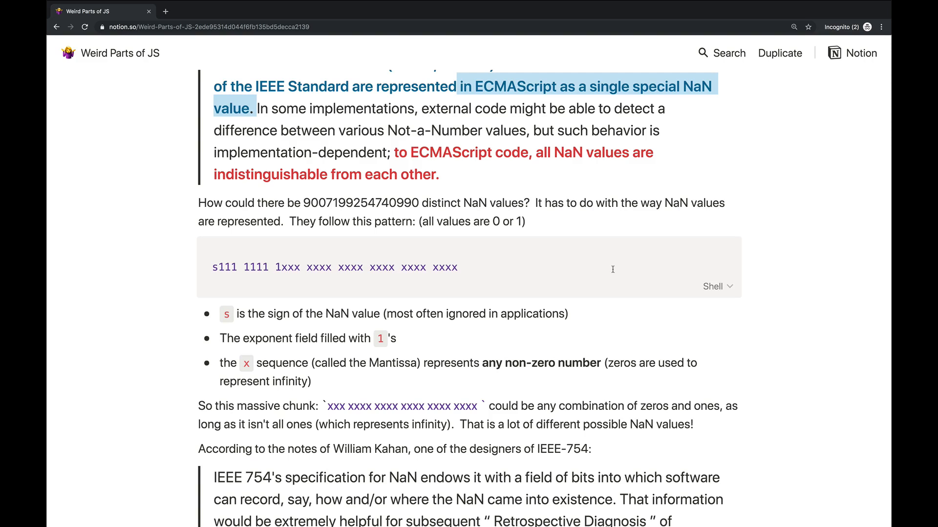
mouse_move(561, 207)
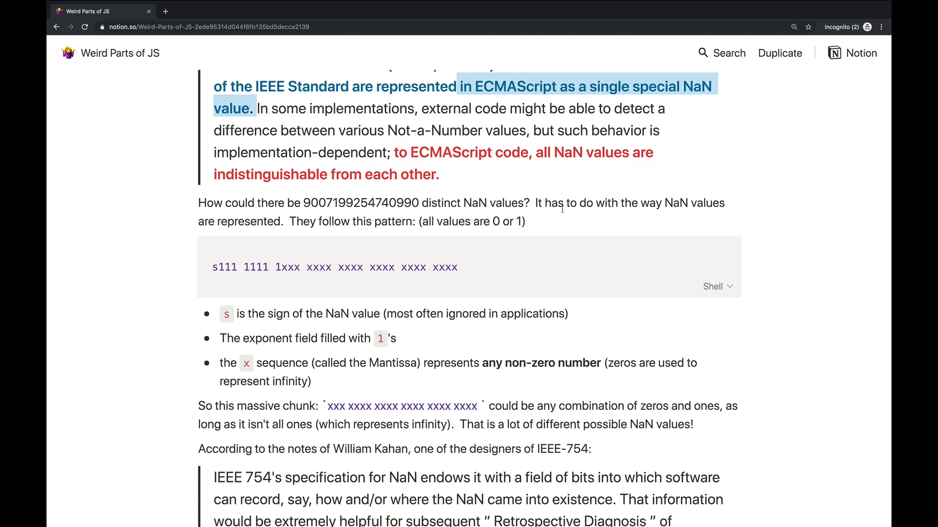
scroll("down", 3)
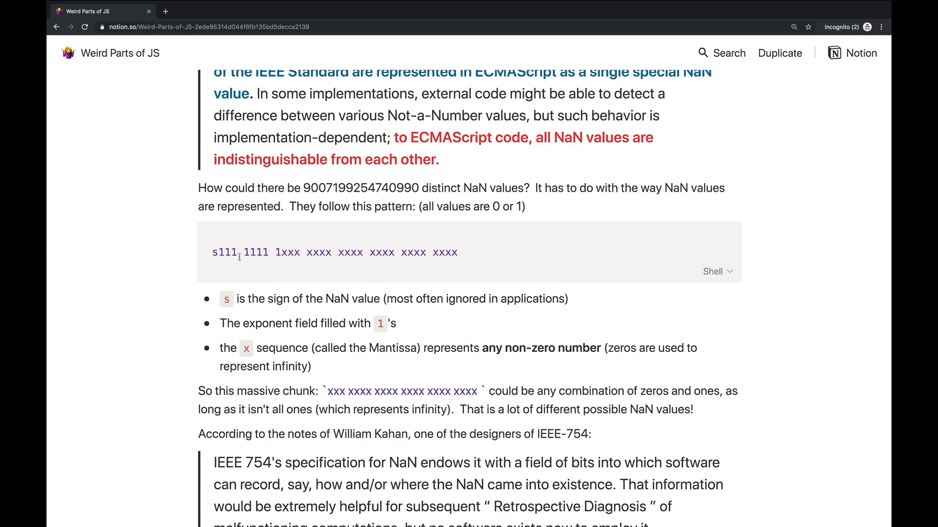
Highlight the sign bit, then the exponent bits 111 1111 1 of the NaN pattern
left_click_drag(212, 252, 457, 252)
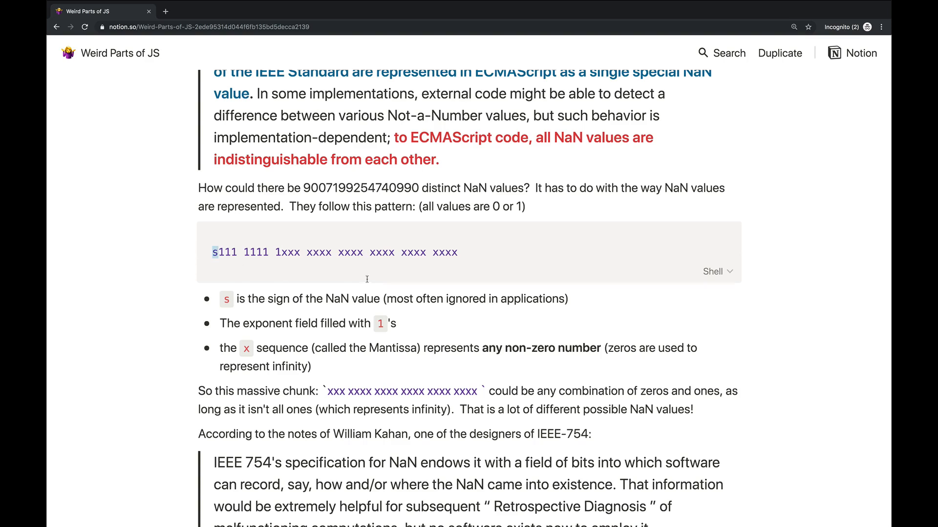
mouse_move(412, 273)
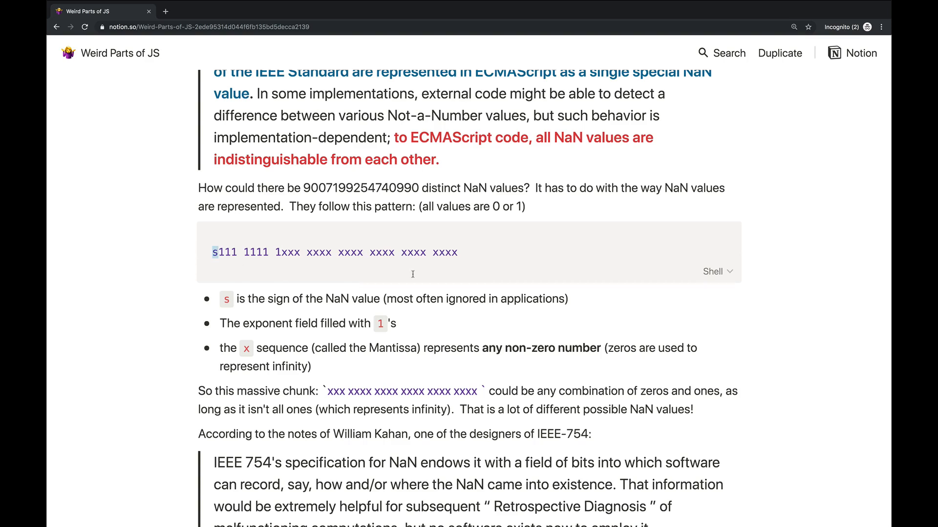
left_click_drag(215, 252, 270, 252)
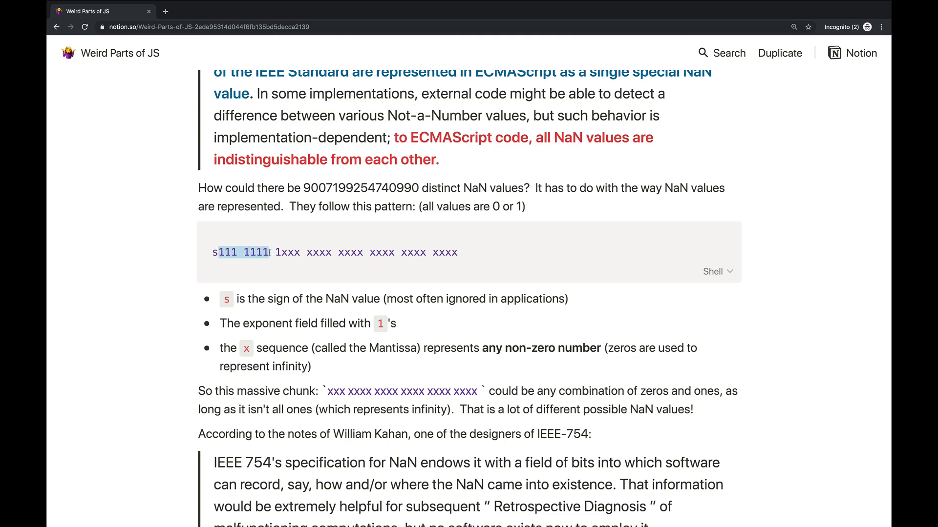
left_click(259, 262)
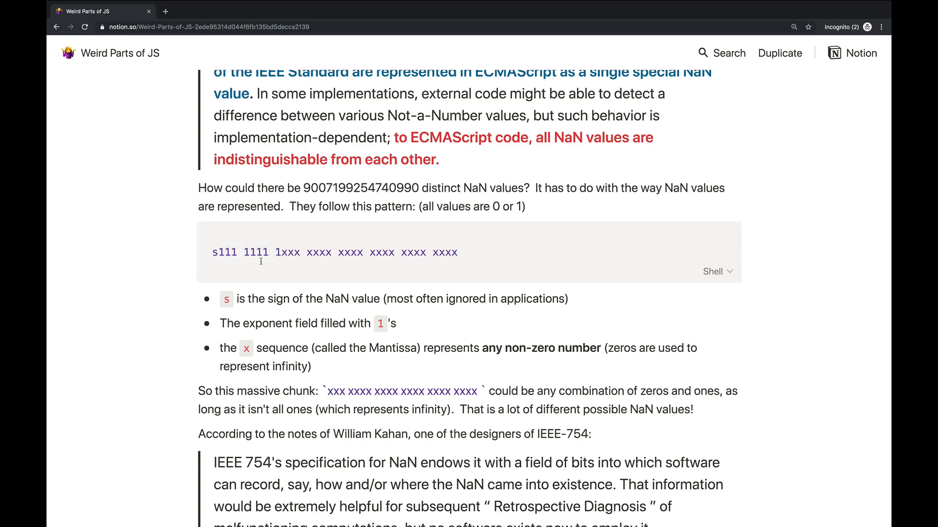
left_click_drag(216, 252, 281, 252)
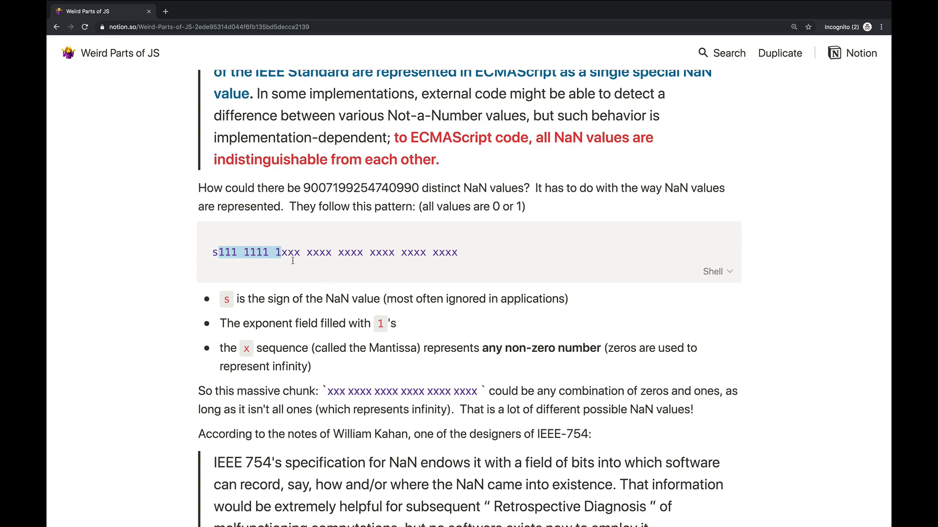
Highlight the mantissa xxx bits of the NaN pattern, leaving them marked
left_click_drag(282, 252, 457, 252)
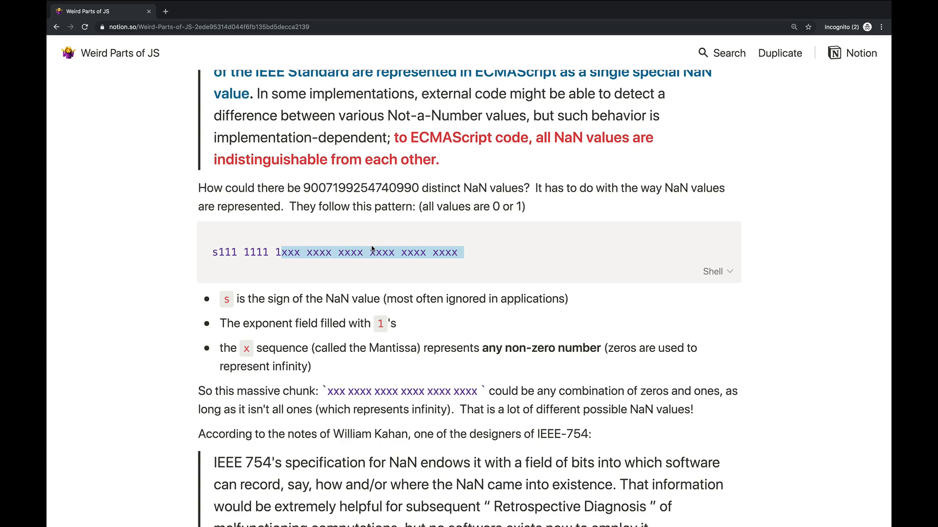
mouse_move(426, 258)
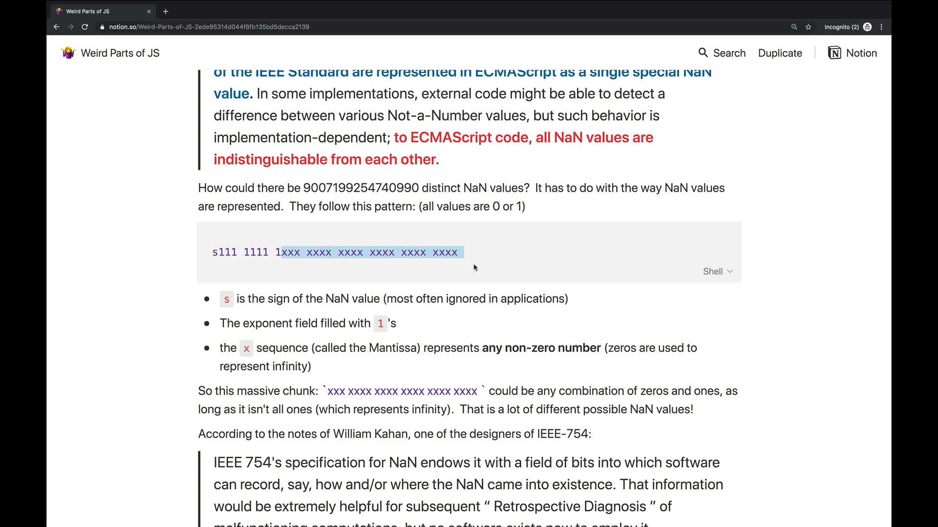
mouse_move(312, 244)
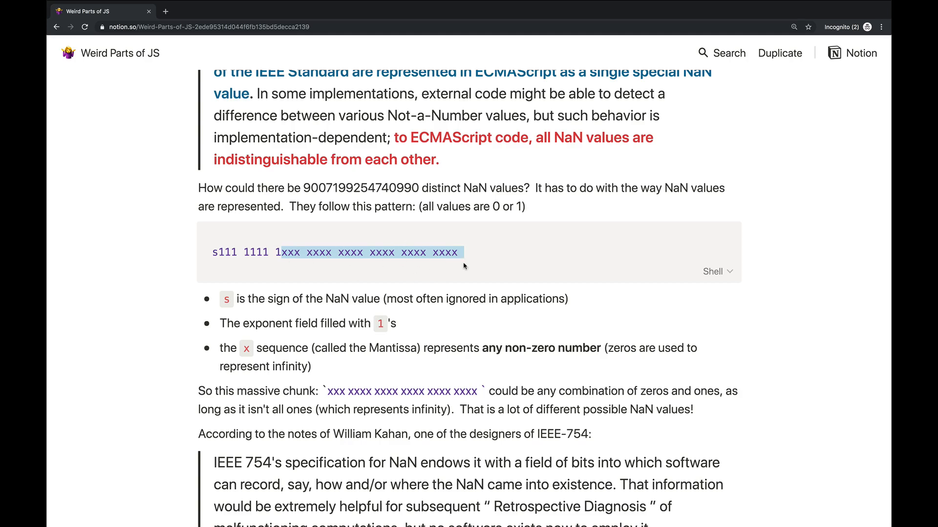
mouse_move(298, 259)
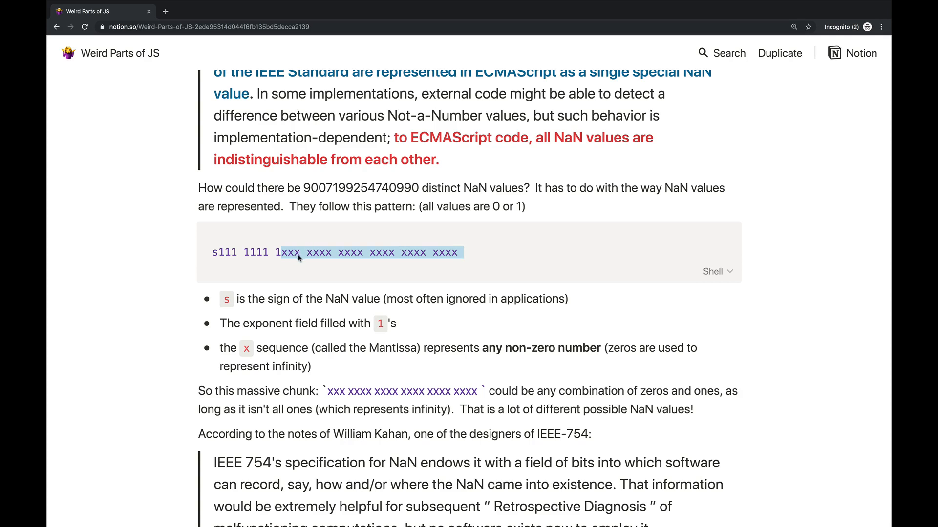
mouse_move(409, 263)
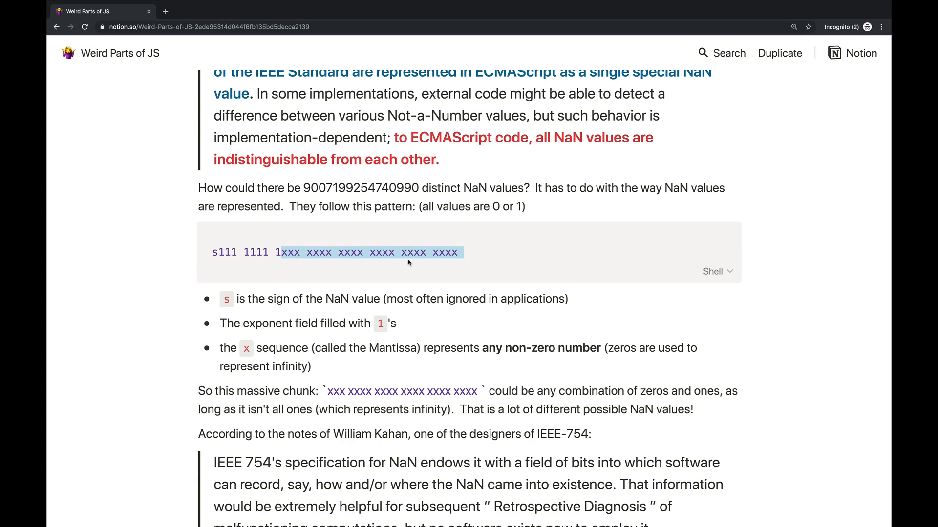
mouse_move(473, 265)
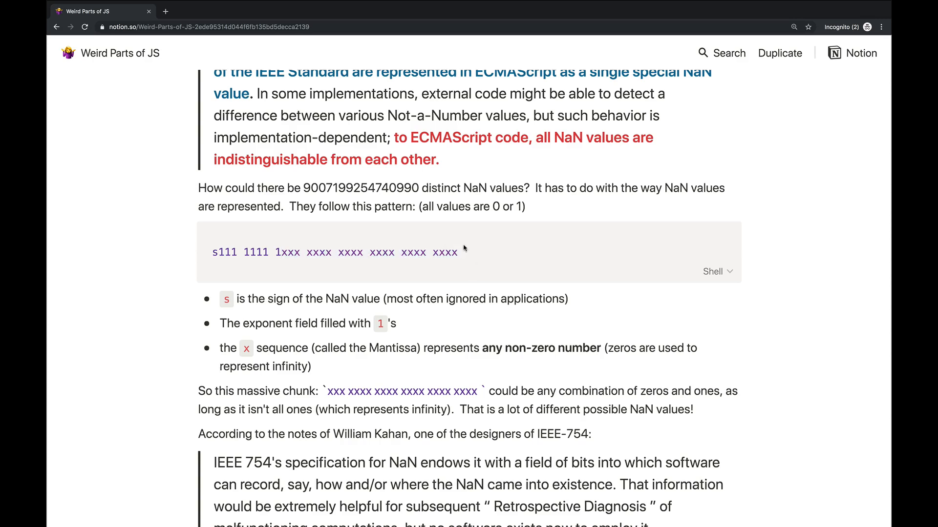
mouse_move(403, 252)
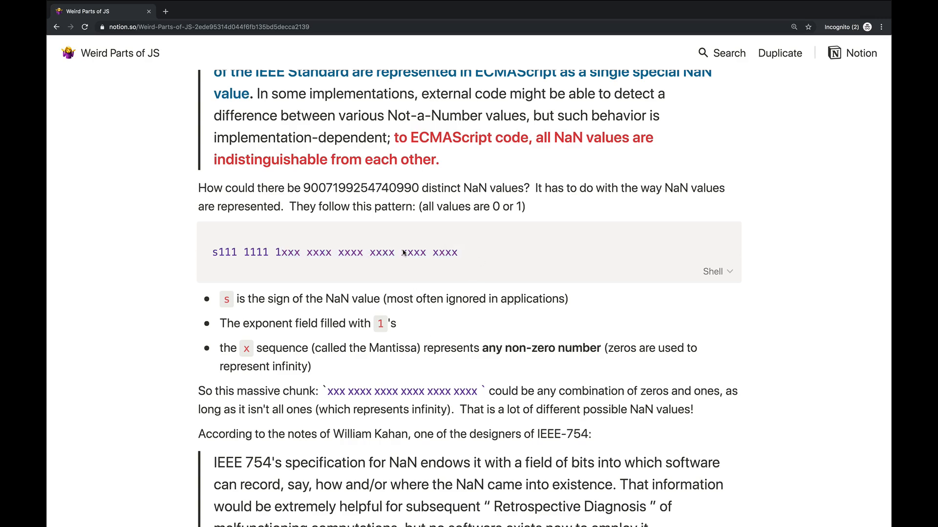
left_click_drag(281, 252, 459, 247)
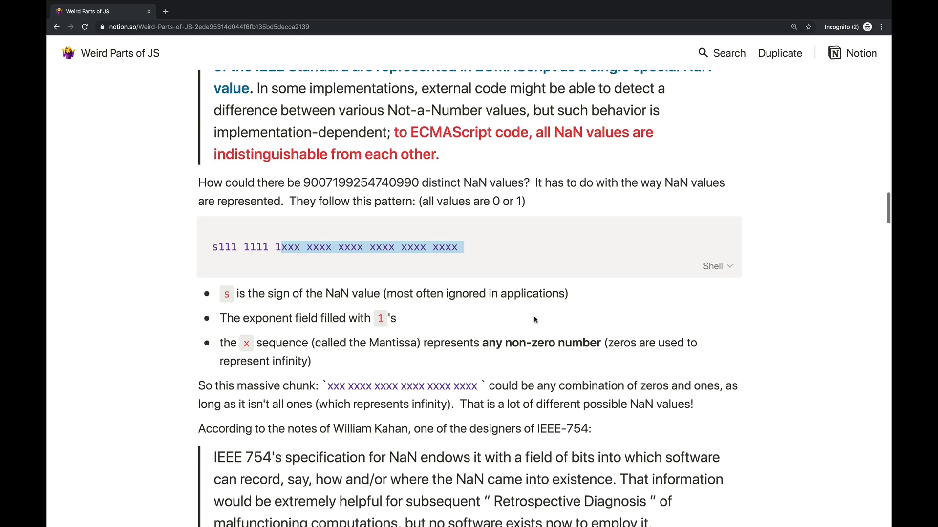
scroll("down", 3)
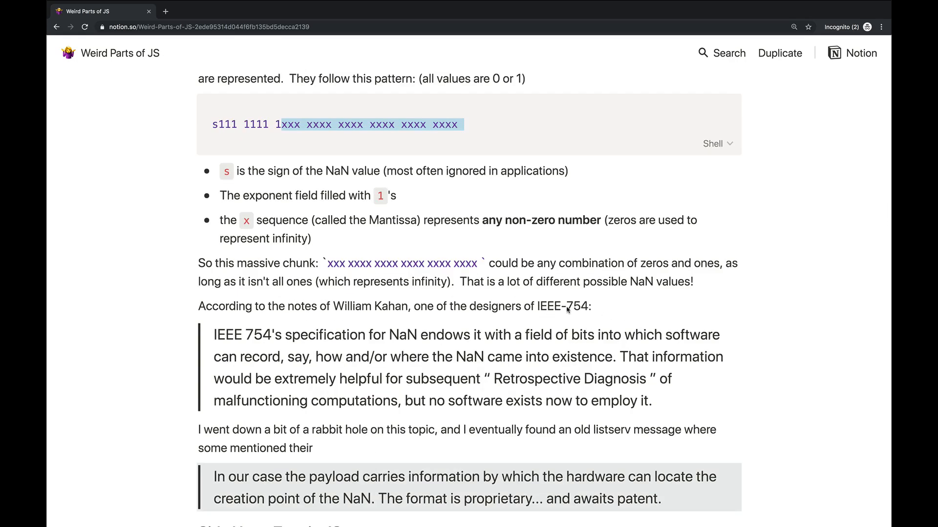
mouse_move(449, 317)
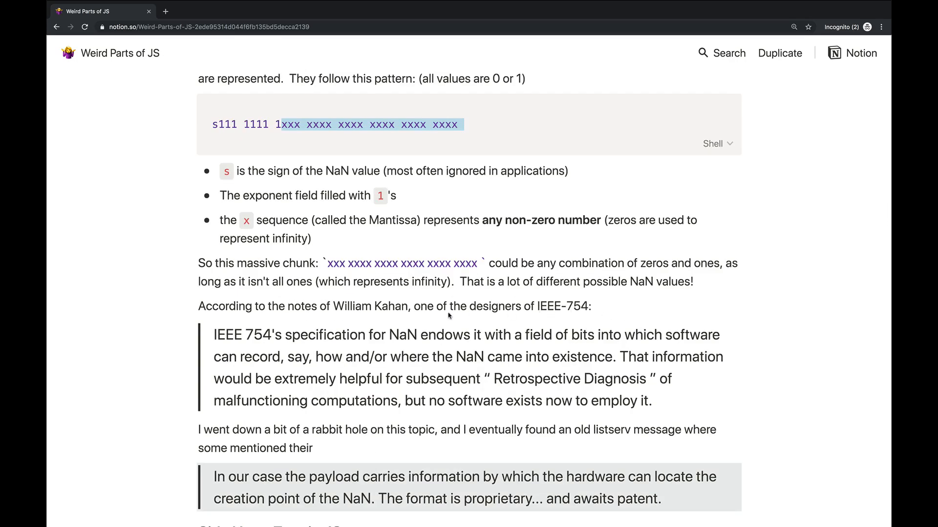
scroll("down", 3)
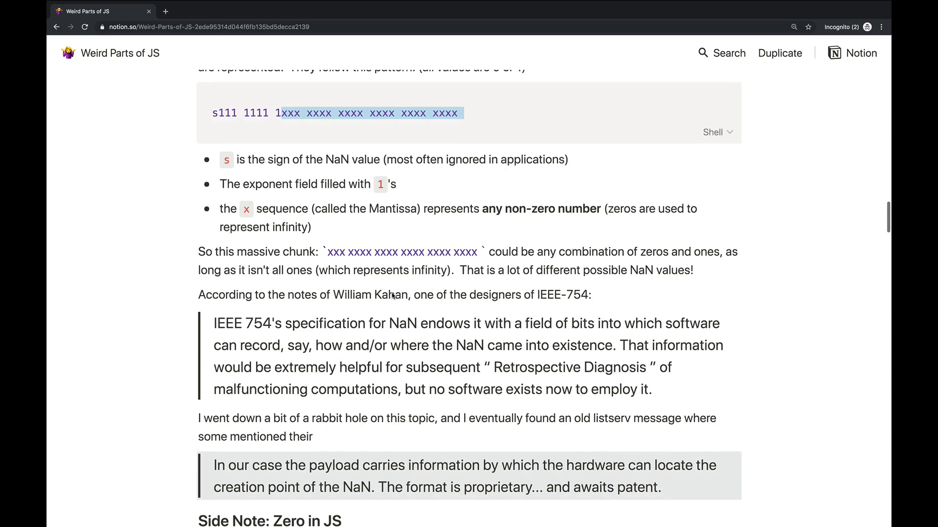
scroll("down", 3)
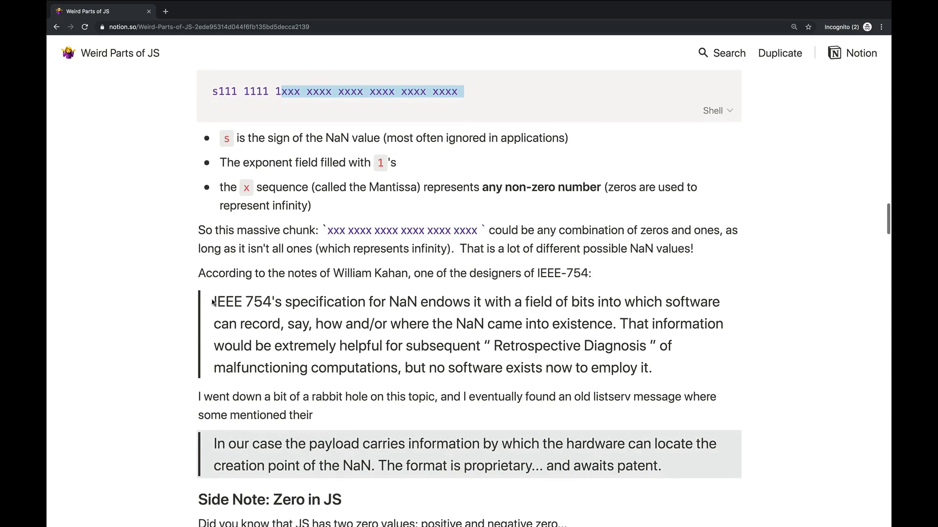
left_click_drag(211, 302, 651, 368)
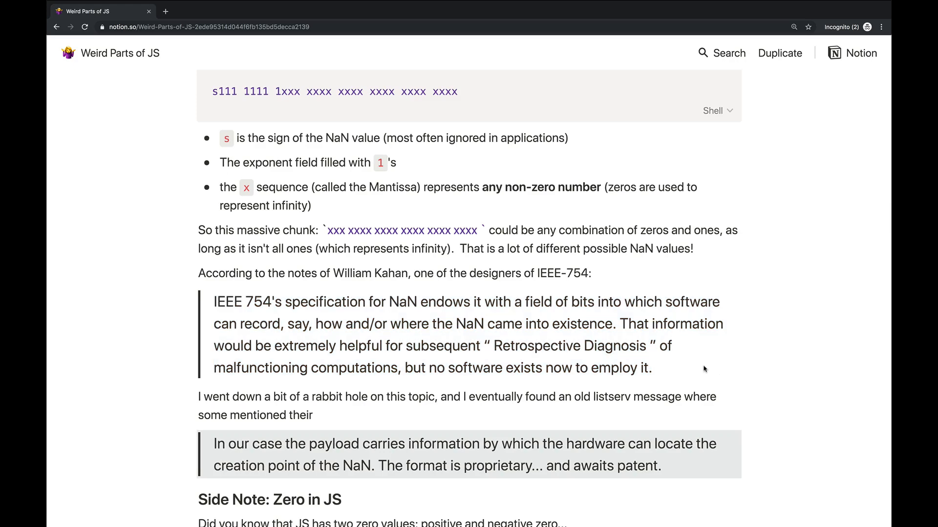
scroll("down", 3)
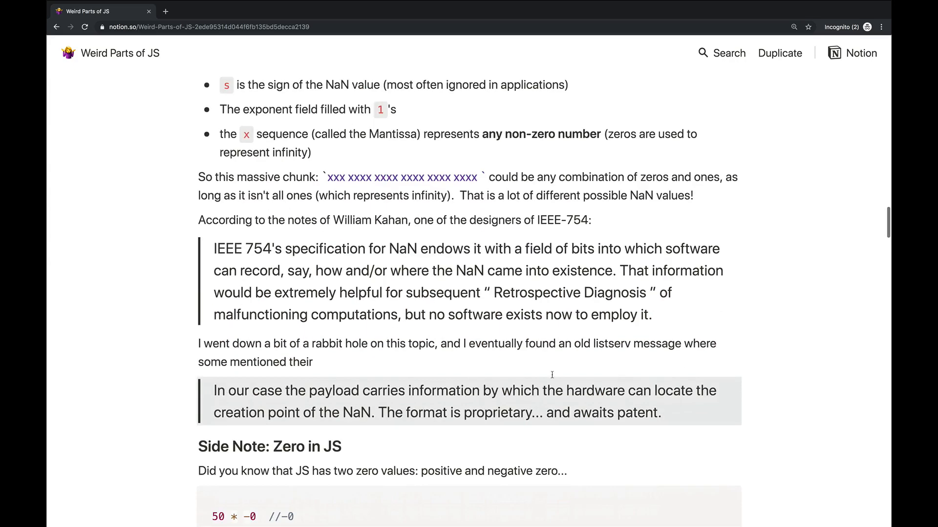
scroll("down", 3)
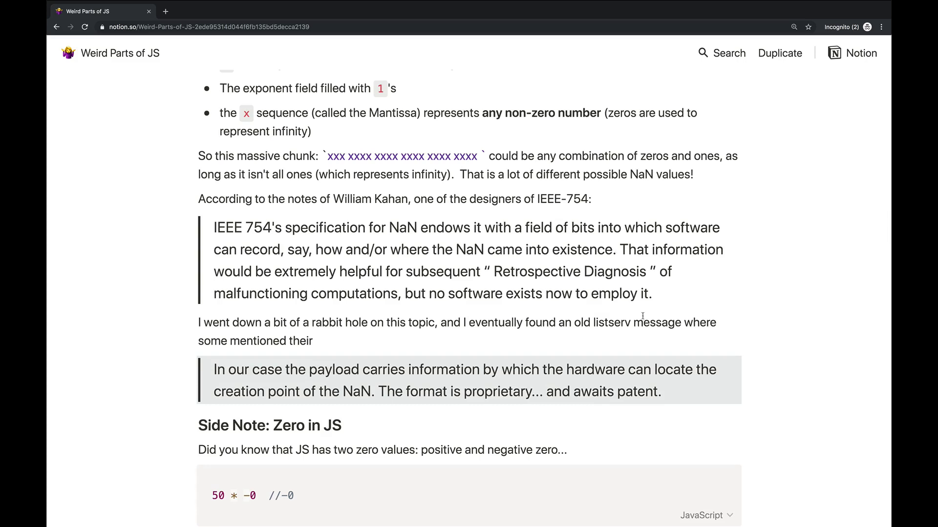
mouse_move(680, 248)
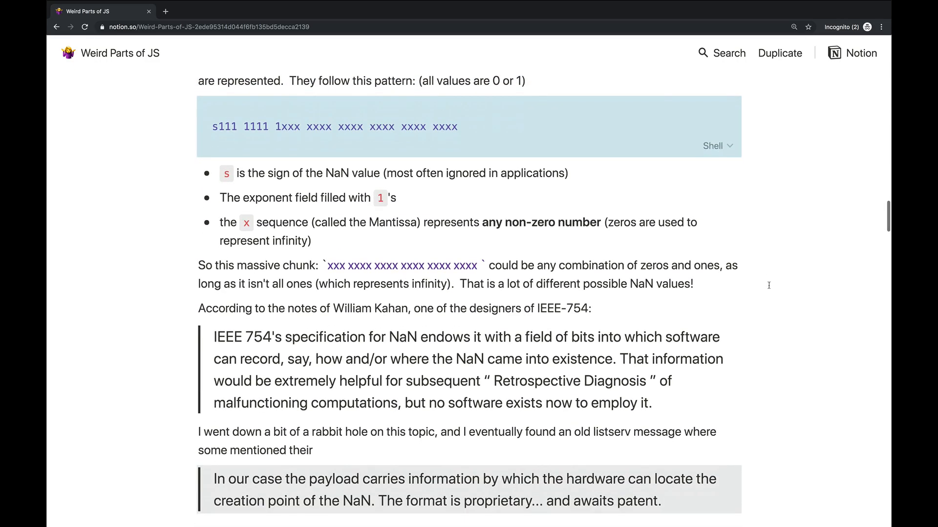
scroll("down", 3)
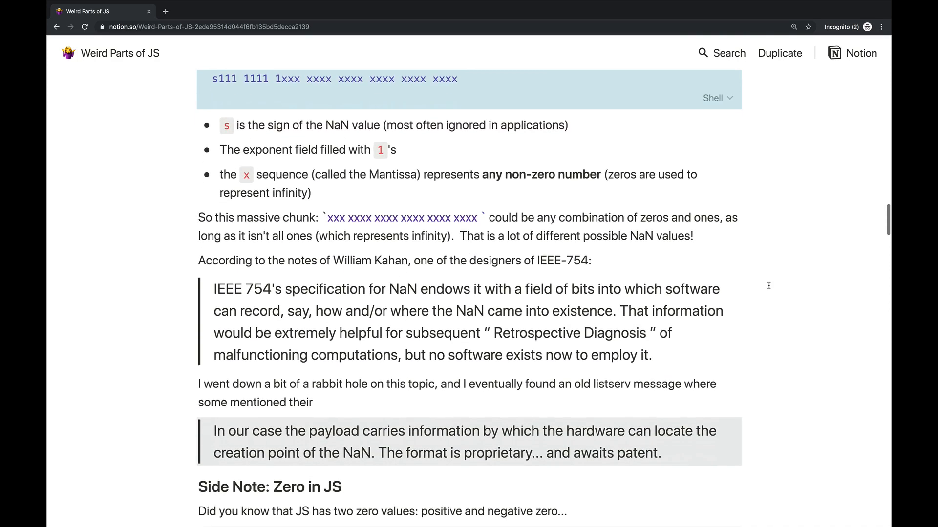
scroll("down", 3)
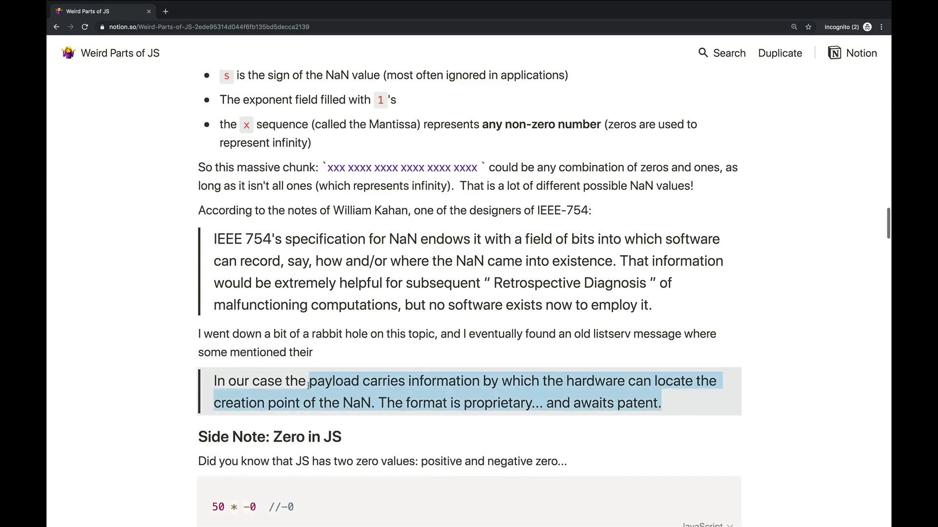
left_click(727, 411)
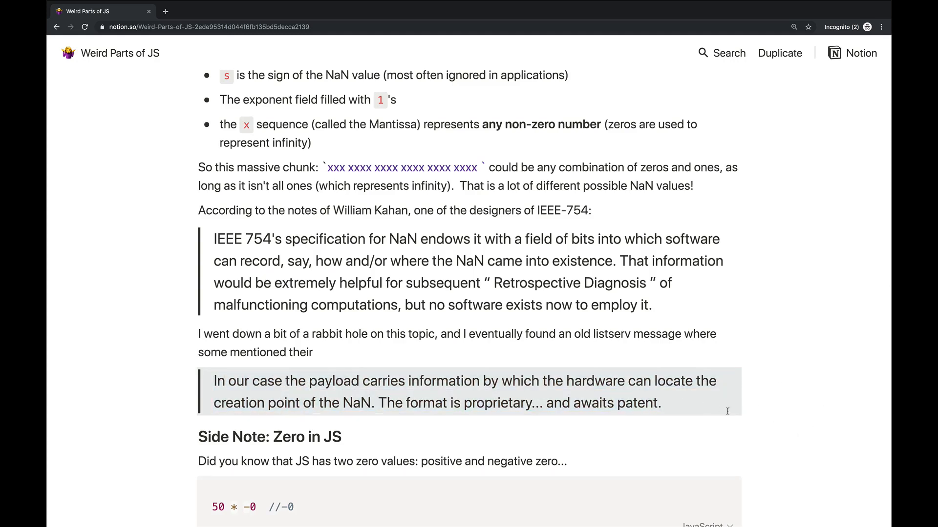
left_click_drag(213, 381, 661, 403)
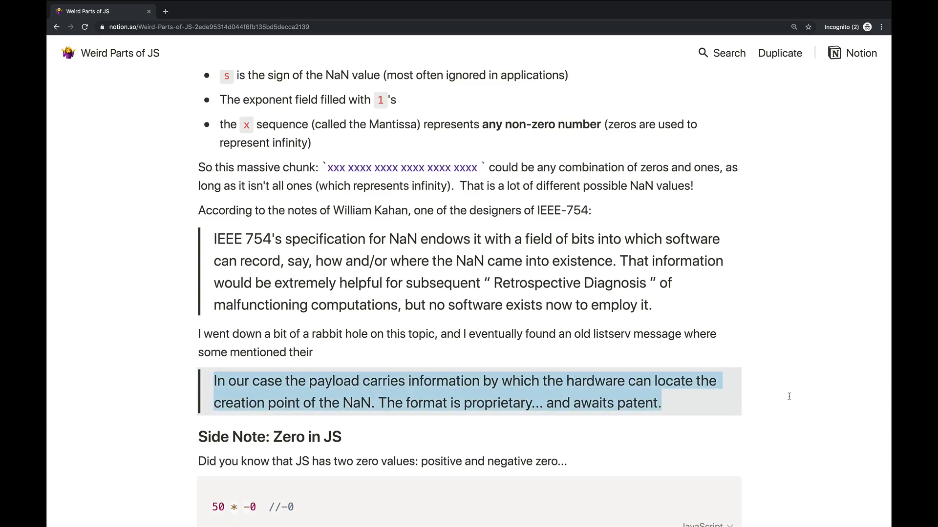
scroll("up", 3)
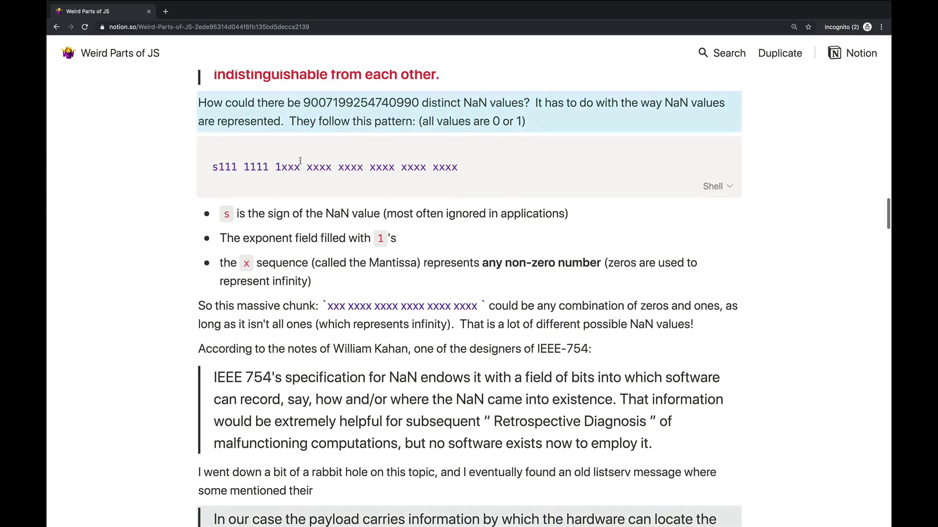
scroll("down", 3)
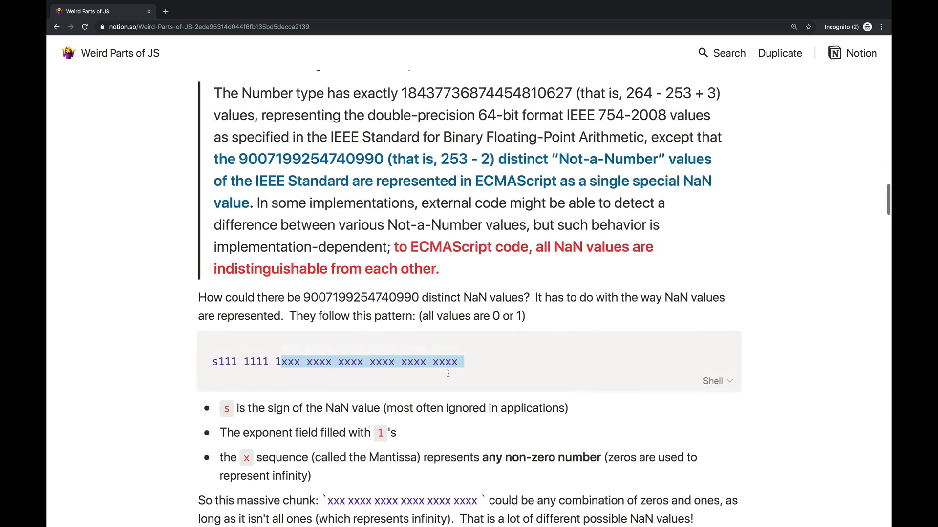
left_click(519, 369)
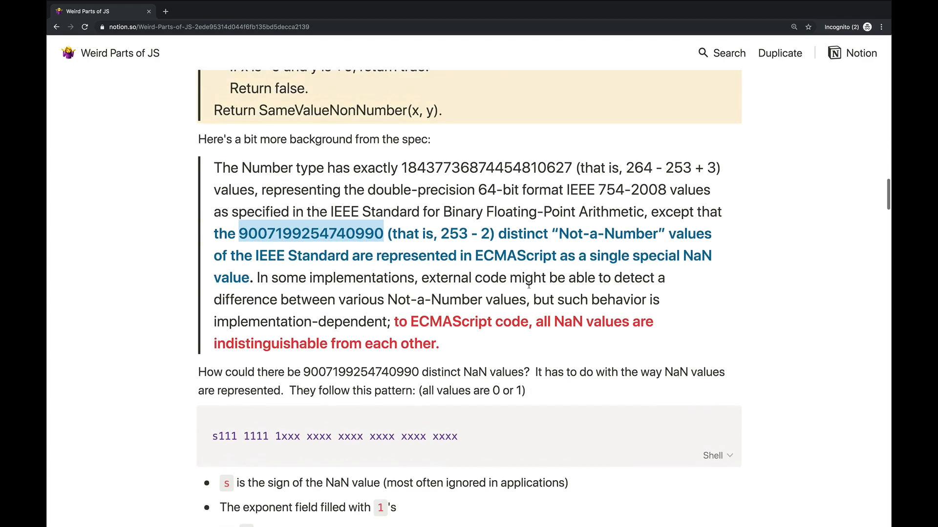
scroll("up", 3)
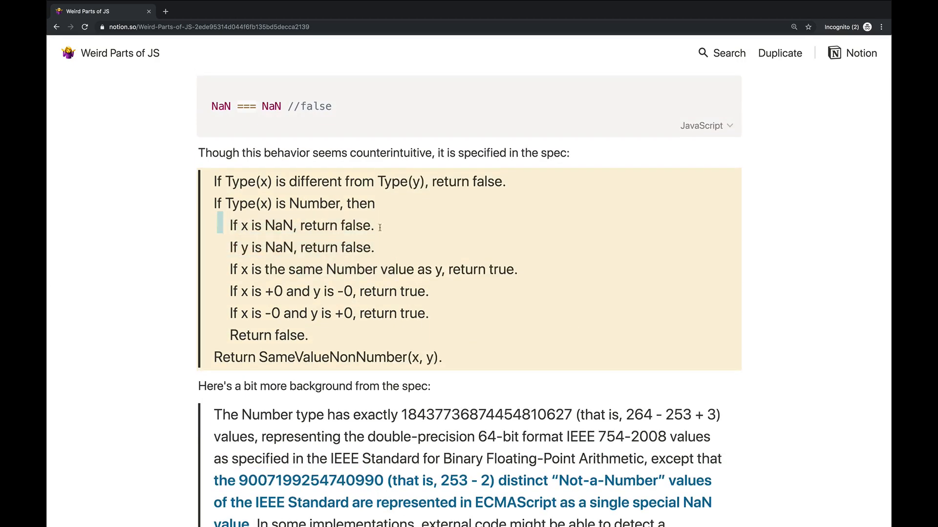
left_click_drag(228, 226, 374, 247)
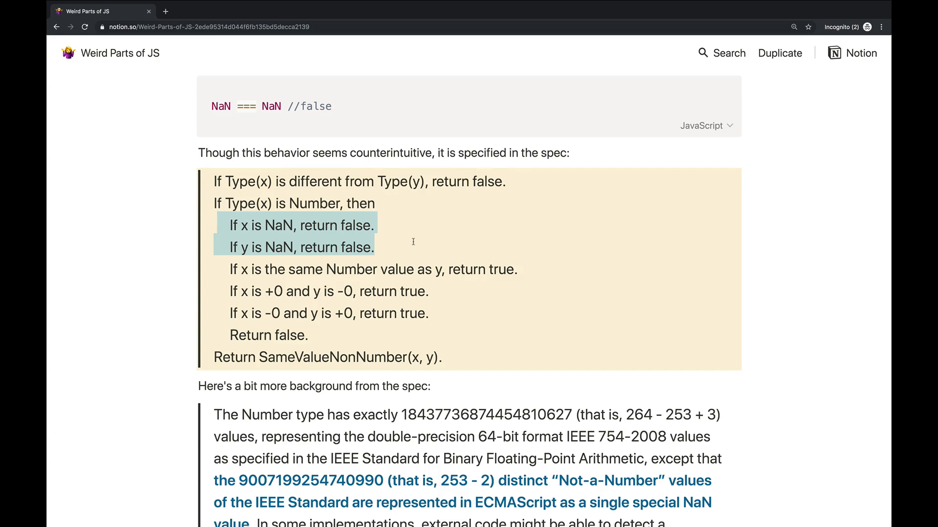
mouse_move(544, 271)
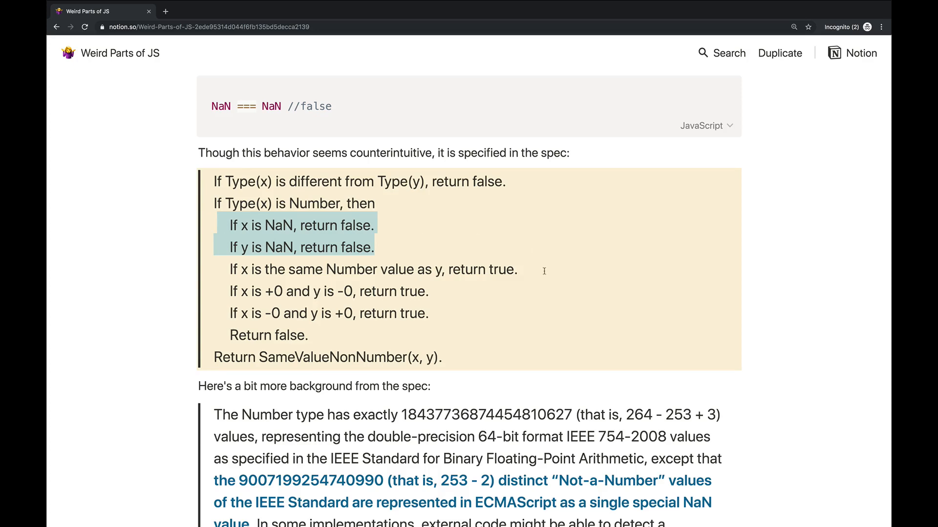
scroll("down", 3)
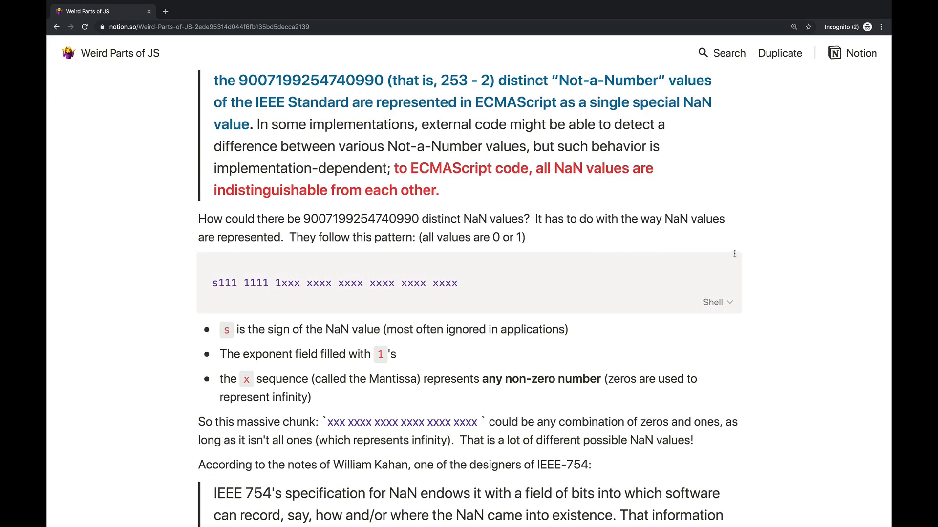
Scroll through the NaN bit pattern down to the 'Side Note: Zero in JS' section
scroll("down", 3)
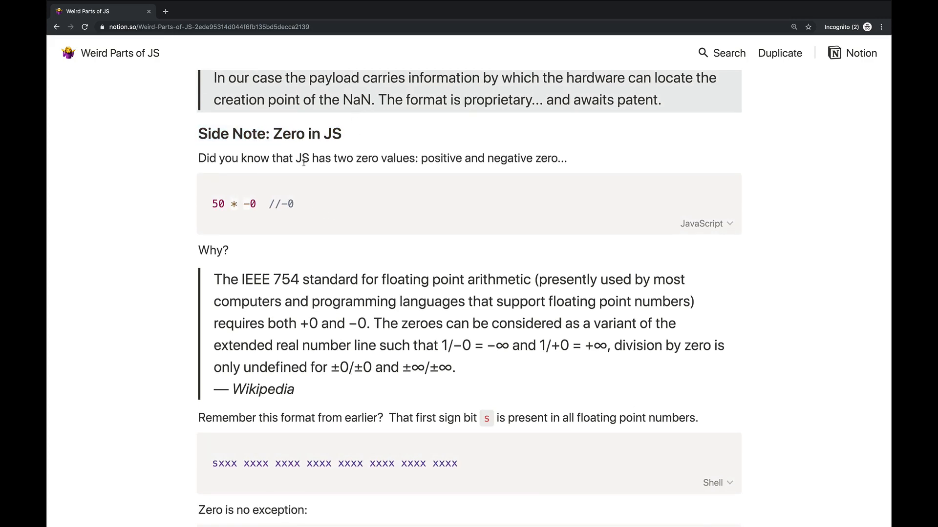
mouse_move(343, 136)
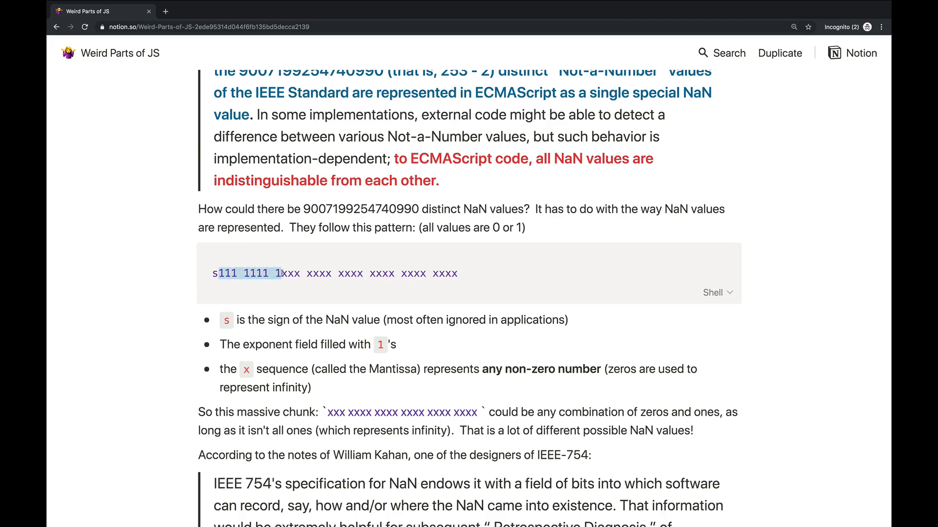
left_click(435, 289)
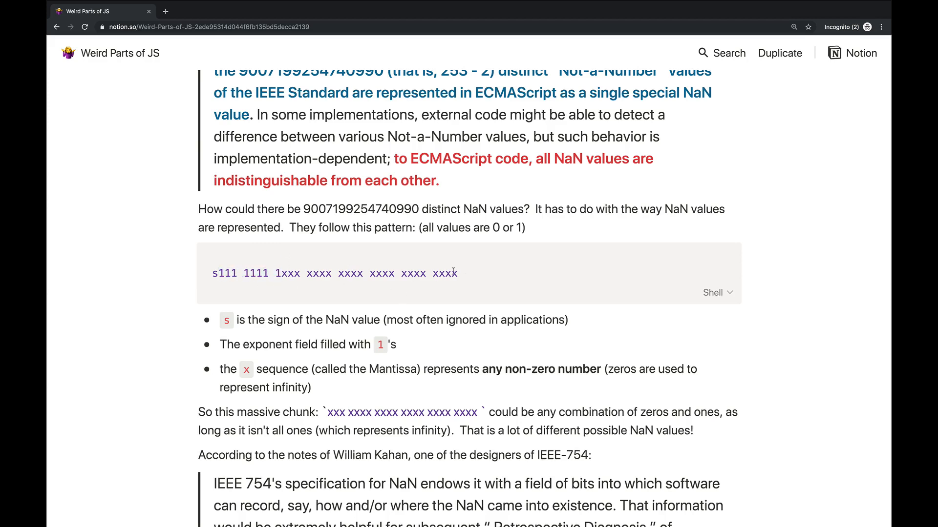
scroll("down", 3)
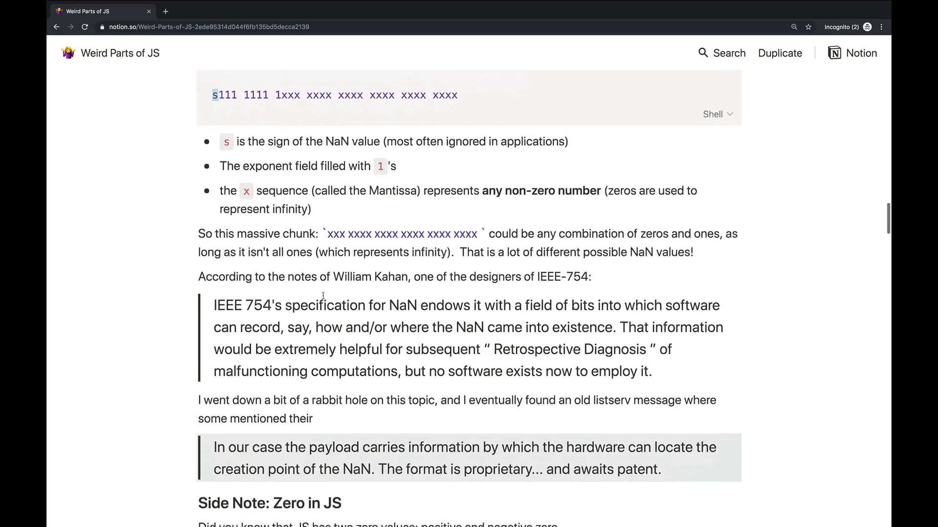
scroll("down", 3)
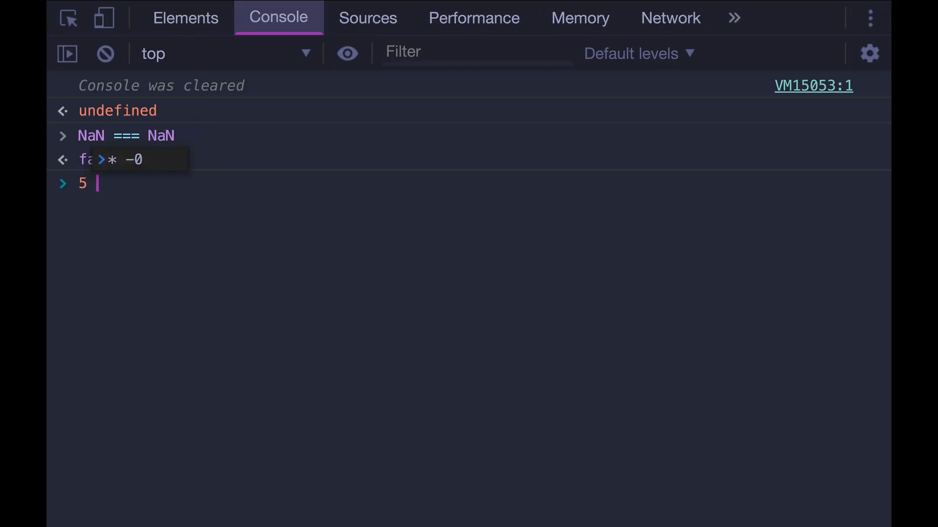
Evaluate 5 * -0 giving -0, then 0 === -0 giving true in the console
type(" * 0")
key("Enter")
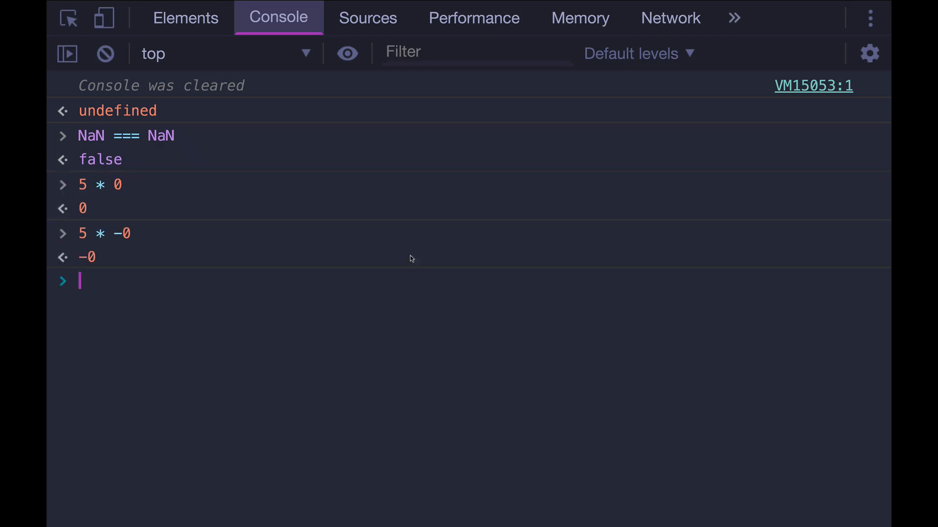
mouse_move(283, 281)
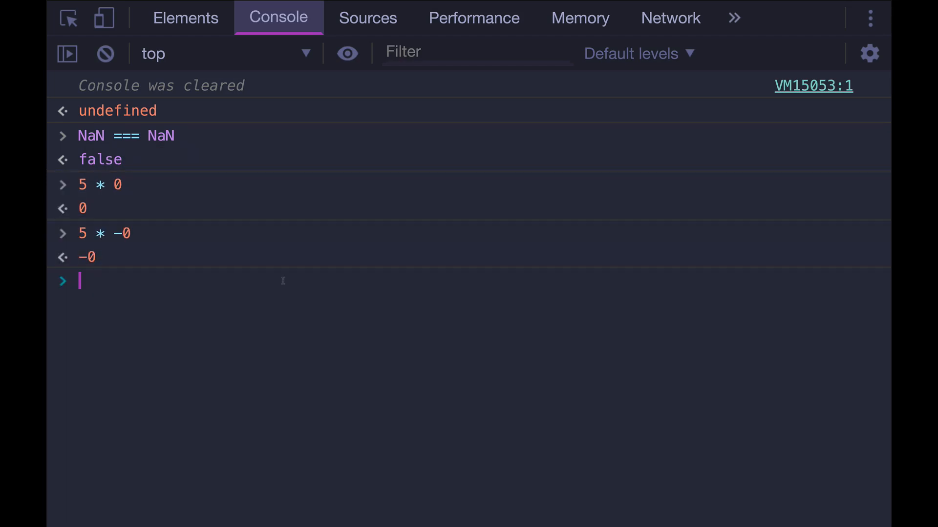
type("0 ===")
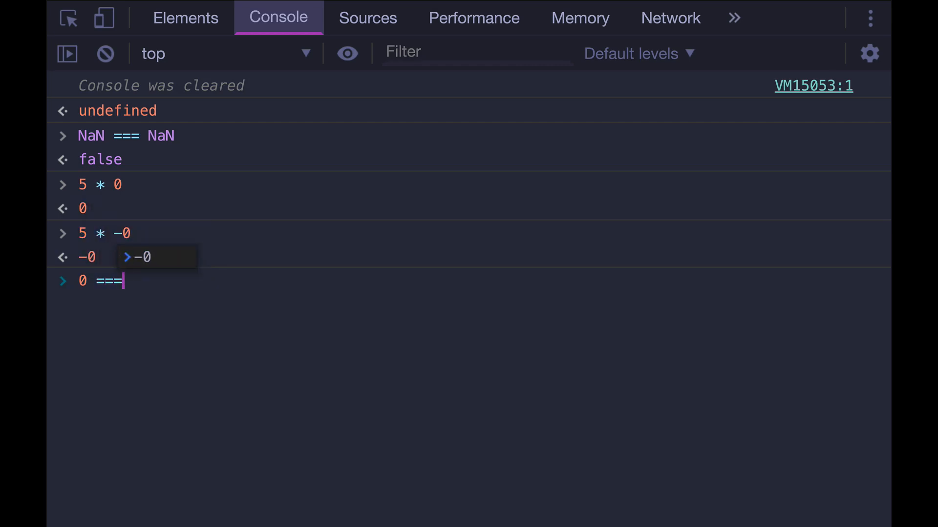
type("0")
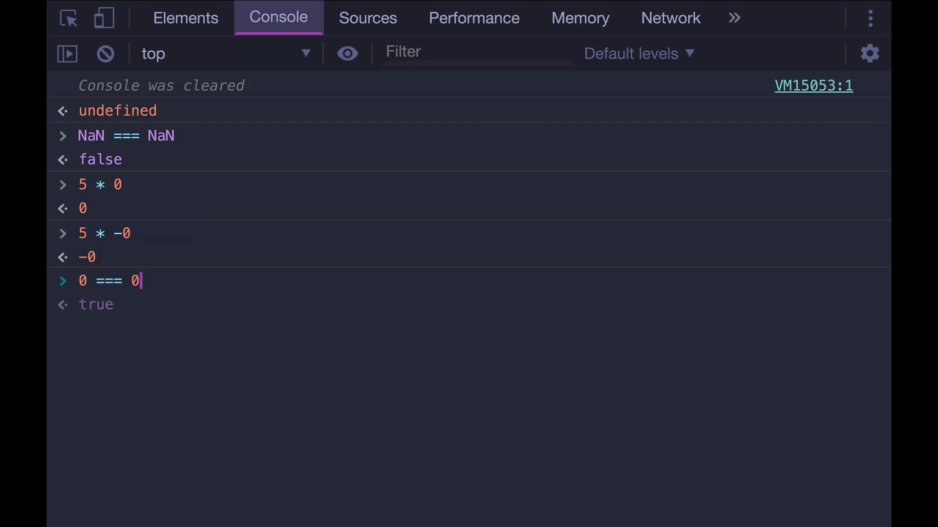
type("-")
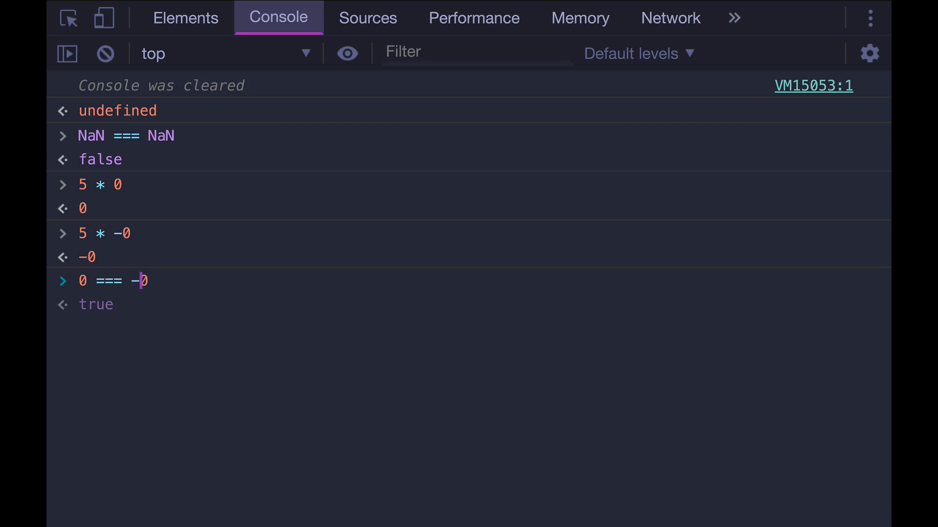
key("Enter")
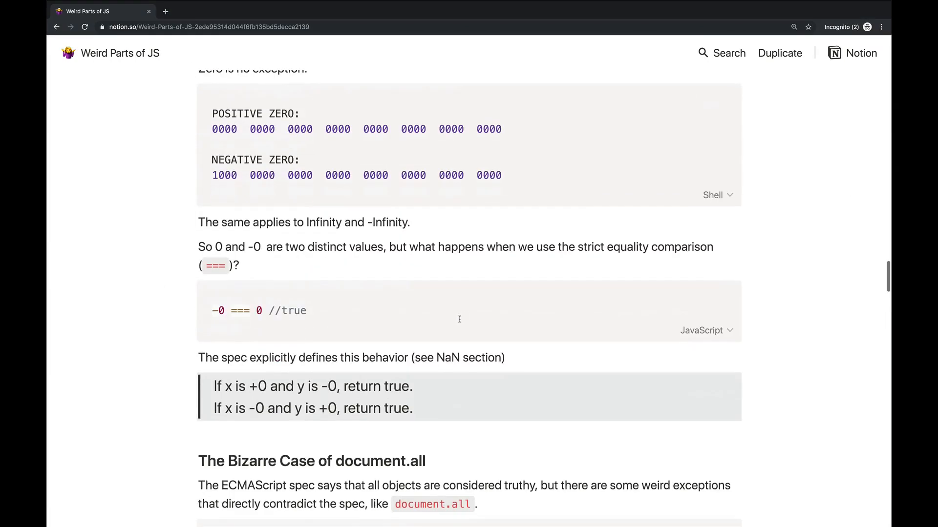
mouse_move(429, 386)
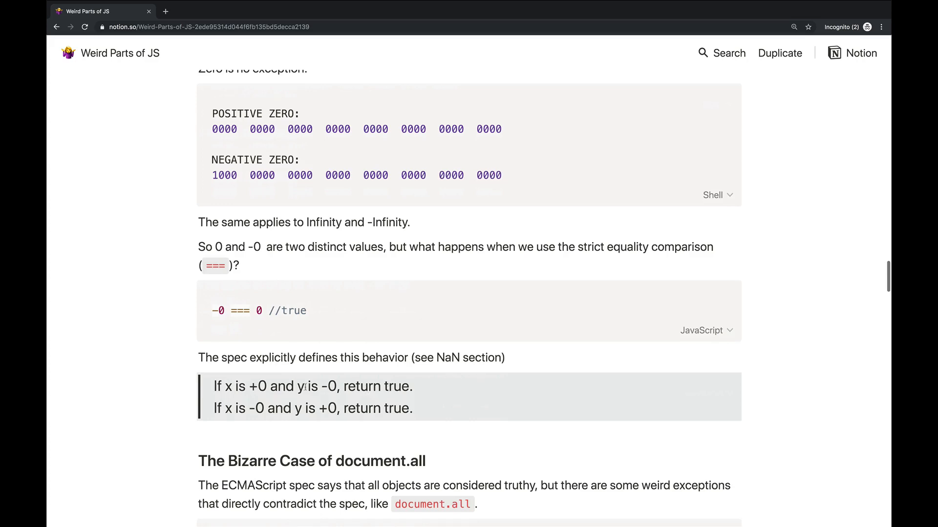
mouse_move(208, 384)
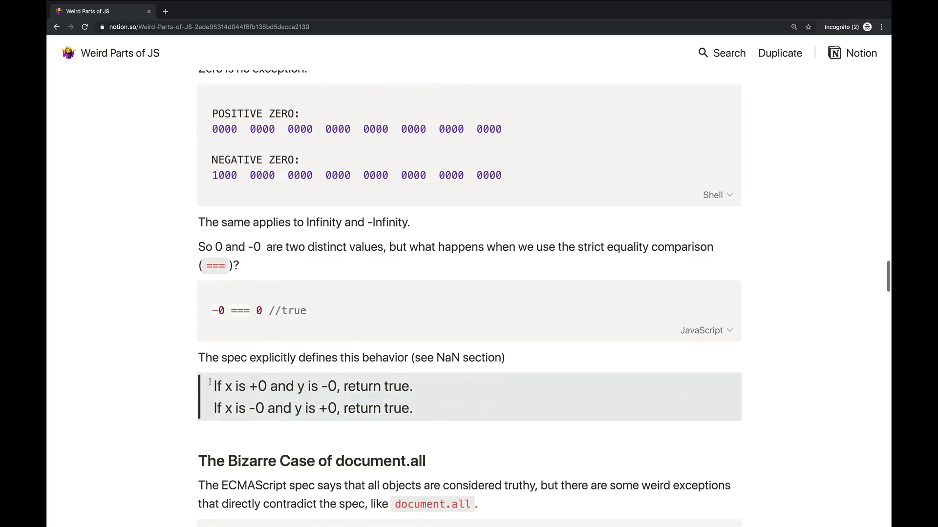
scroll("down", 3)
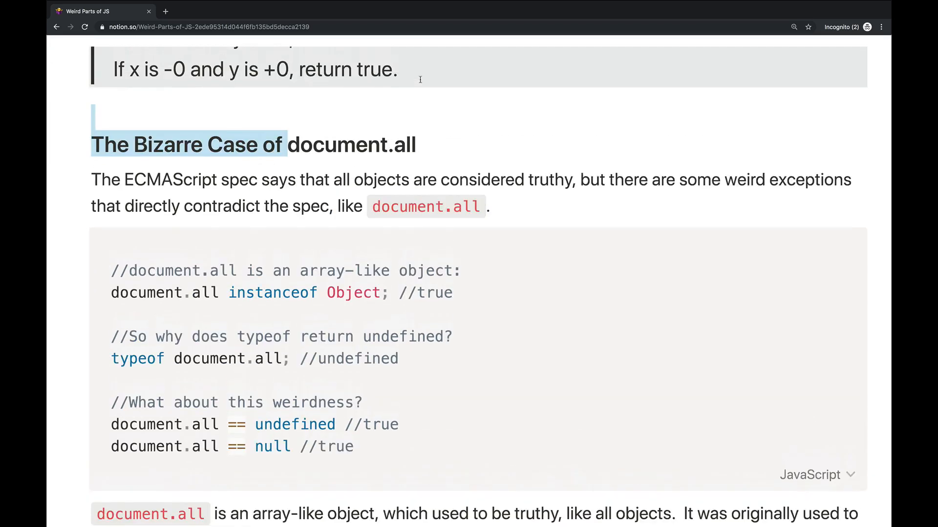
scroll("down", 3)
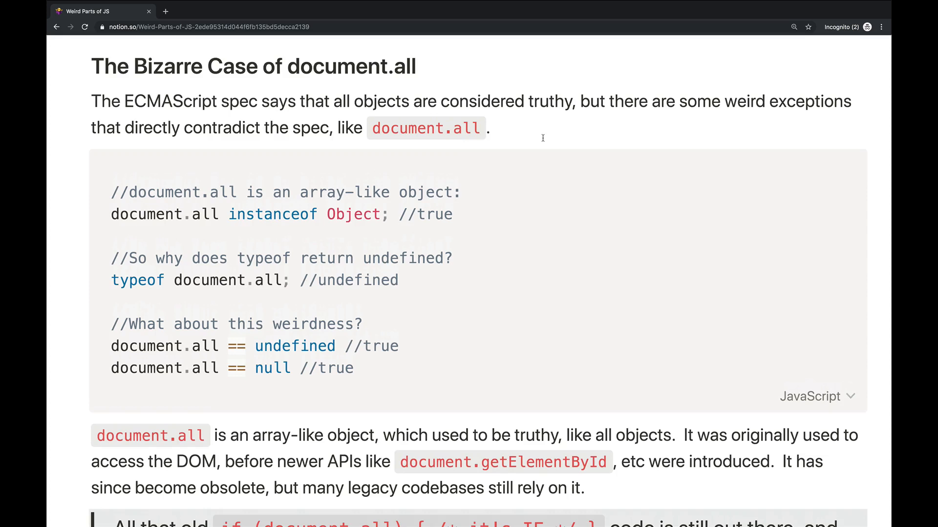
mouse_move(637, 160)
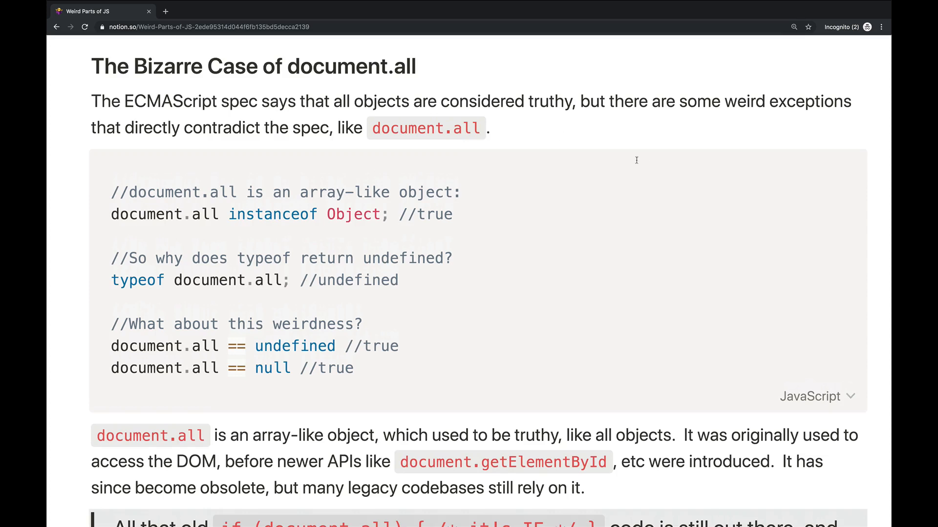
mouse_move(620, 183)
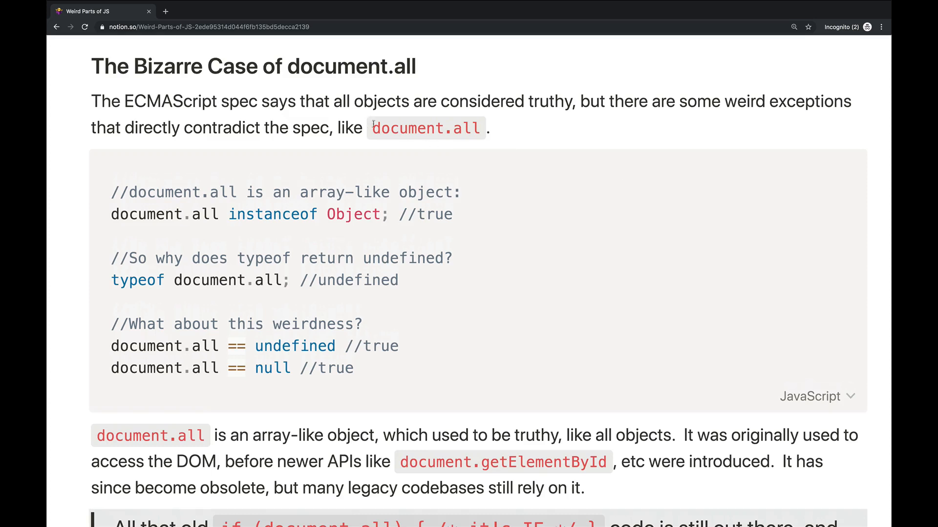
mouse_move(559, 145)
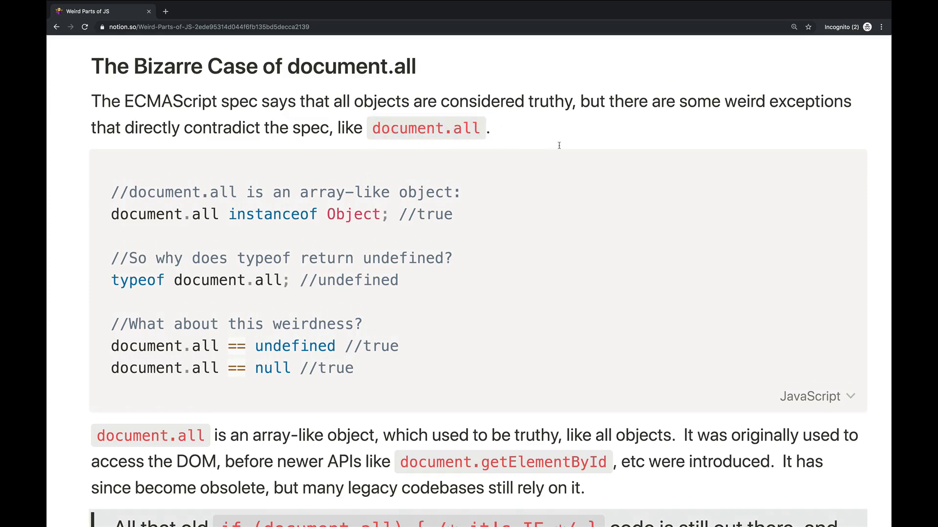
mouse_move(448, 172)
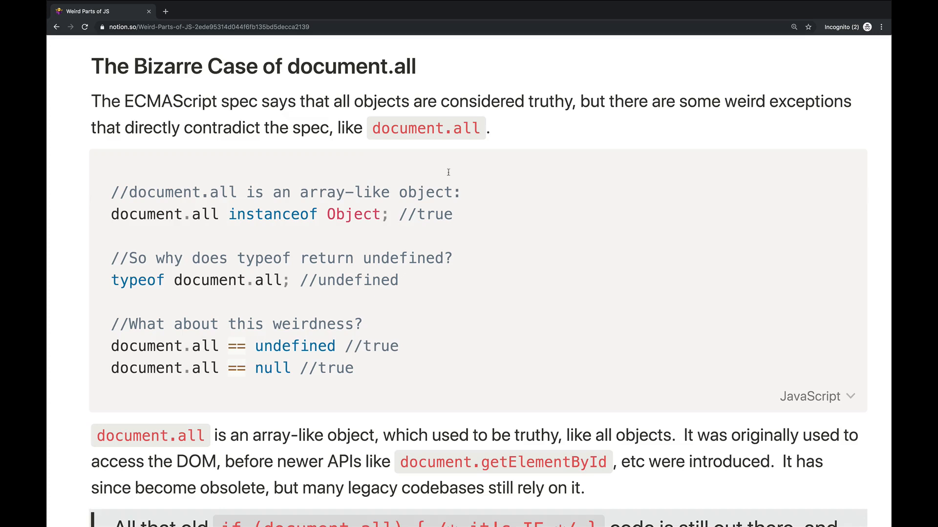
scroll("down", 3)
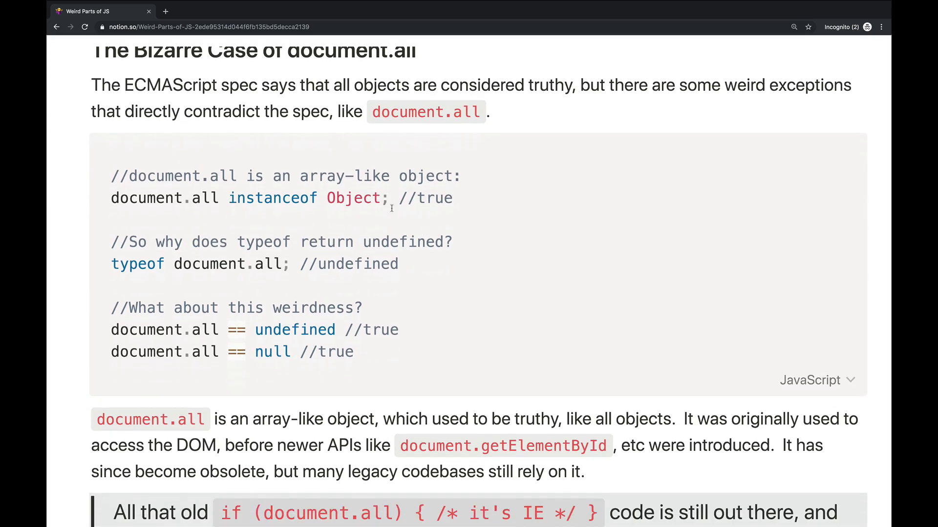
double_click(502, 445)
type("document.all")
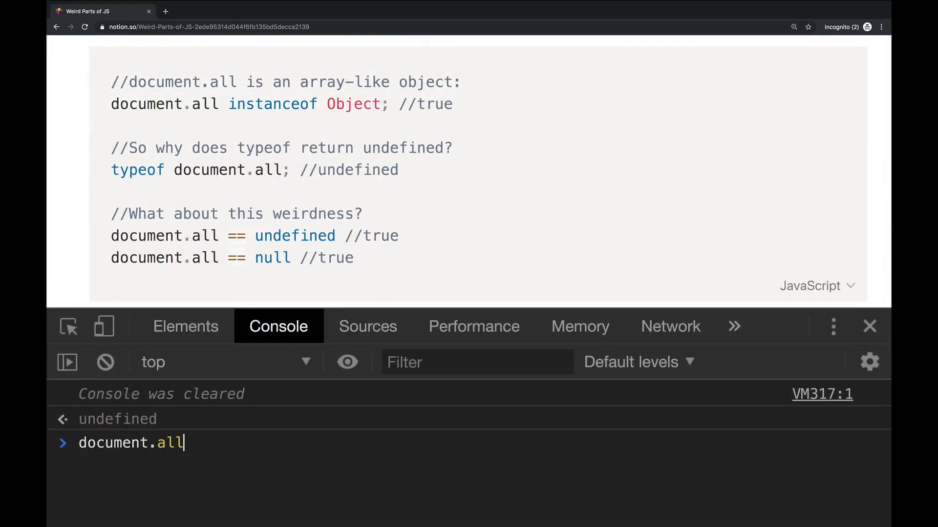
Evaluate document.all and confirm document.all instanceof Object is true
key("Enter")
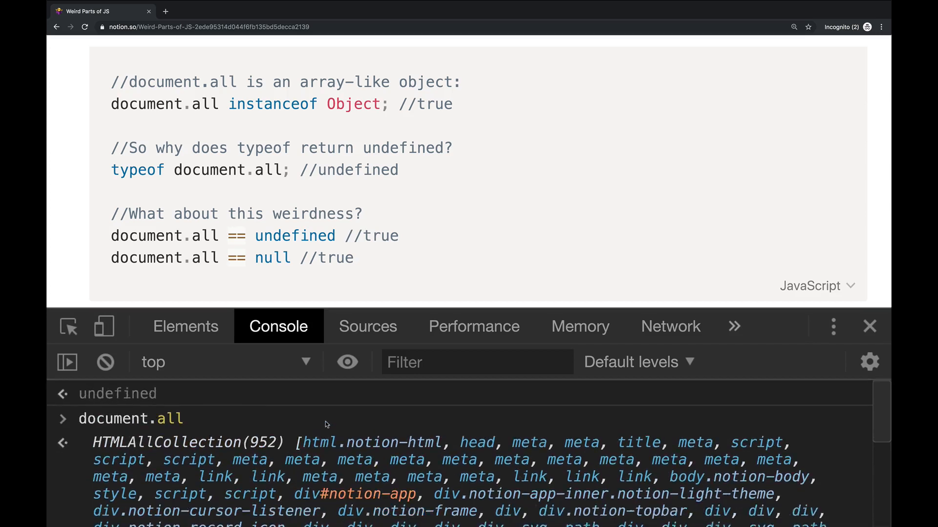
scroll("down", 3)
type("document.all")
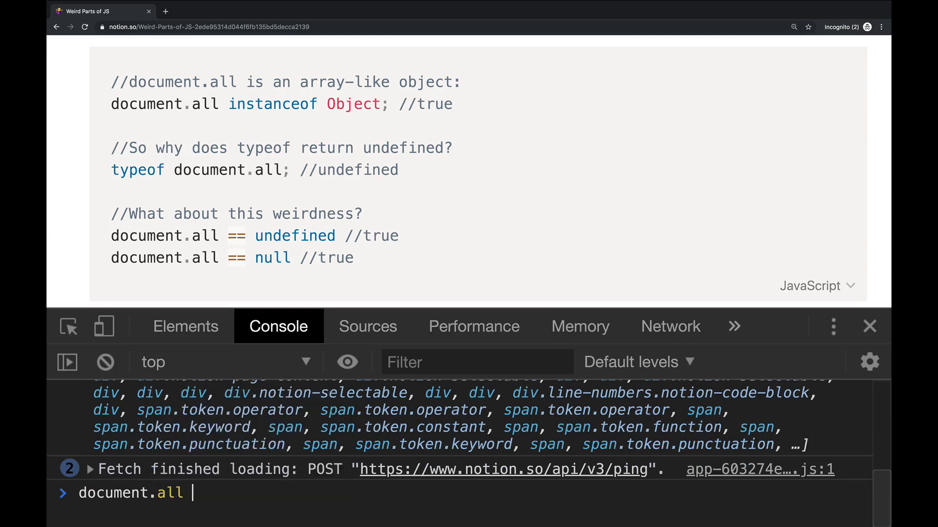
type("is")
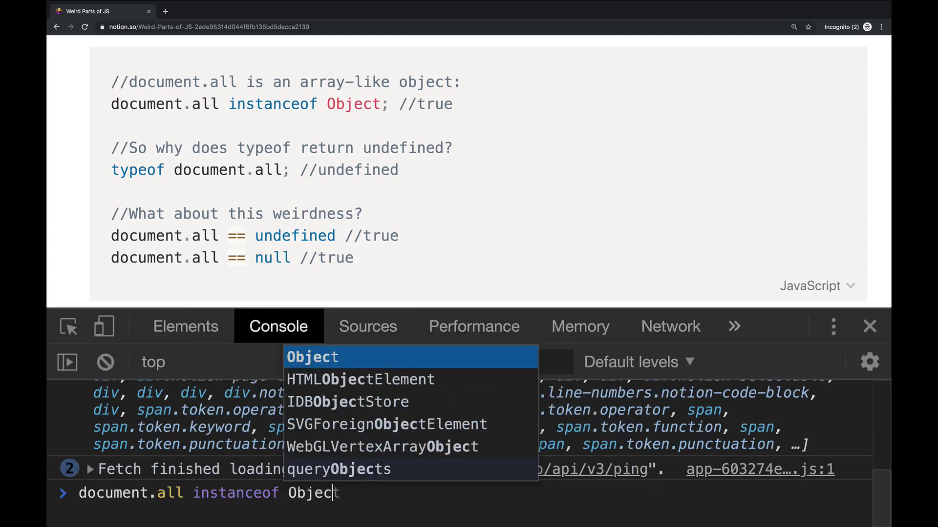
key("Enter")
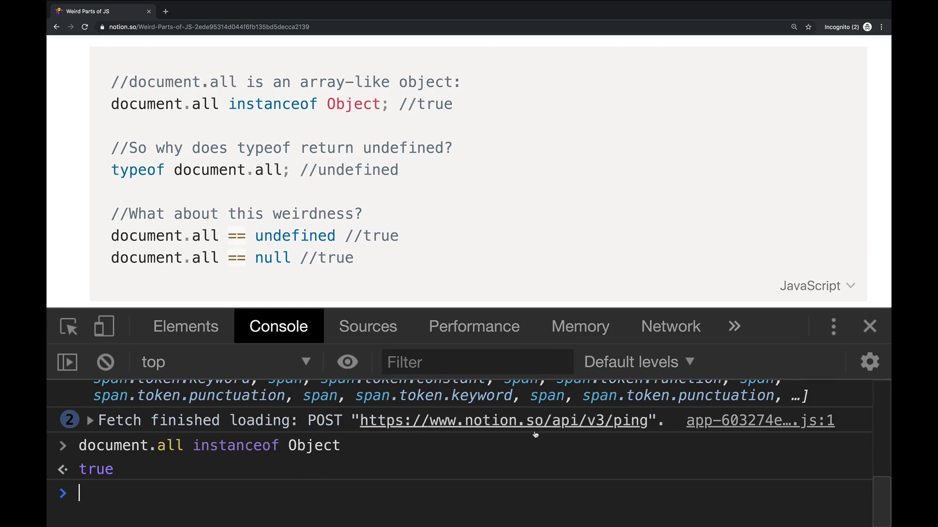
mouse_move(315, 450)
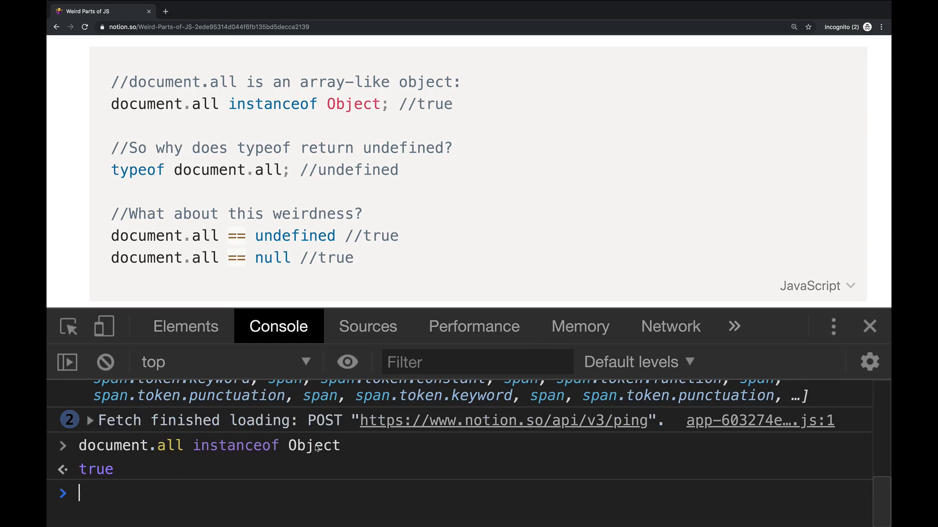
Confirm typeof document.all is "undefined" and start the document.all == undefined check
type("typeof document.all")
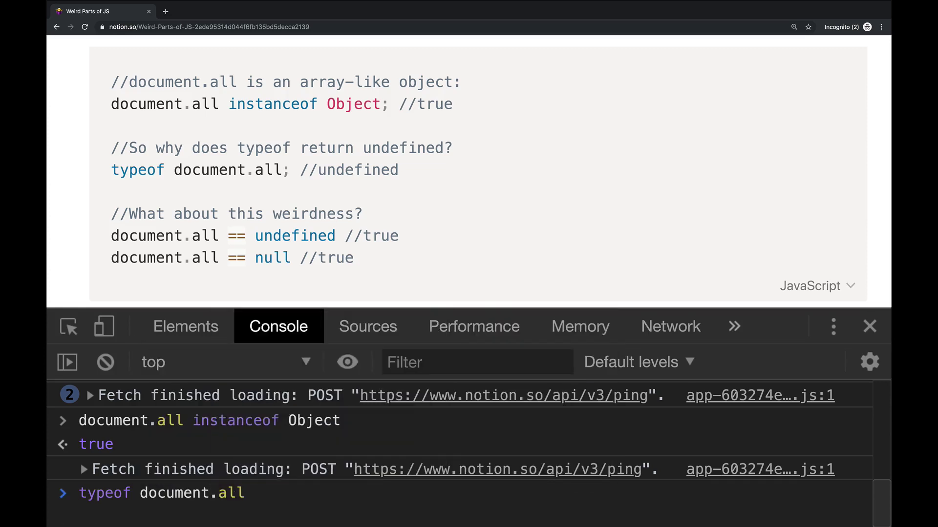
key("Enter")
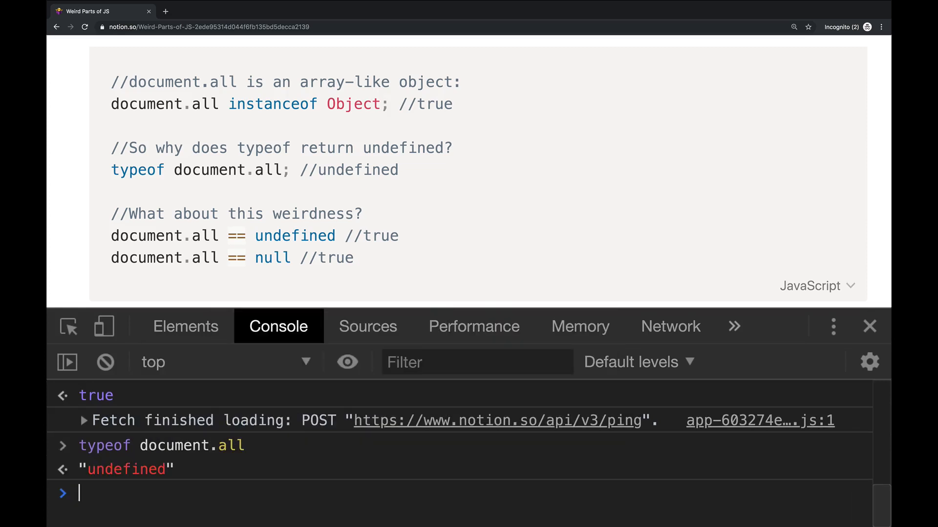
type("document.all == undefined")
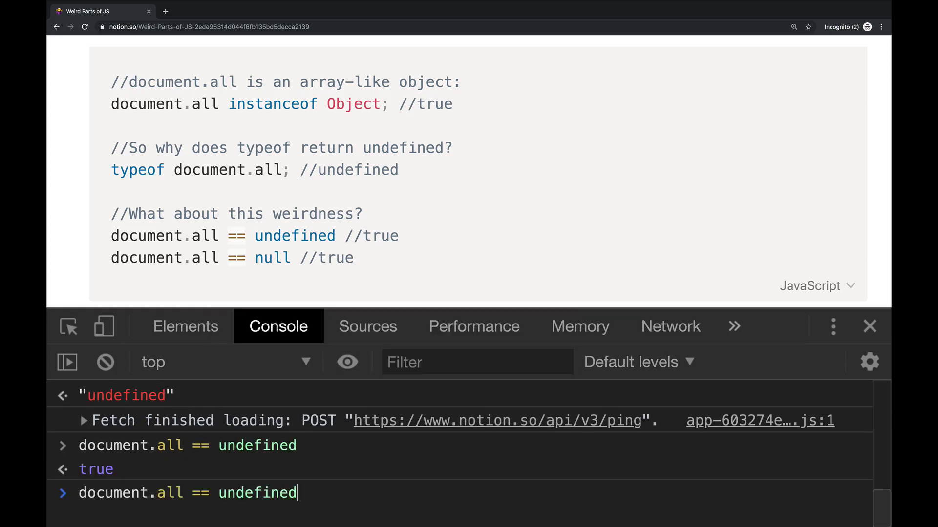
type("u")
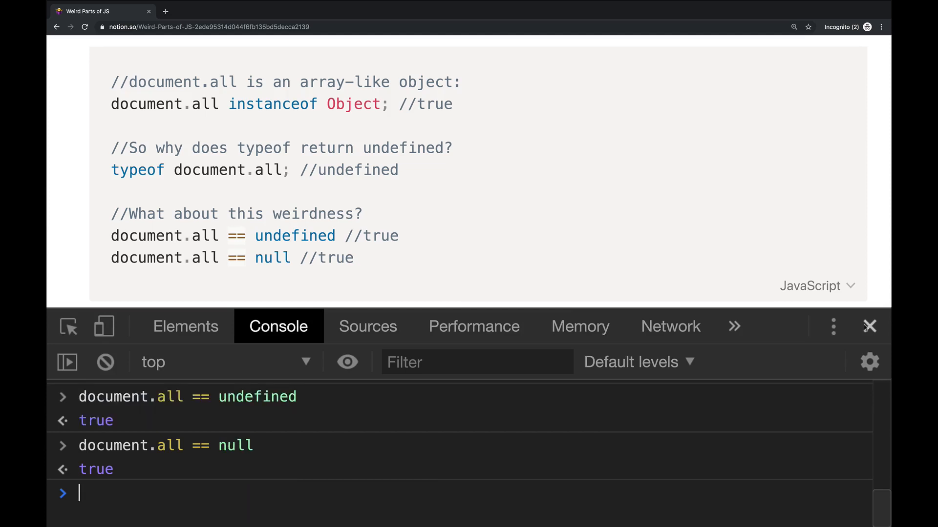
mouse_move(161, 459)
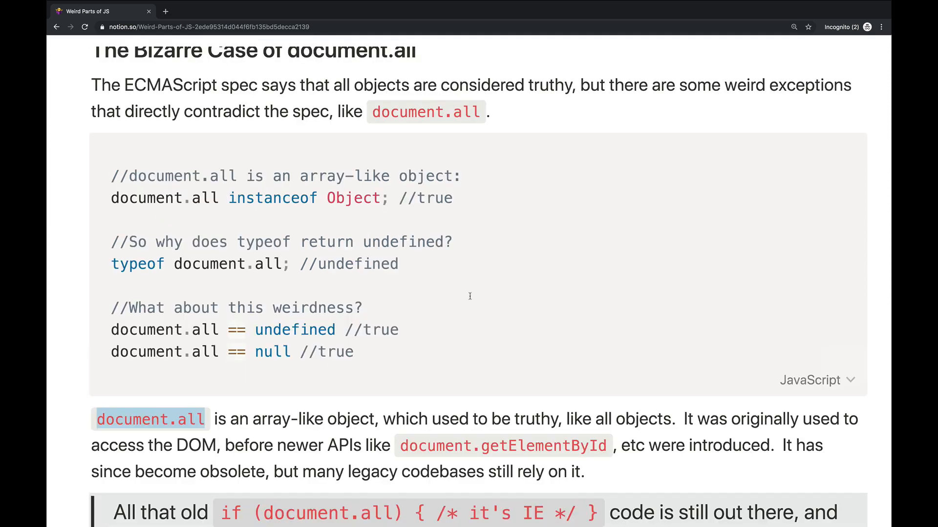
Scroll the Notion page down to the legacy IE code blockquote
scroll("down", 3)
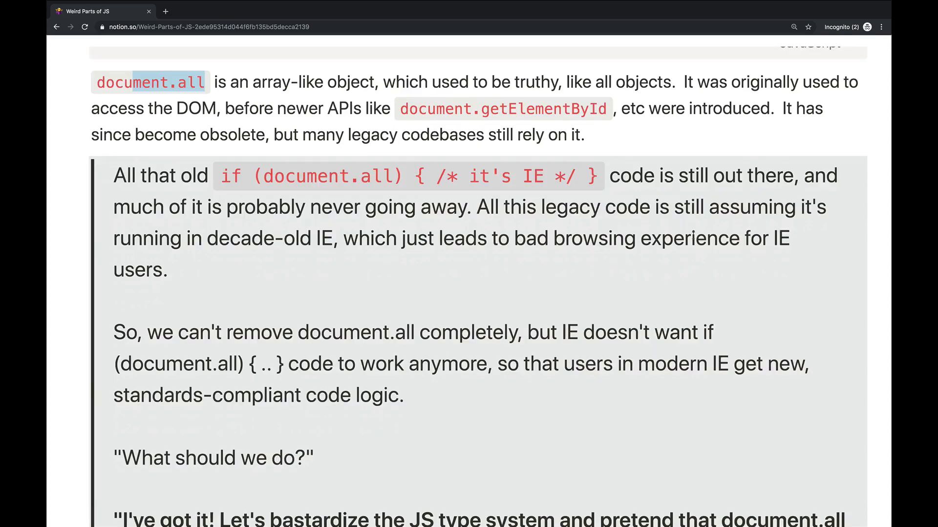
scroll("down", 3)
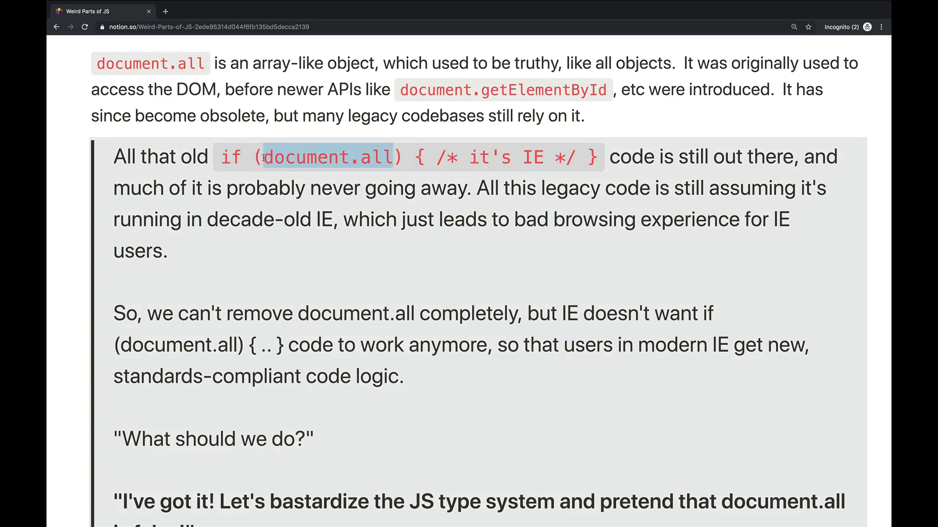
left_click(455, 182)
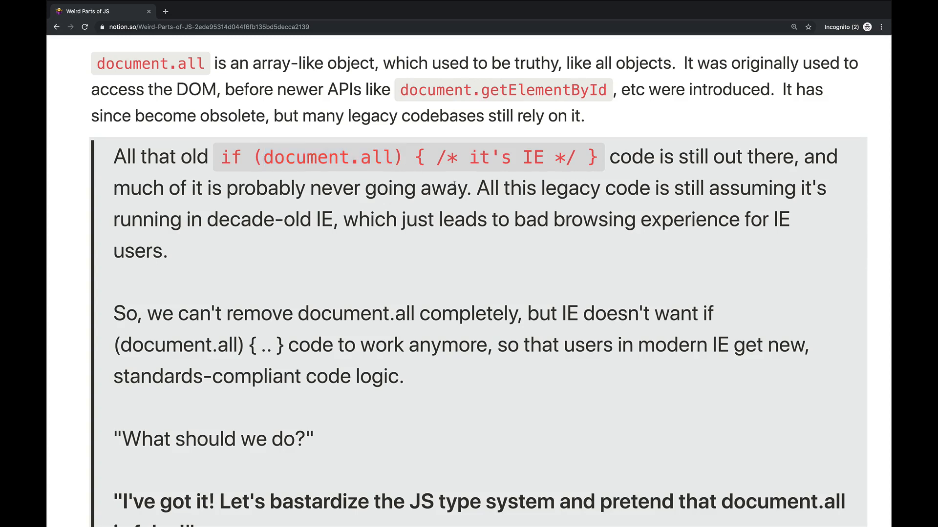
mouse_move(576, 148)
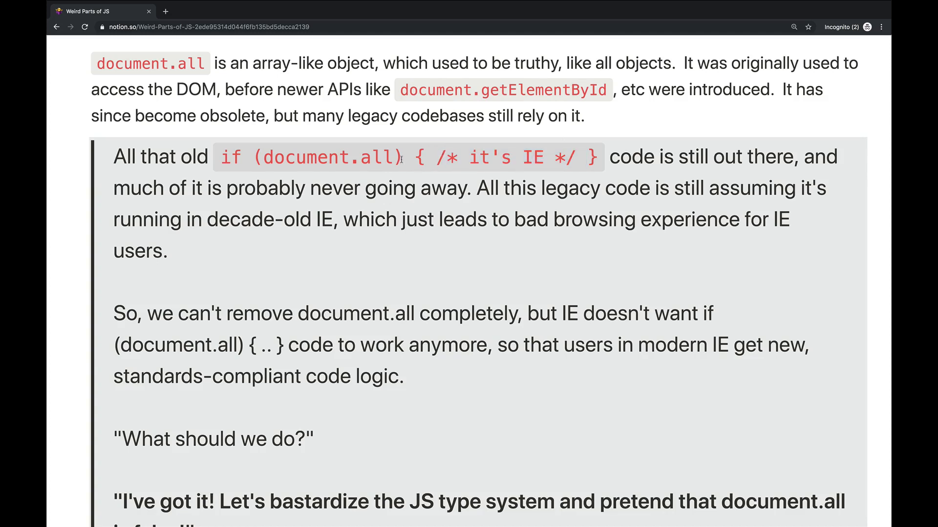
Highlight the document.all condition inside the quoted if snippet
double_click(328, 157)
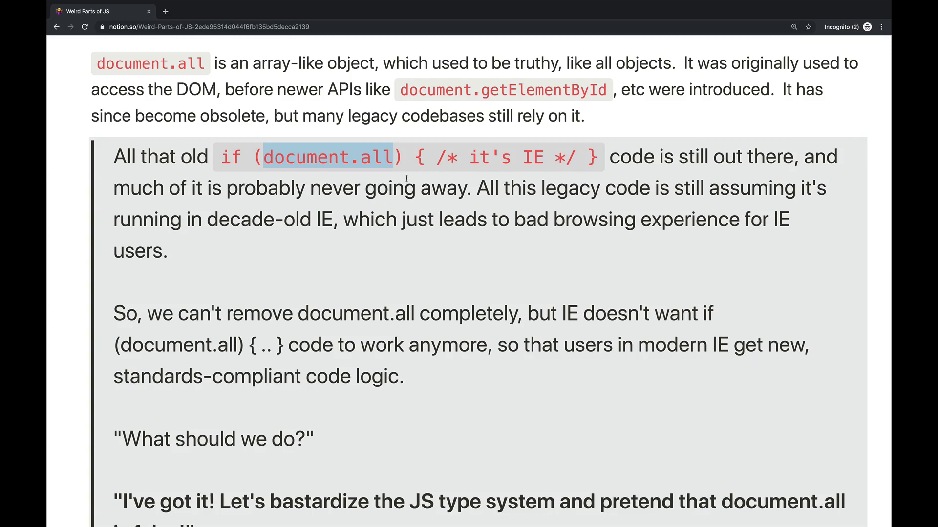
left_click_drag(412, 156, 602, 156)
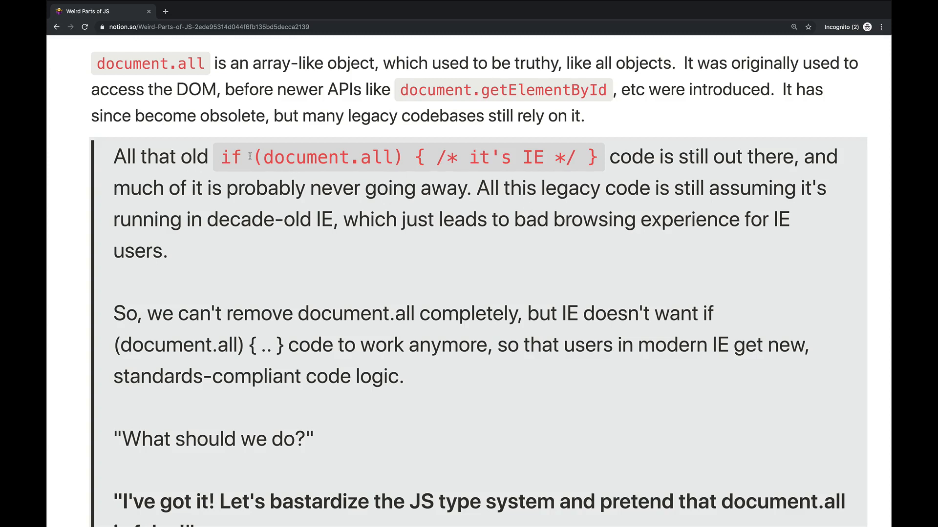
left_click_drag(221, 156, 423, 156)
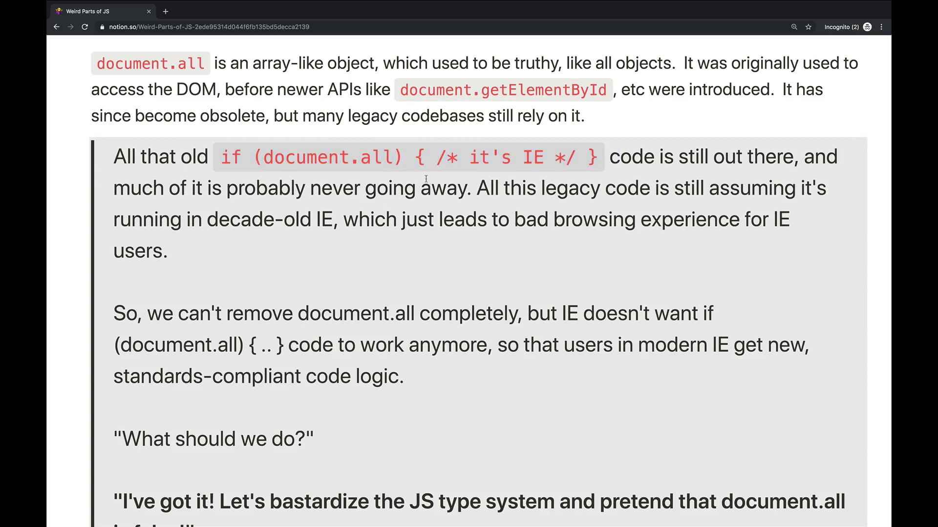
mouse_move(379, 172)
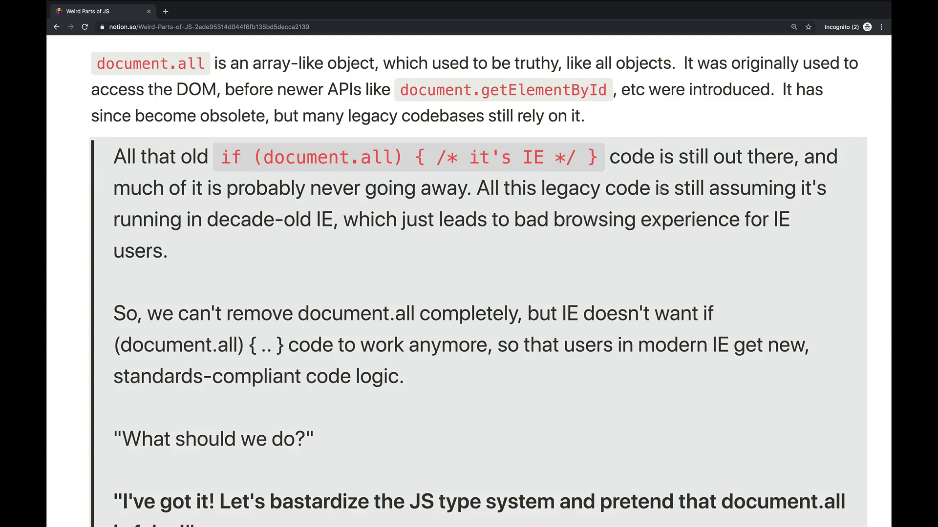
Scroll to the quote's end and highlight the sentence saying document.all can't be removed
scroll("down", 3)
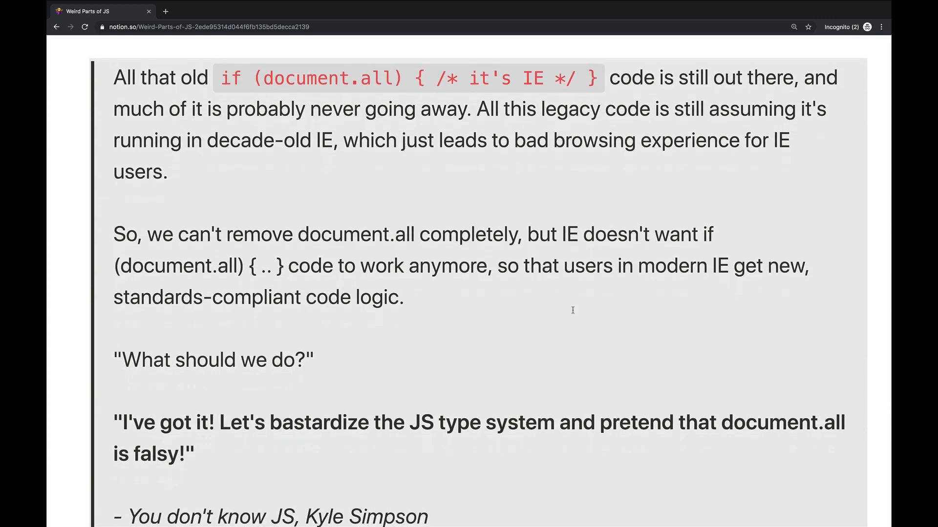
scroll("down", 3)
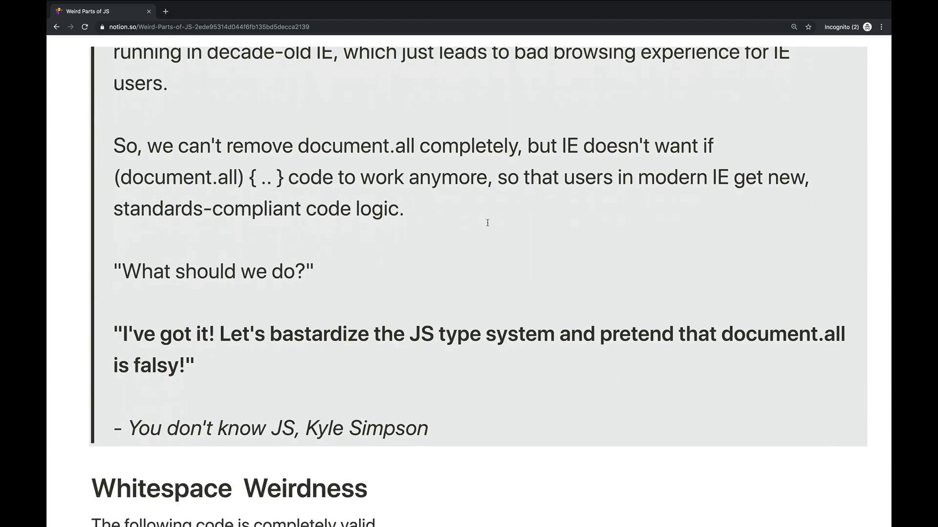
left_click_drag(136, 146, 412, 145)
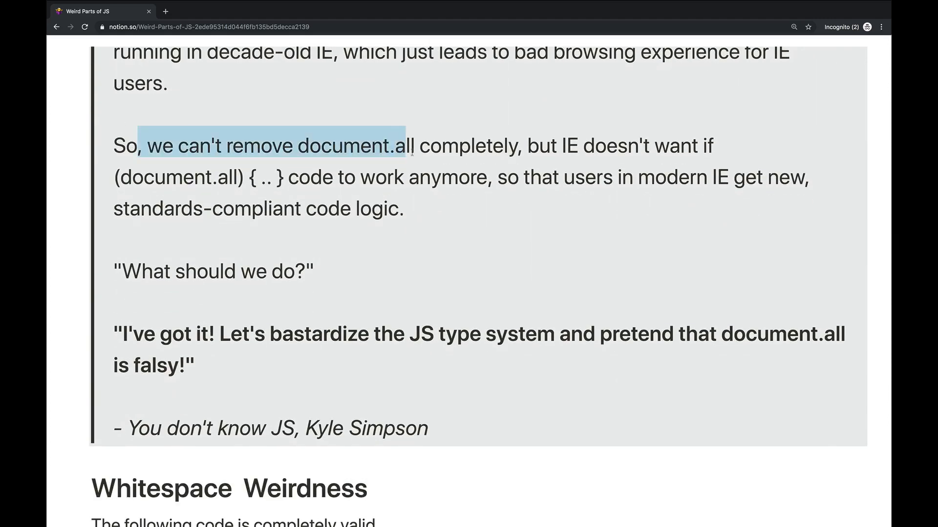
left_click_drag(412, 145, 429, 146)
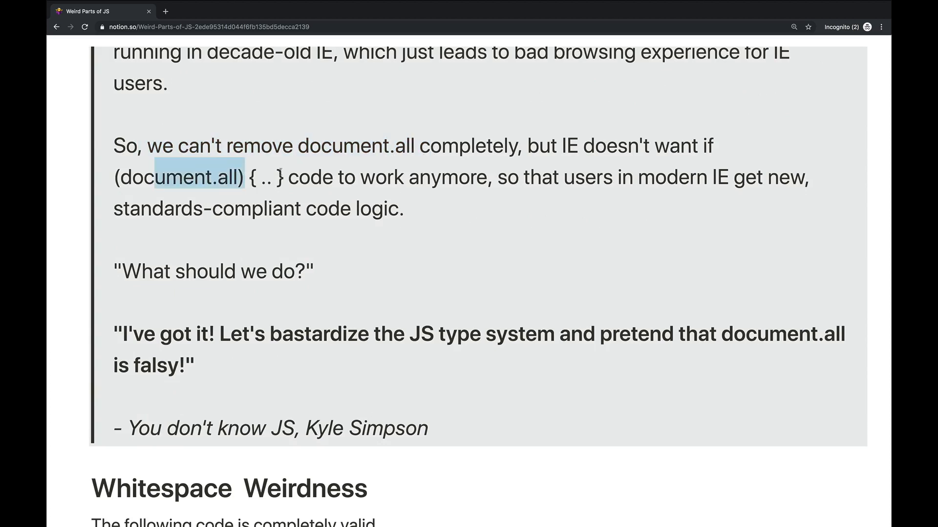
Clear the highlight and reread the 'pretend that document.all is falsy' conclusion
left_click(640, 189)
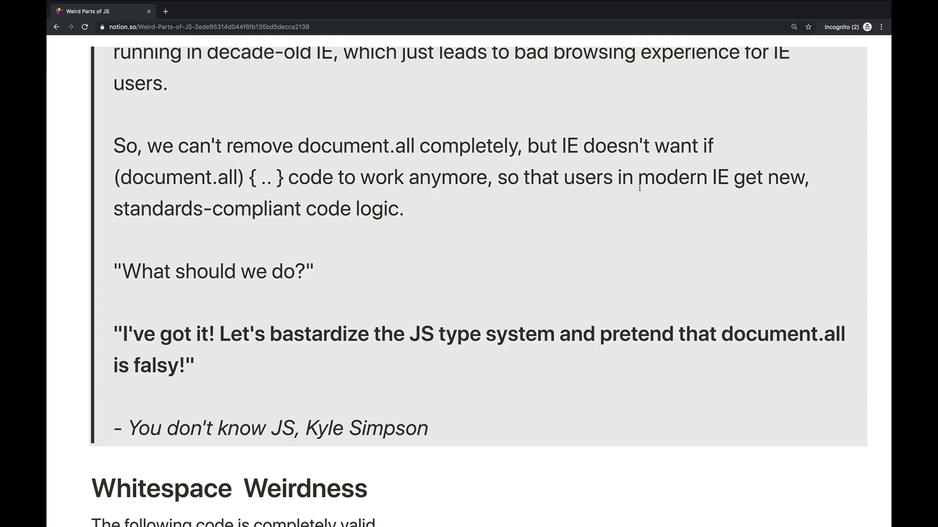
mouse_move(387, 219)
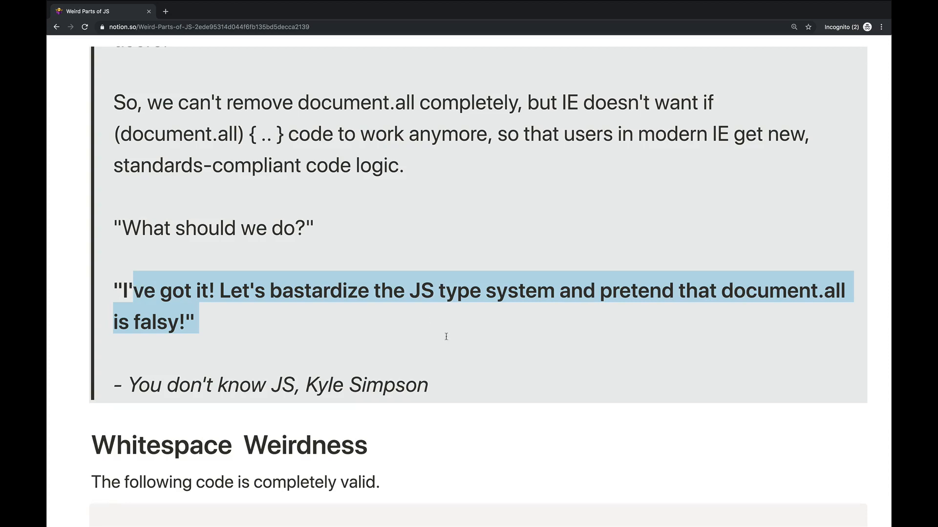
scroll("up", 3)
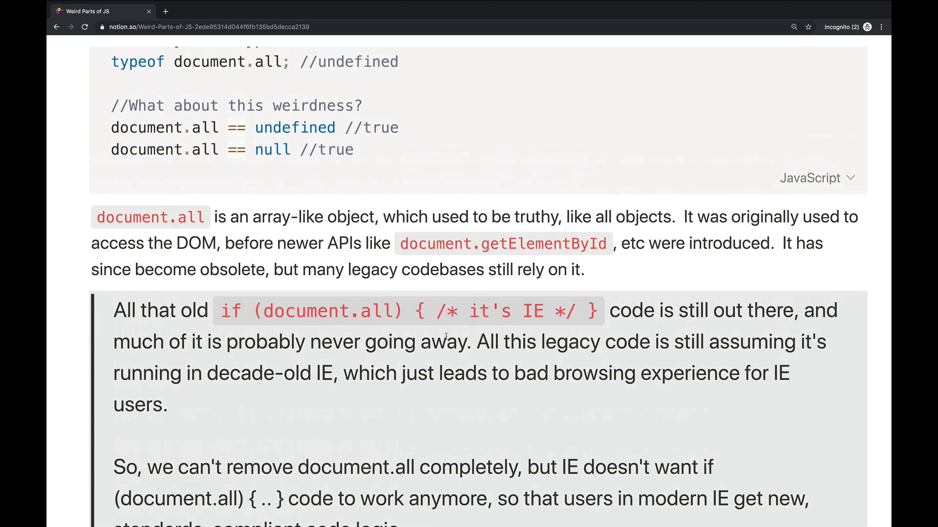
scroll("down", 3)
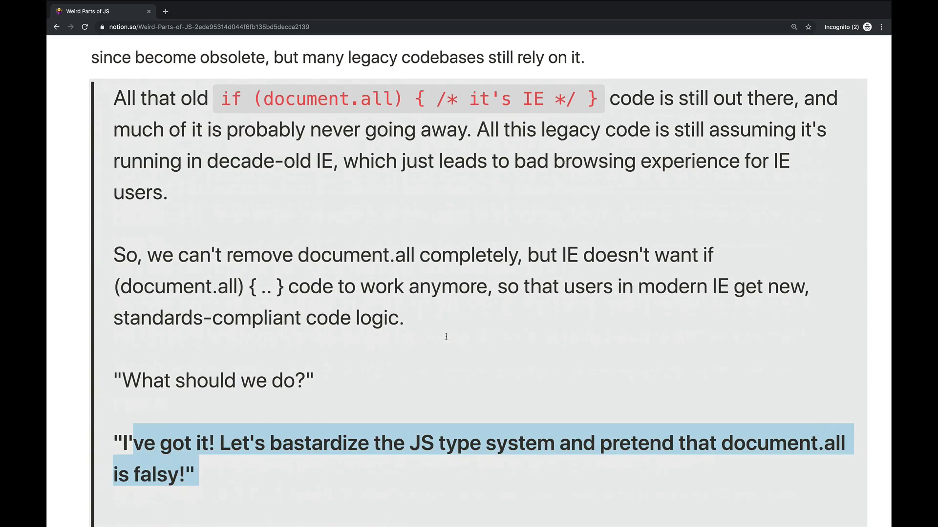